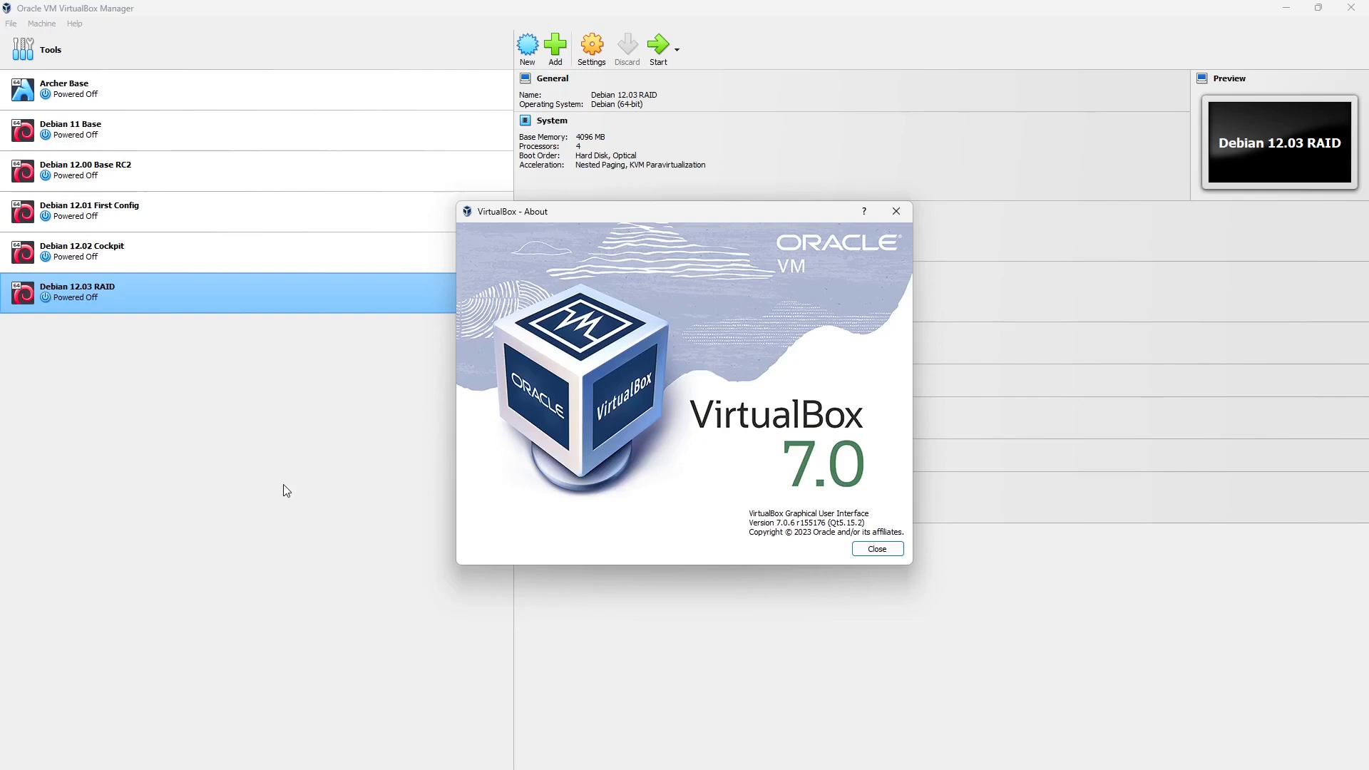
Step: Close the About dialog and select the Debian 12.03 RAID machine to show its details
left_click(877, 548)
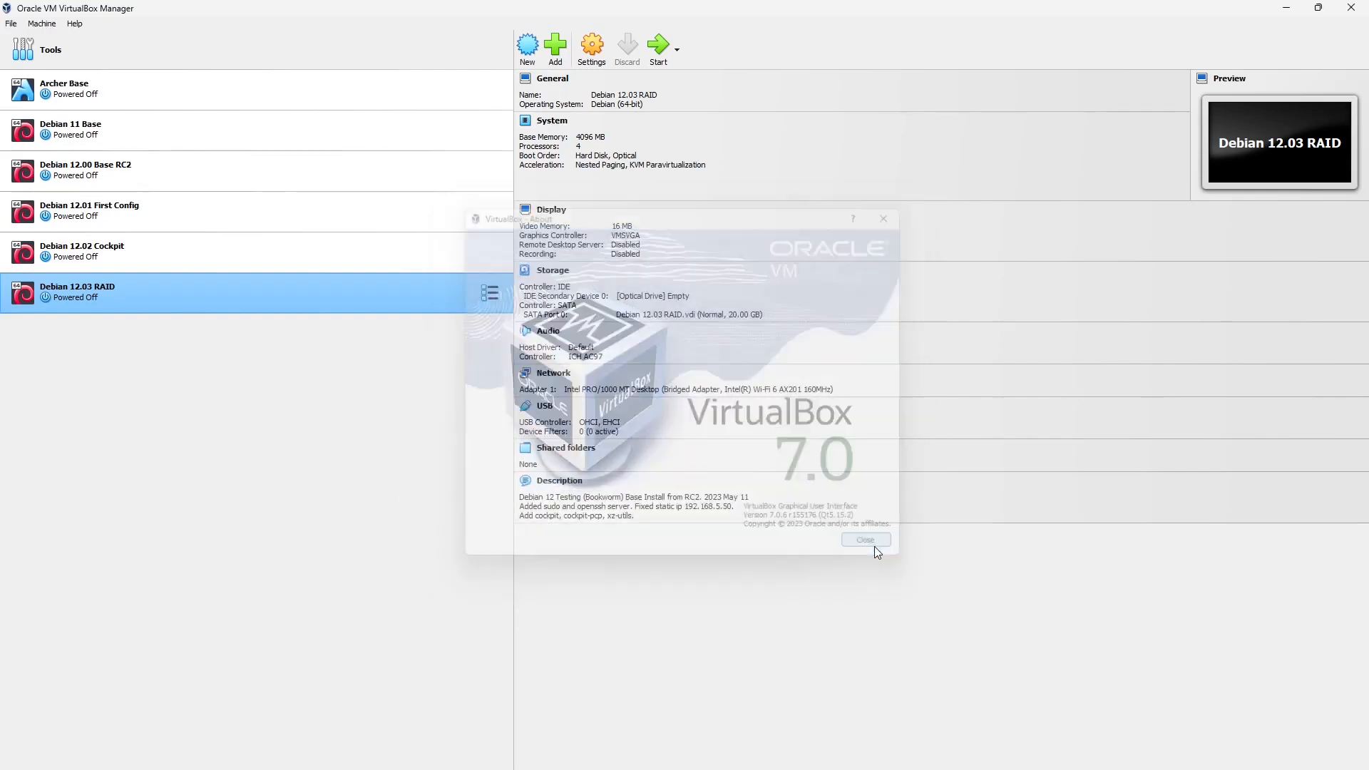
left_click(864, 538)
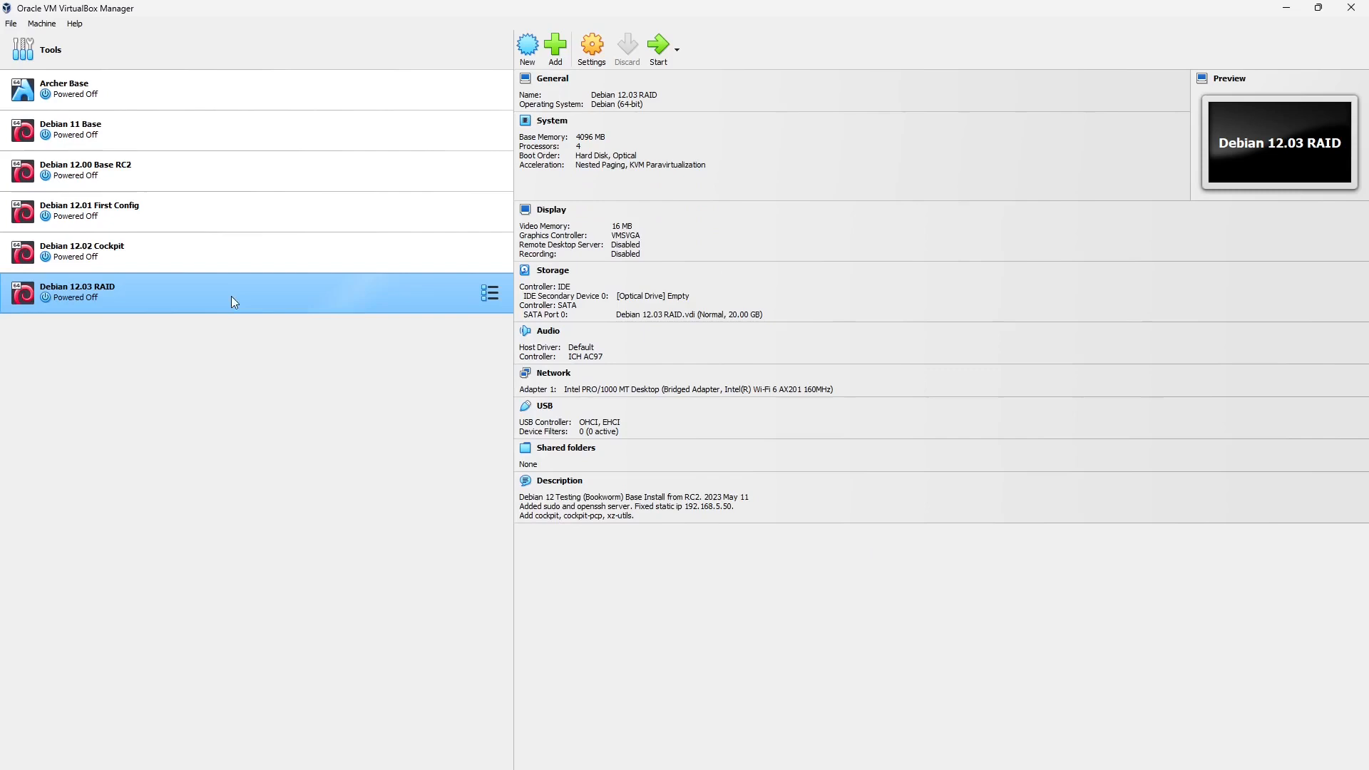
mouse_move(305, 307)
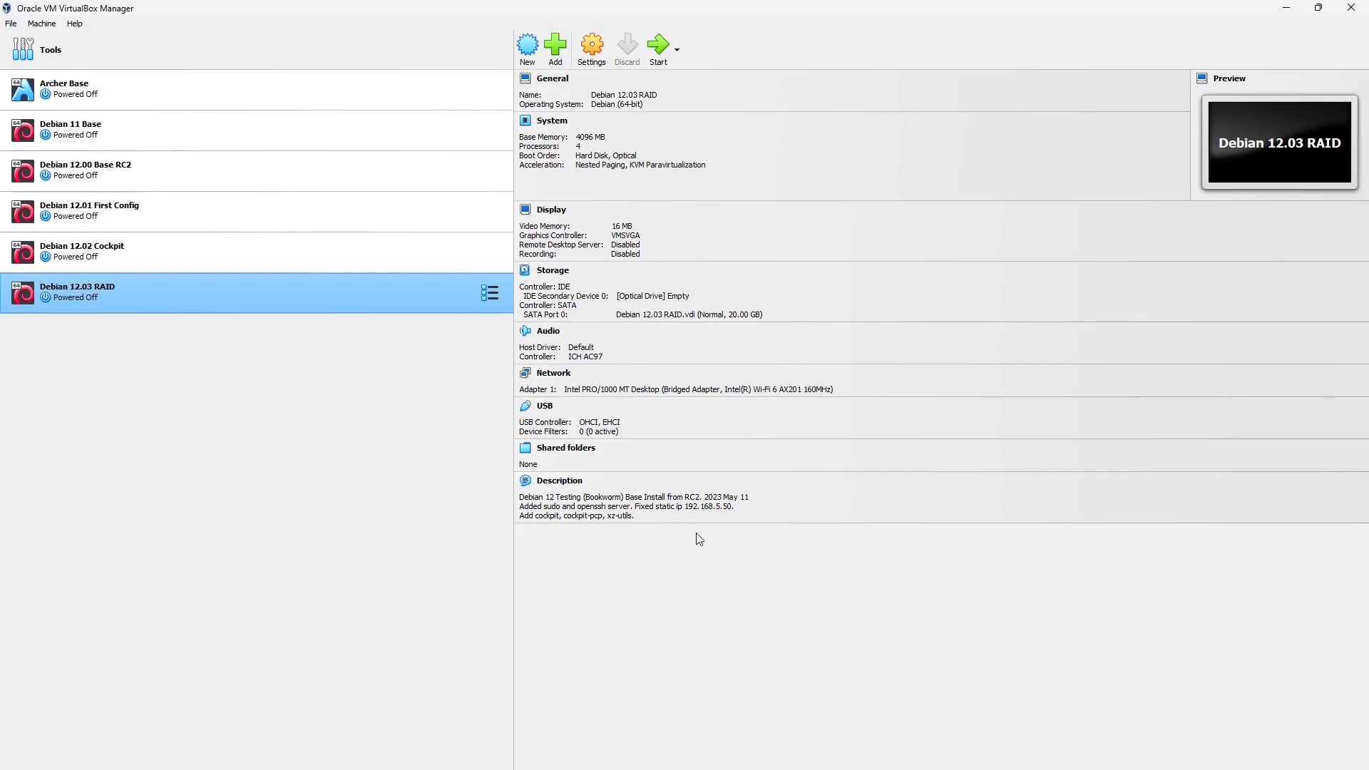
mouse_move(556, 430)
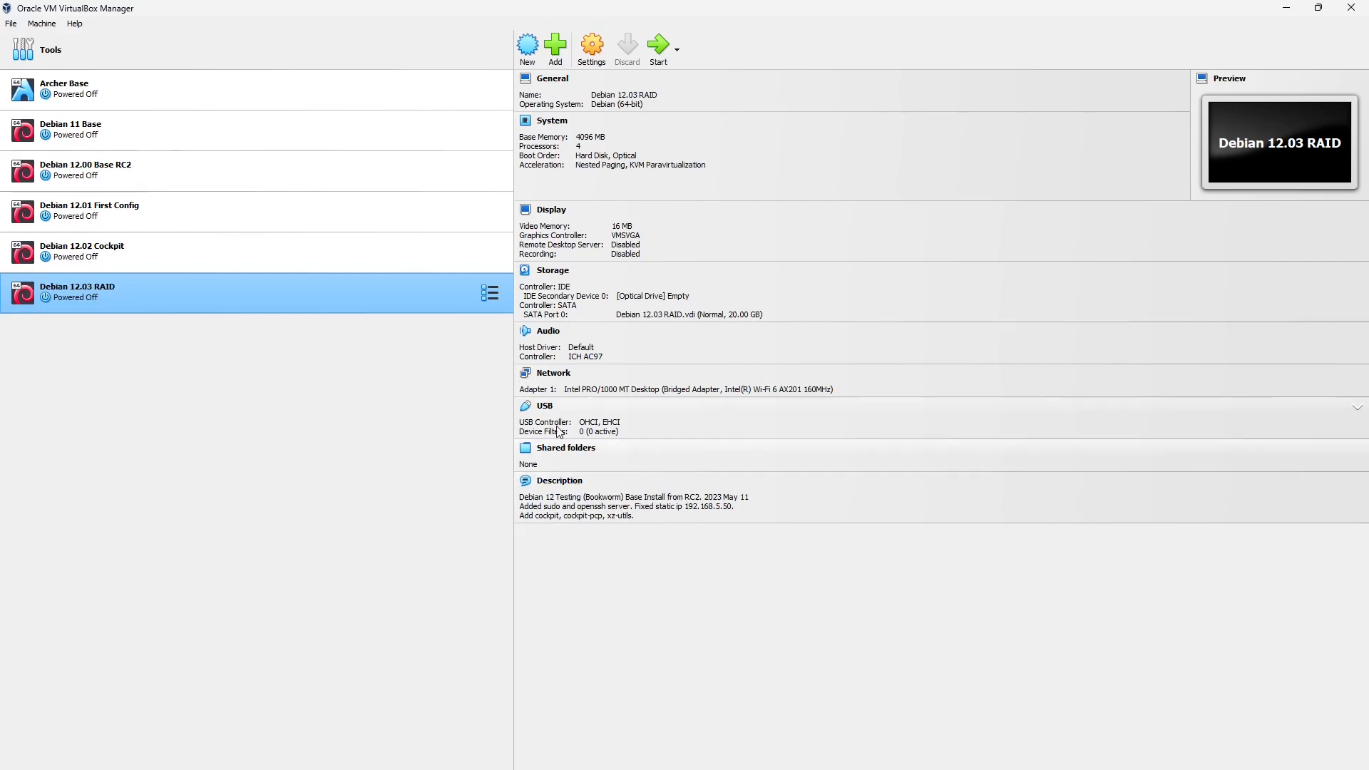
mouse_move(590, 46)
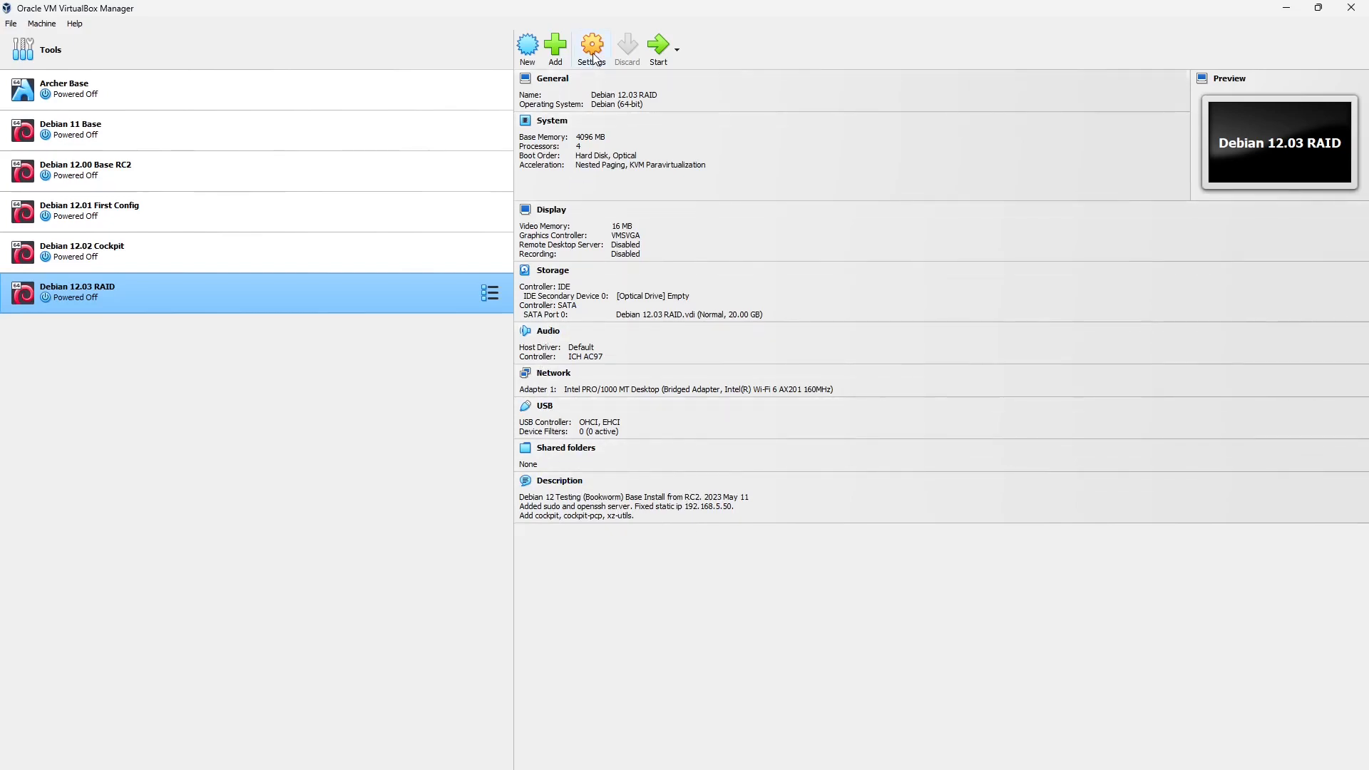
Step: Bring up the hard disk selector for the Debian 12.03 RAID machine's SATA controller
left_click(590, 44)
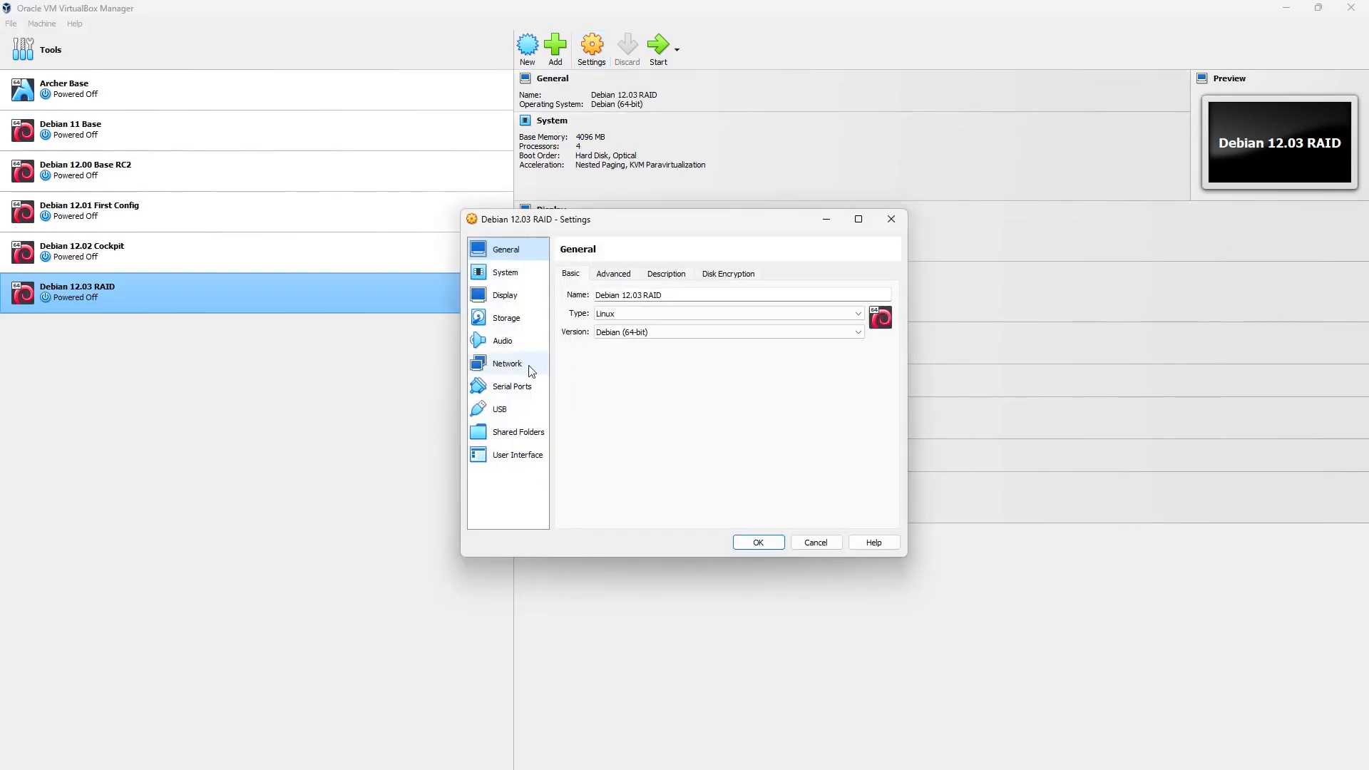
left_click(507, 317)
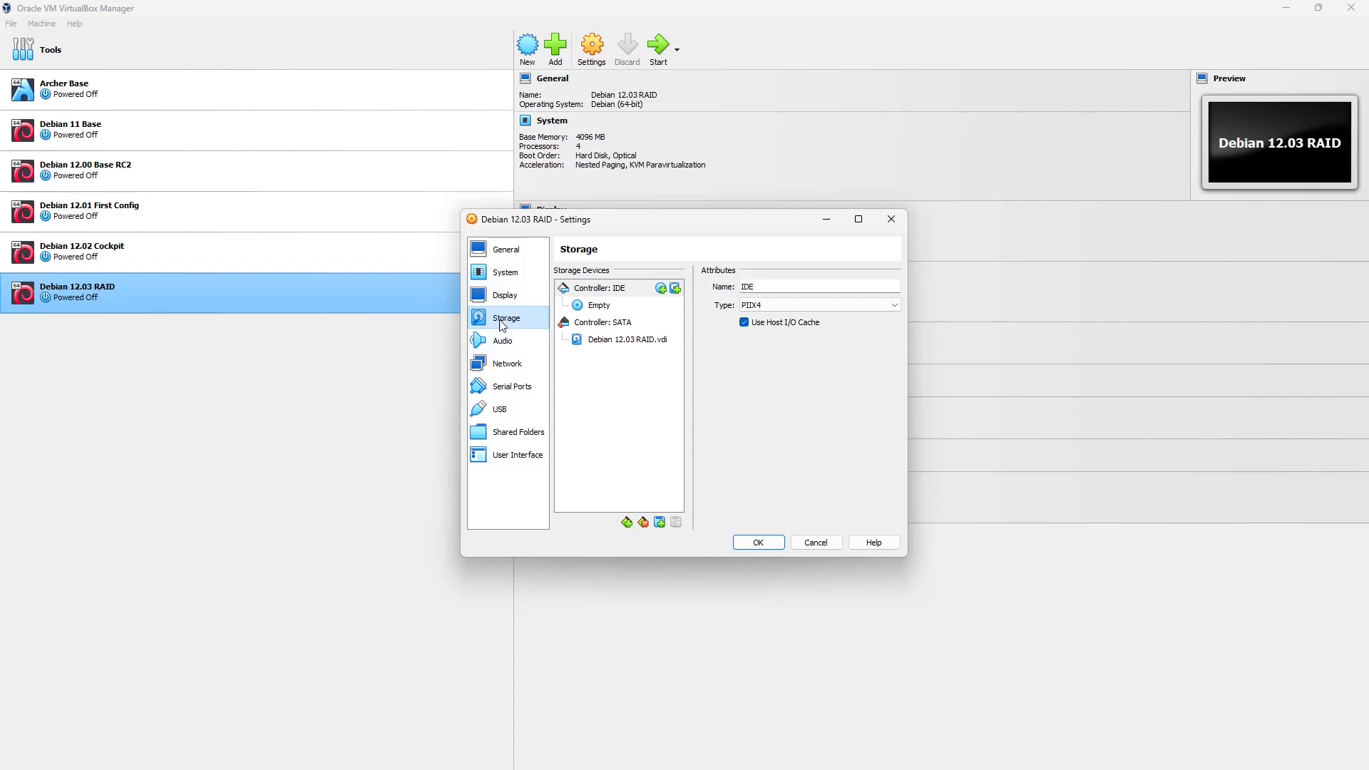
left_click(602, 322)
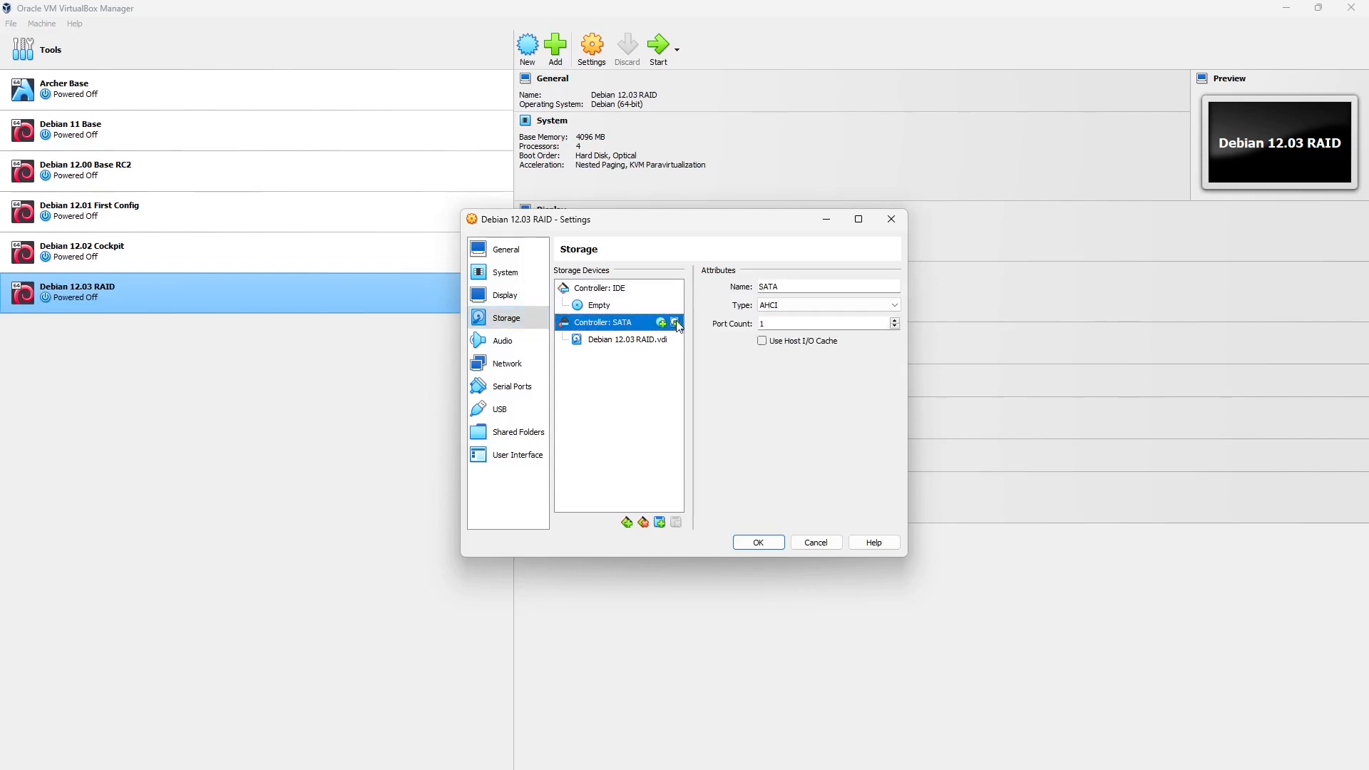
left_click(676, 325)
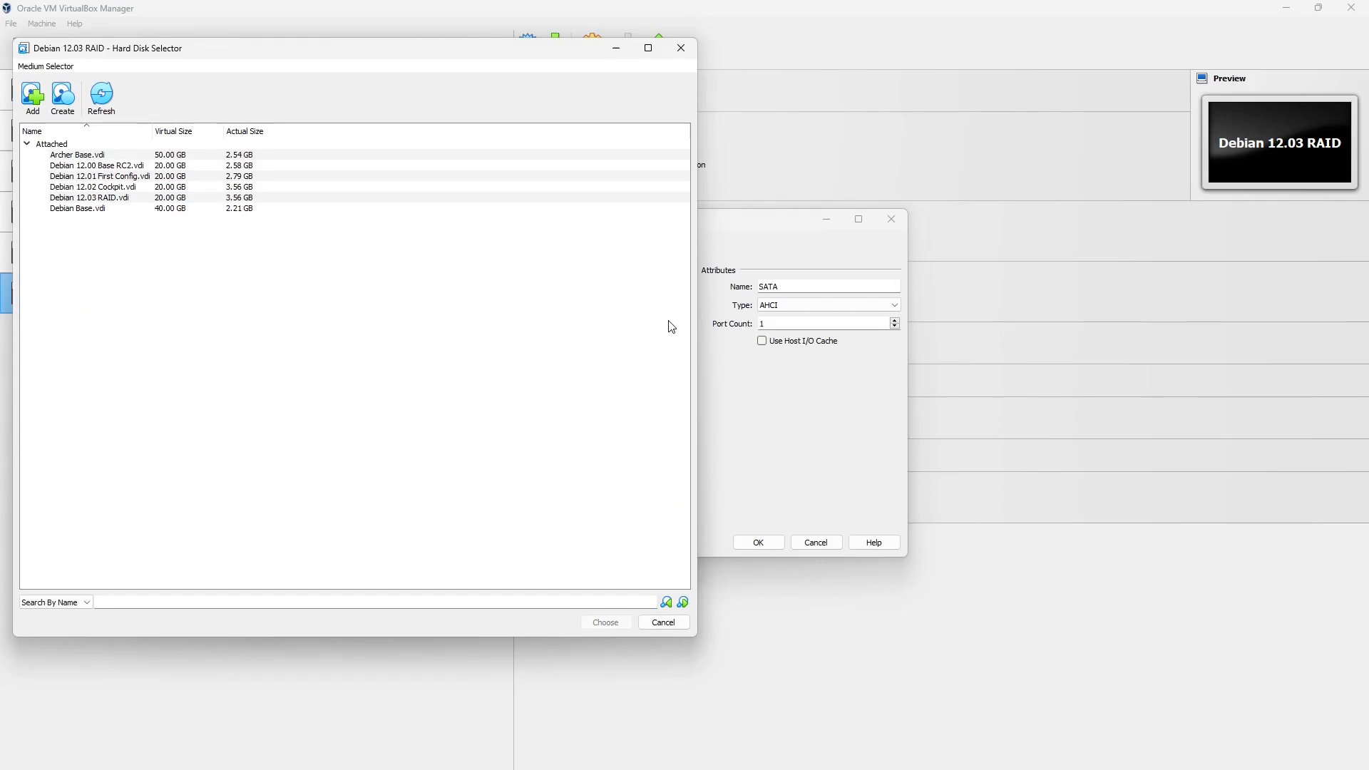
Step: Create the first 20 GB dynamically allocated VDI disk, Debian 12.03 RAID_1
left_click(99, 175)
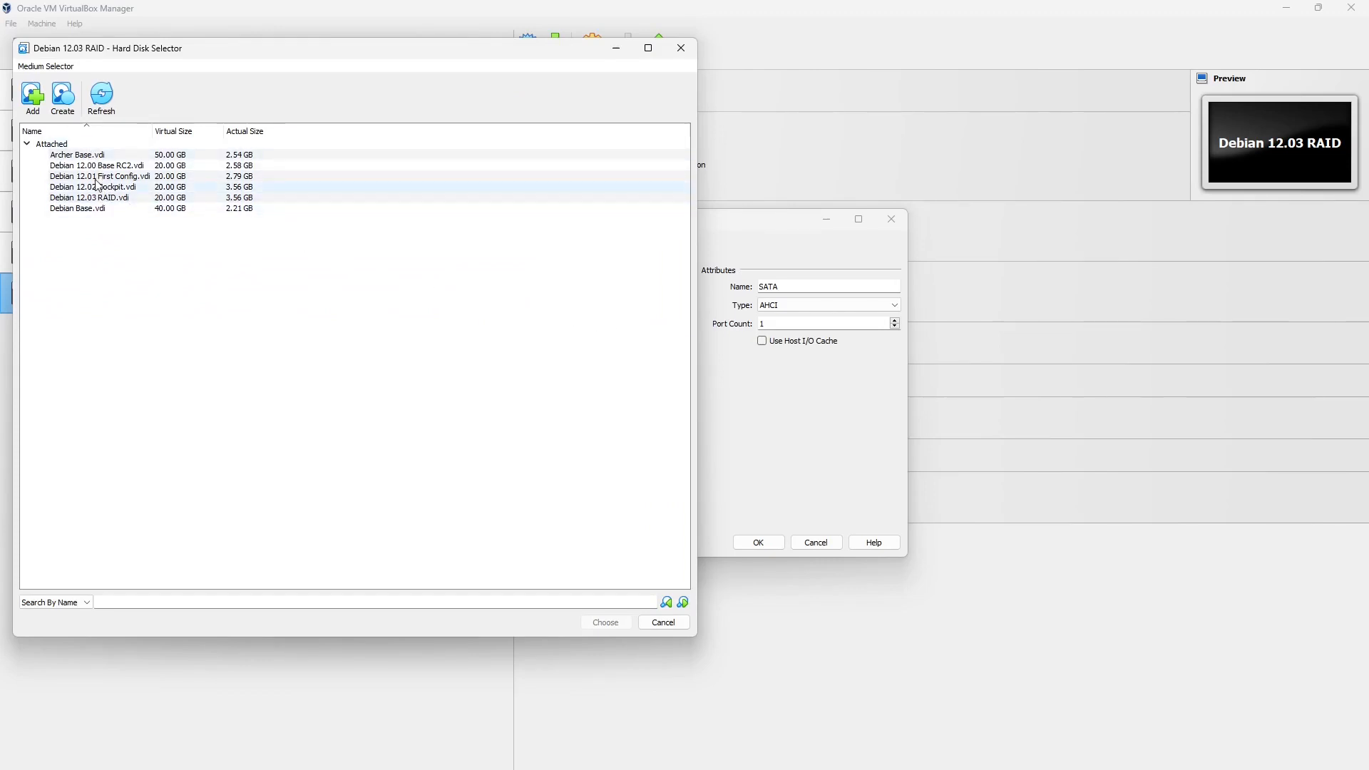
left_click(62, 96)
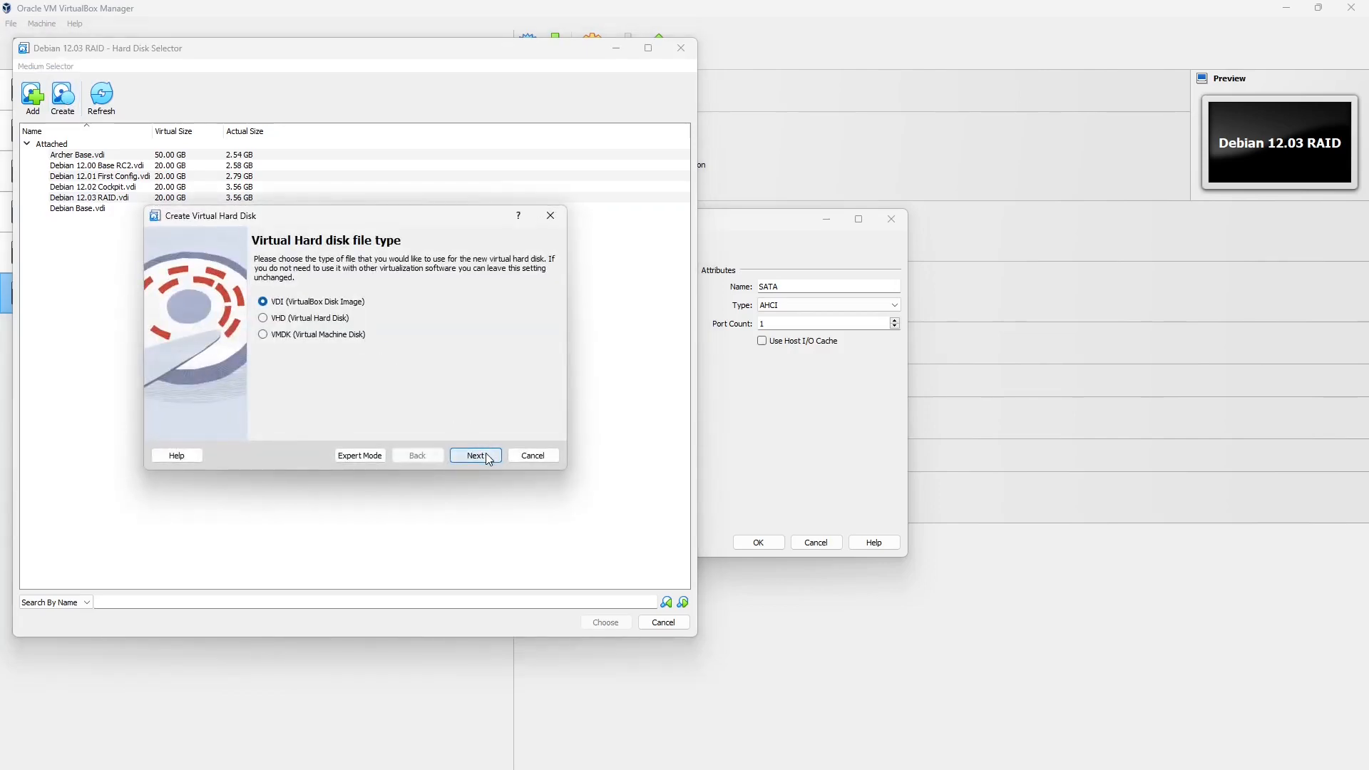
left_click(476, 454)
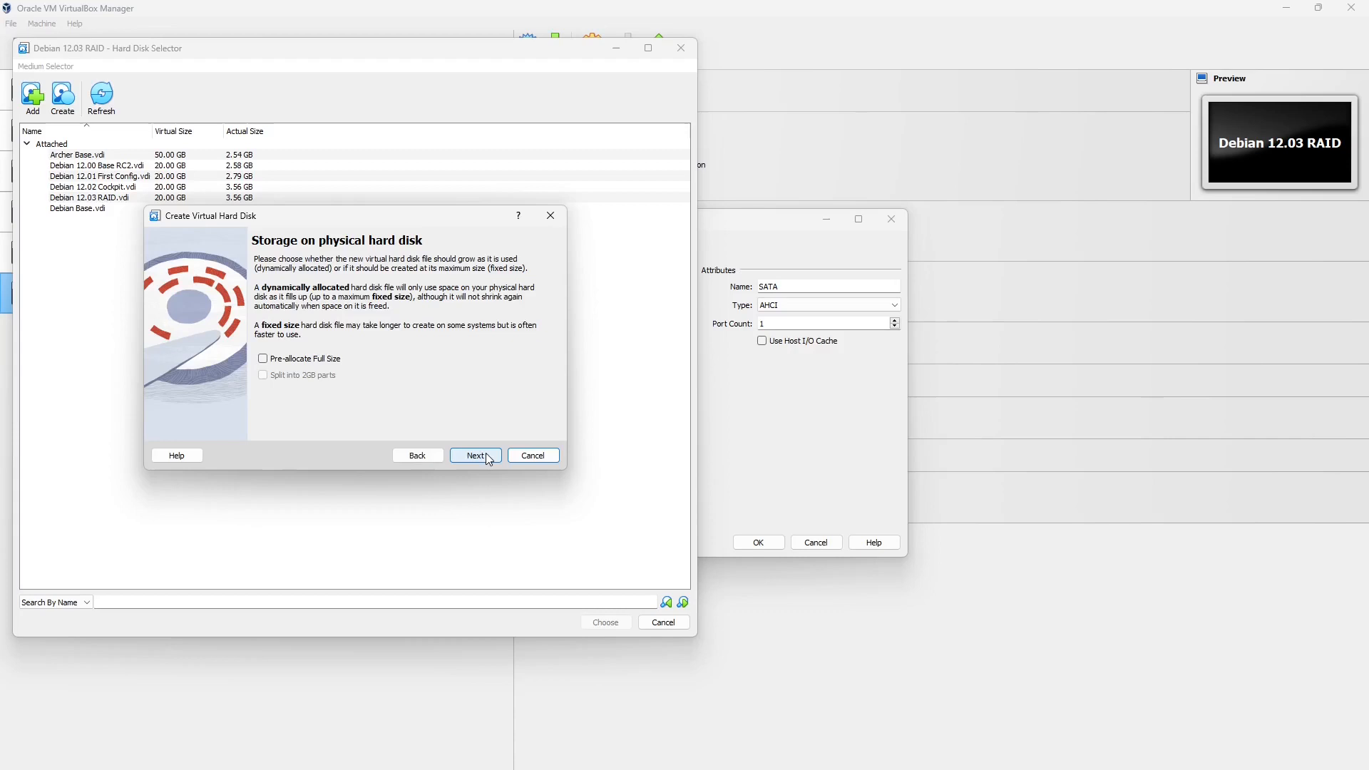
left_click(476, 455)
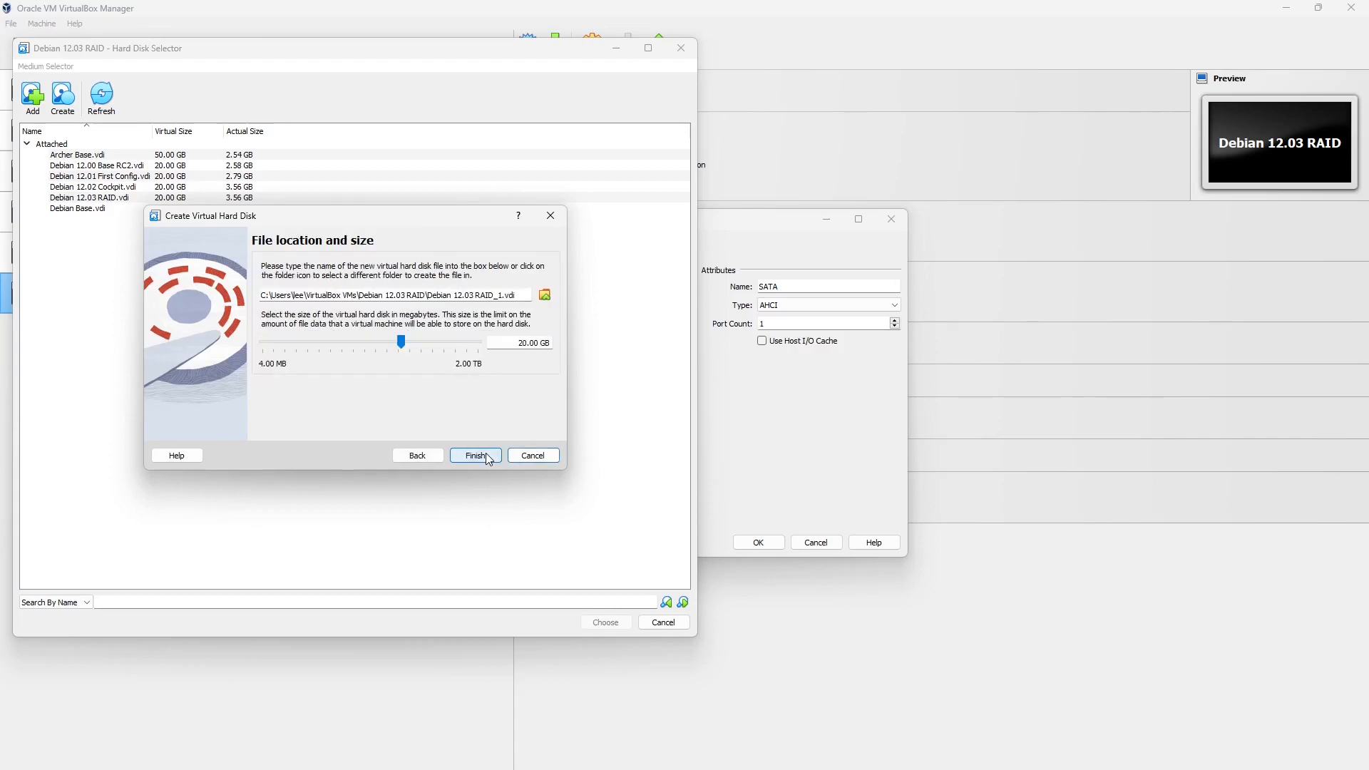
left_click(475, 455)
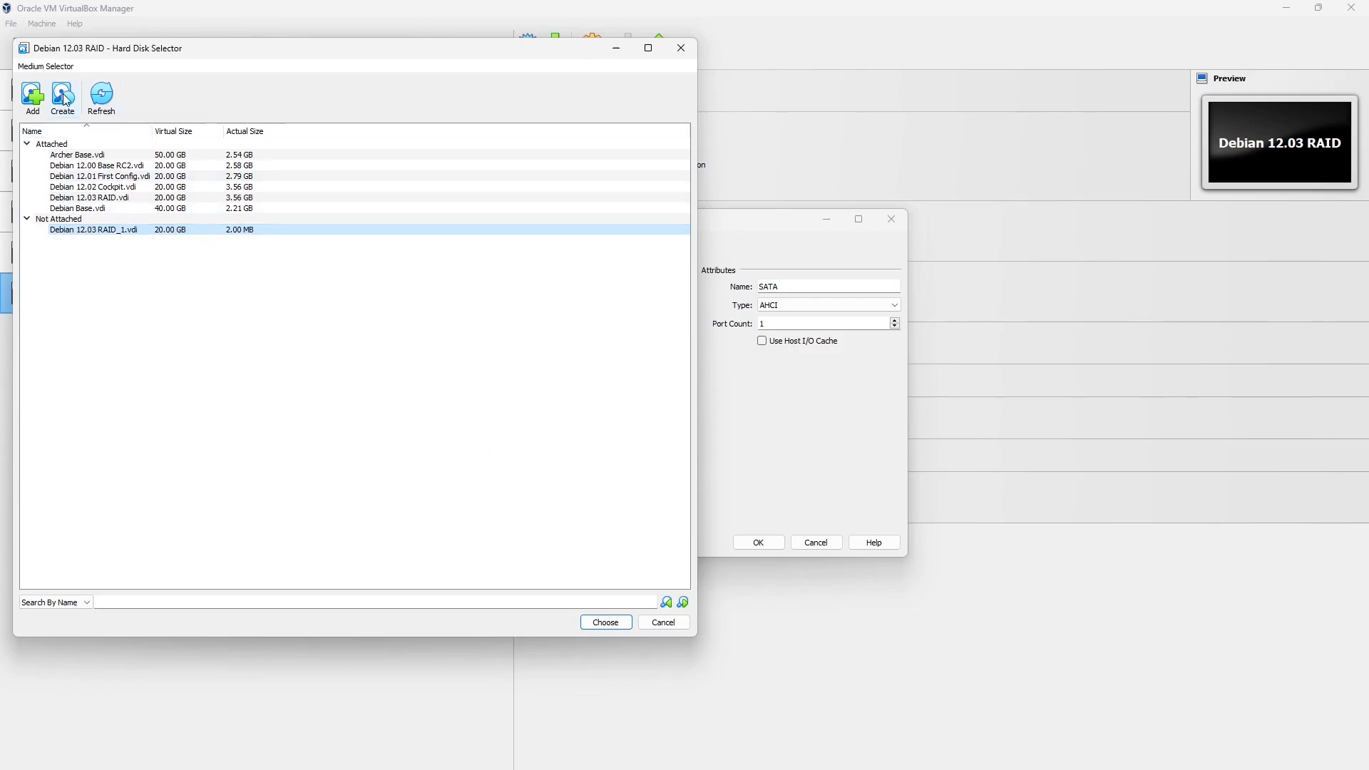
Step: Create the RAID_2 and RAID_3 20 GB VDI disks and select RAID_1.vdi for attaching
left_click(61, 98)
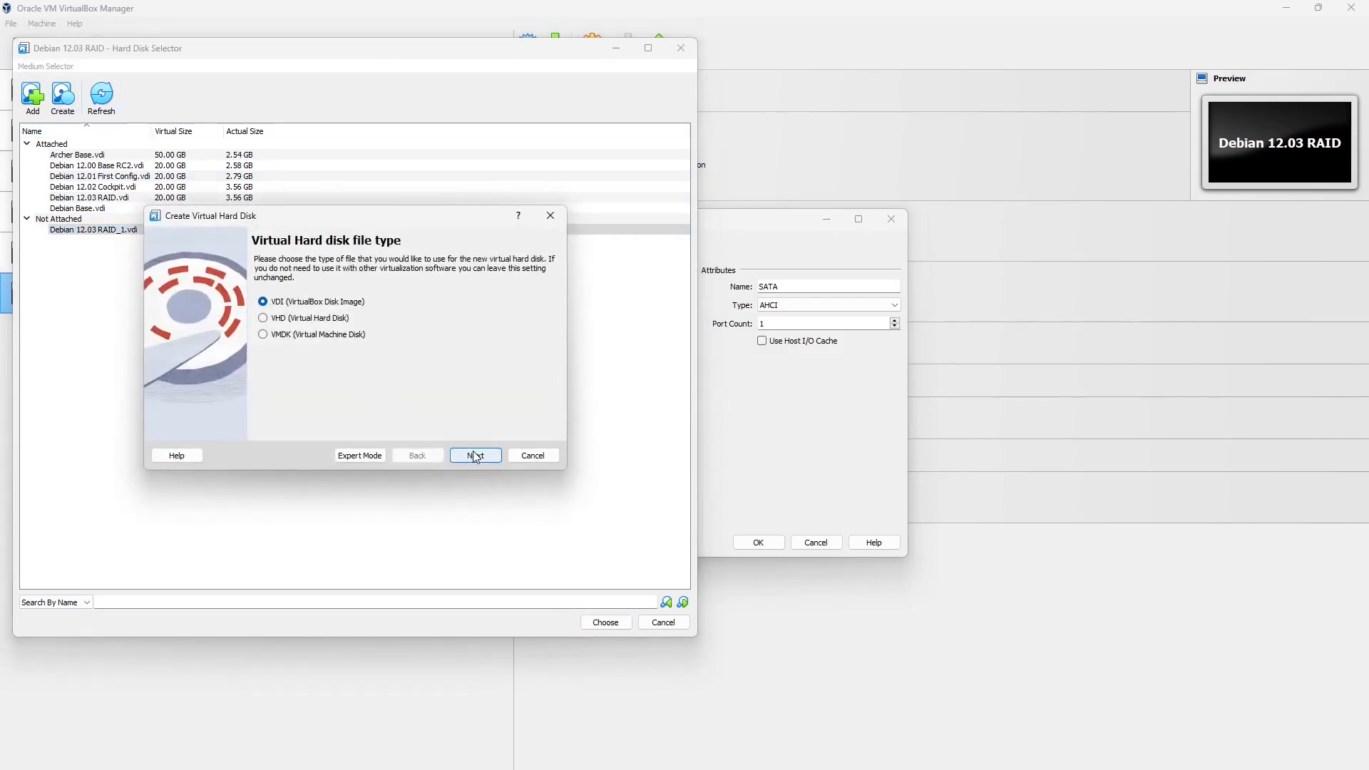
left_click(475, 455)
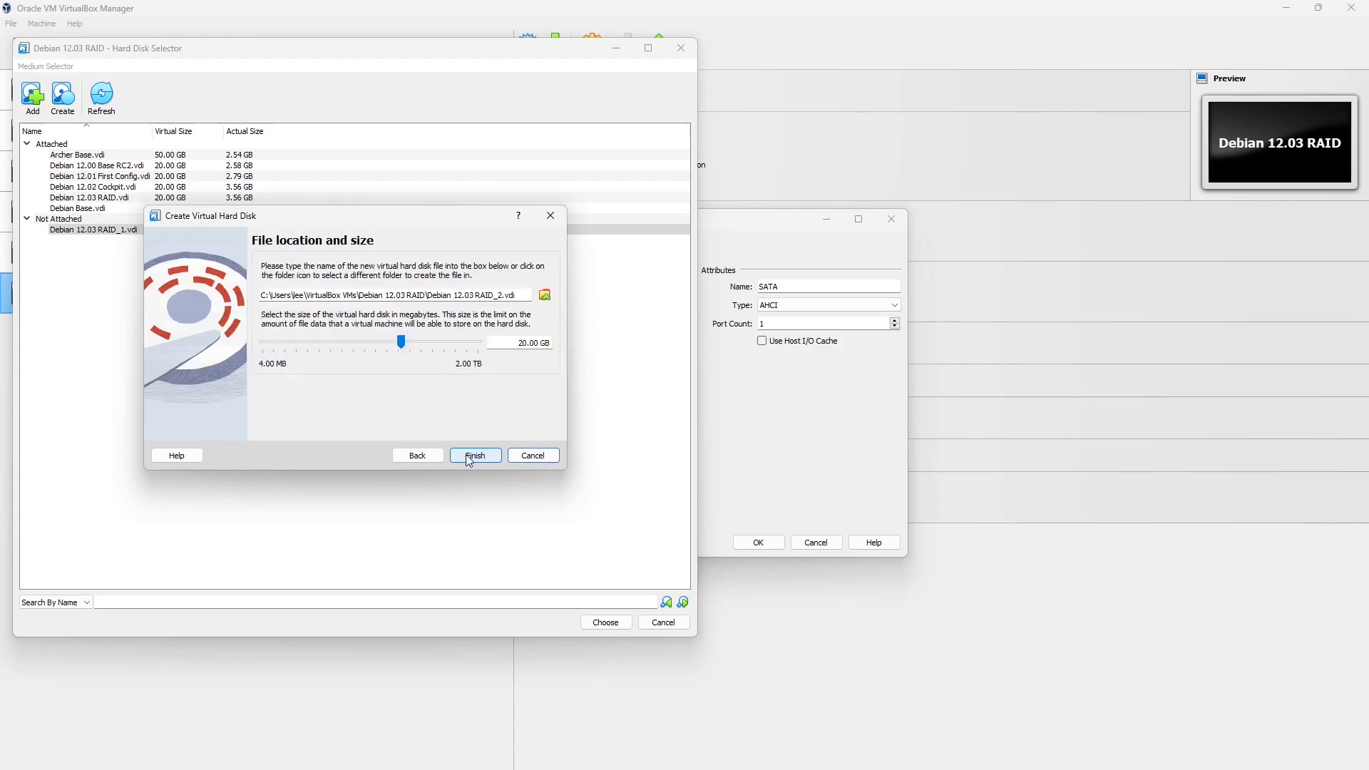
left_click(475, 455)
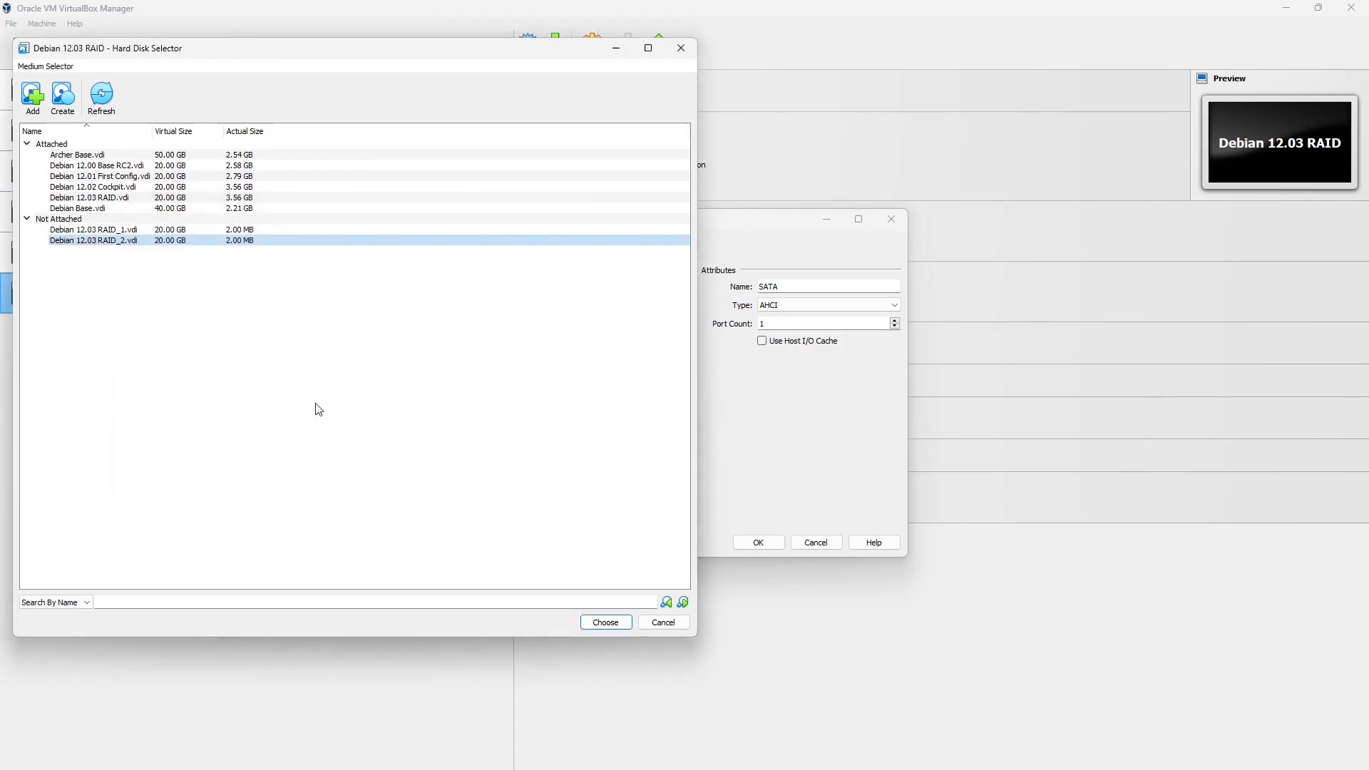
left_click(61, 98)
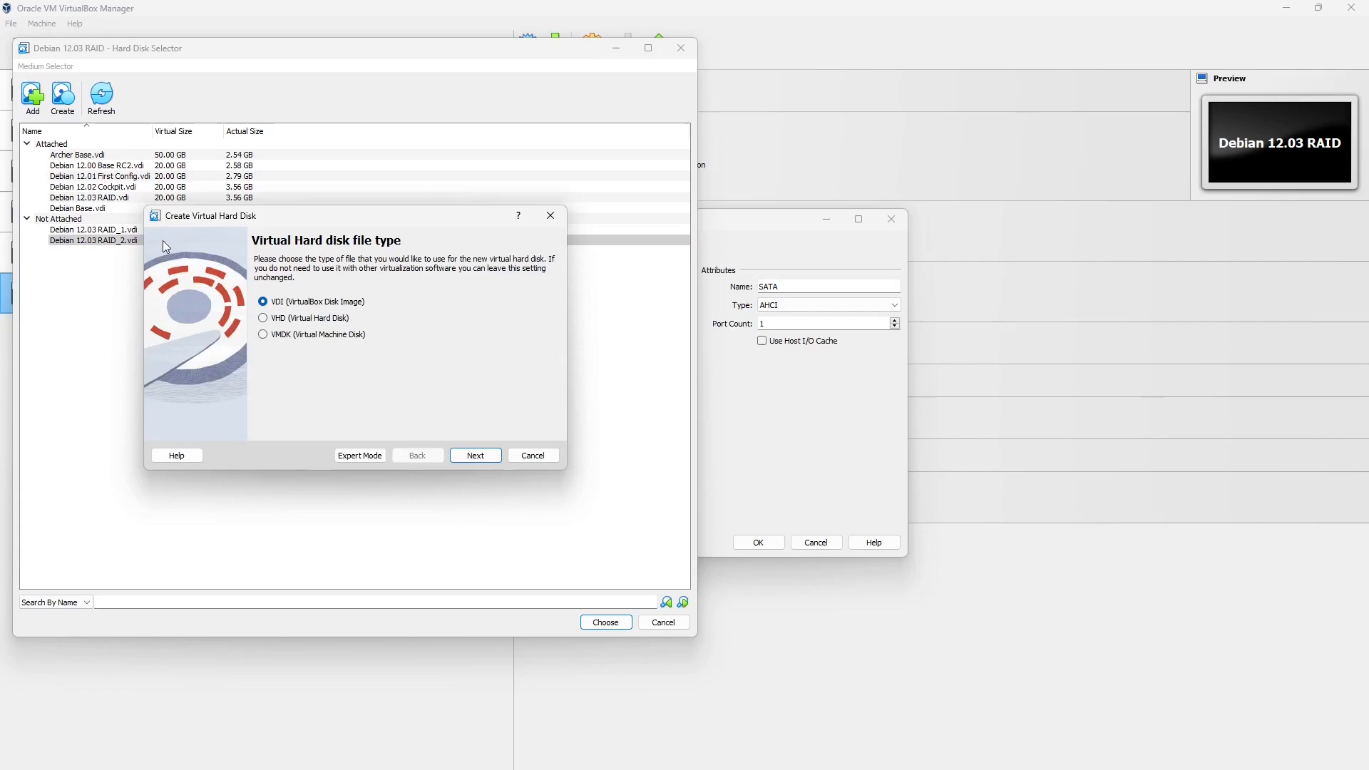
left_click(475, 455)
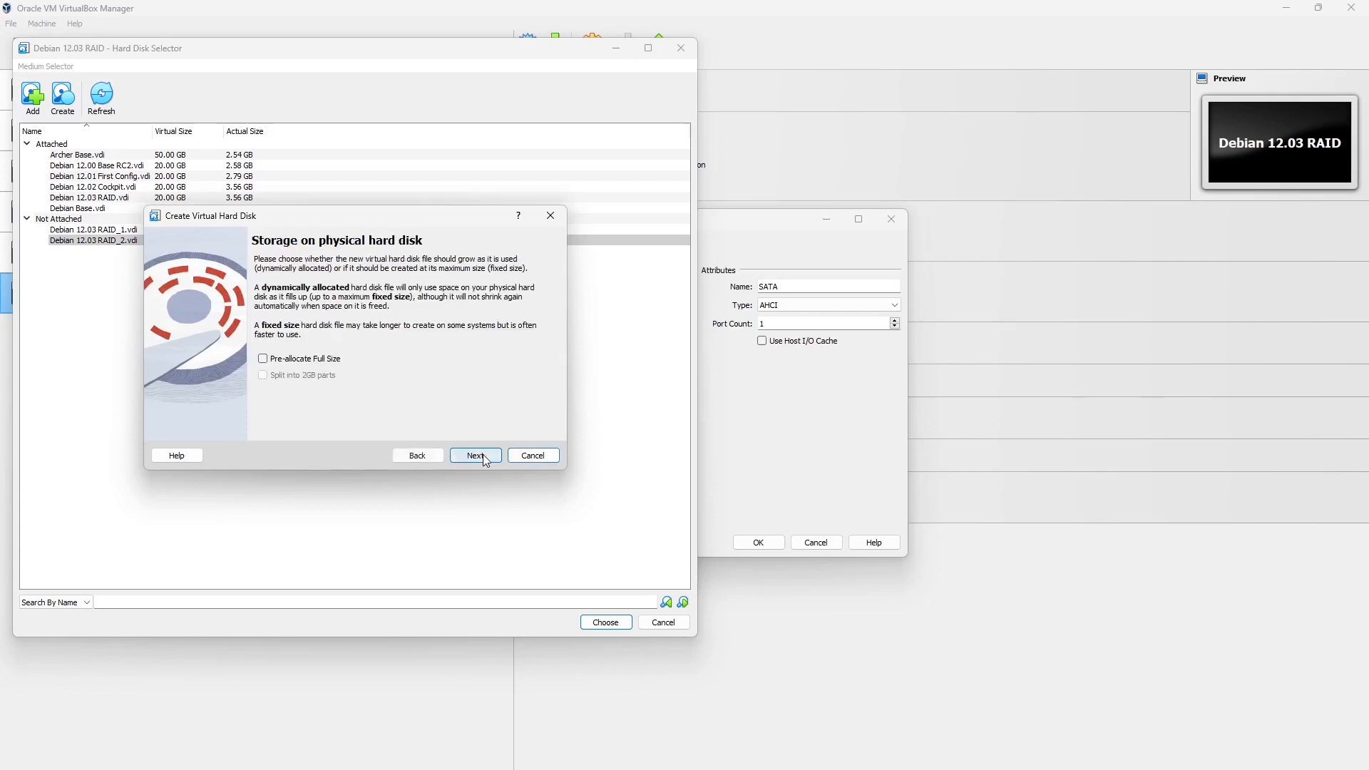
left_click(474, 455)
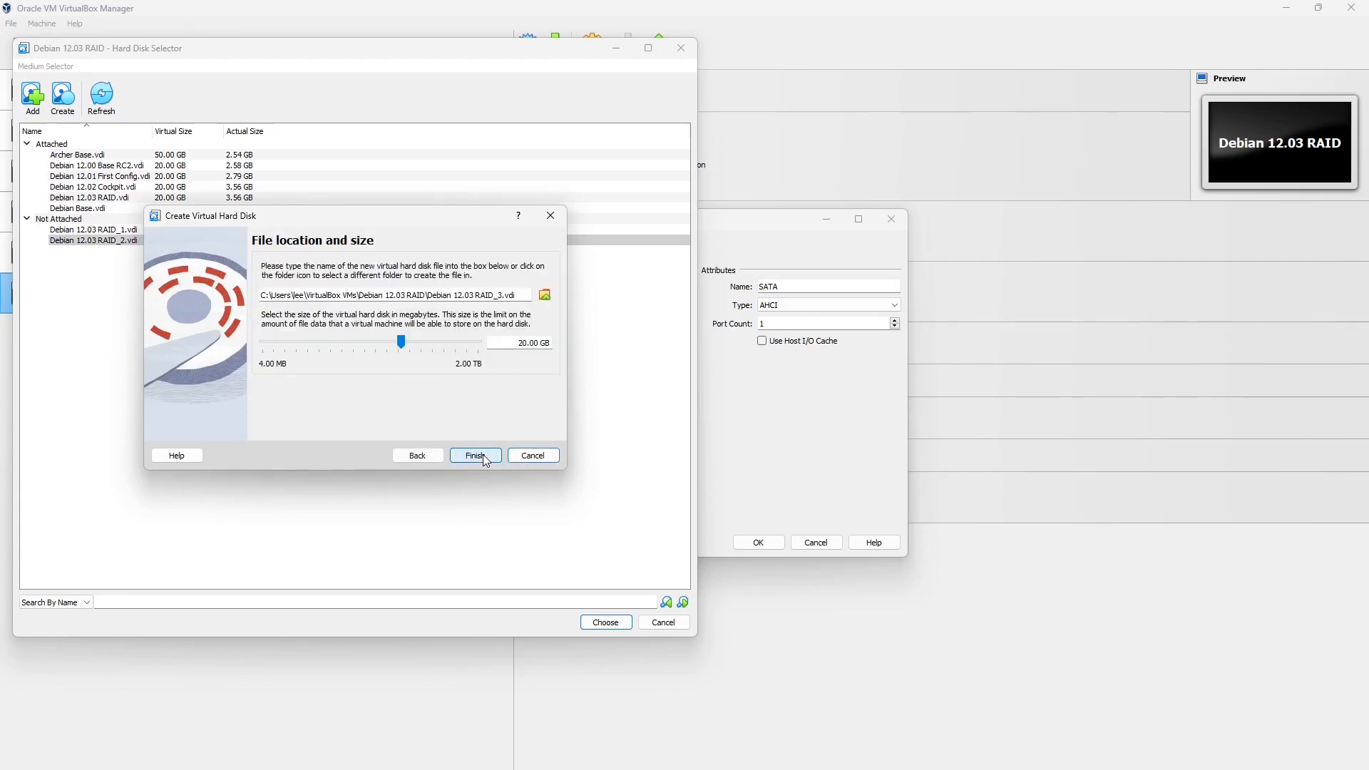
left_click(475, 455)
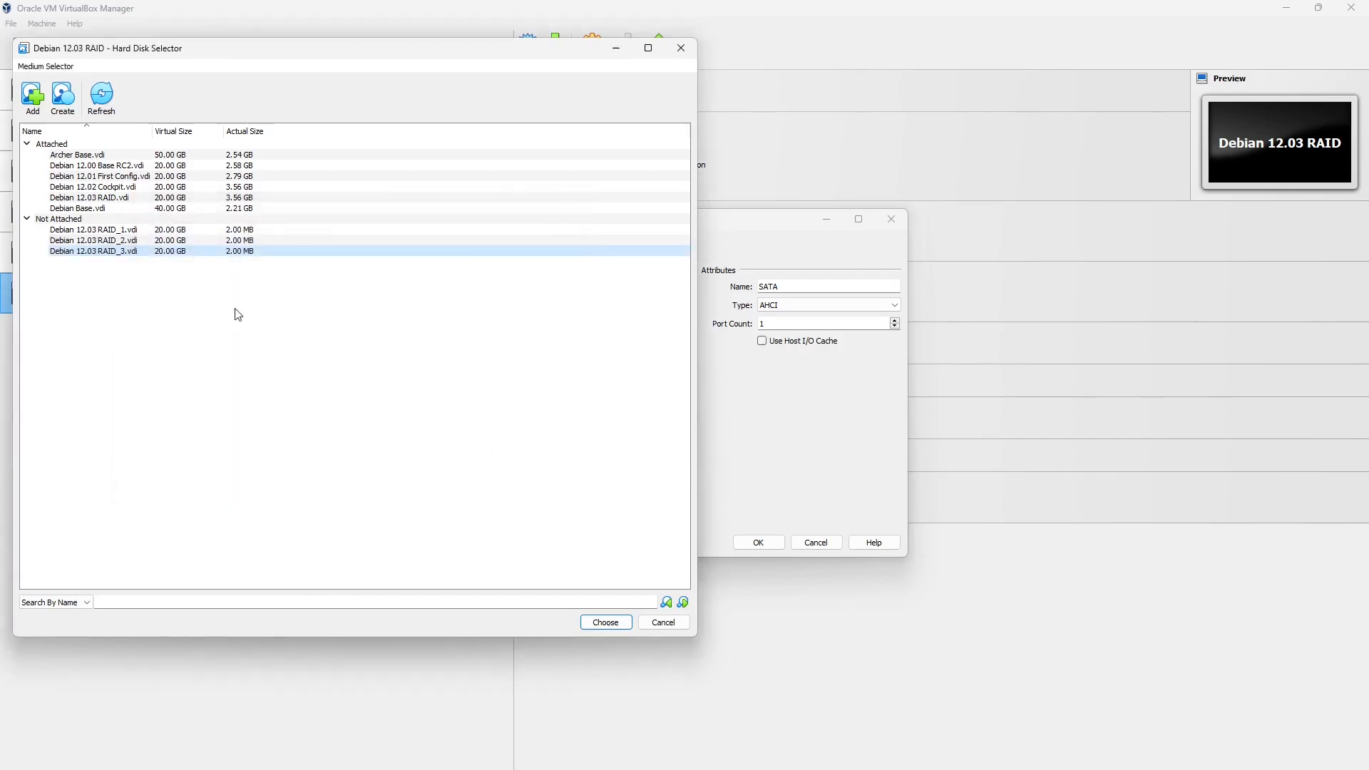
left_click(94, 229)
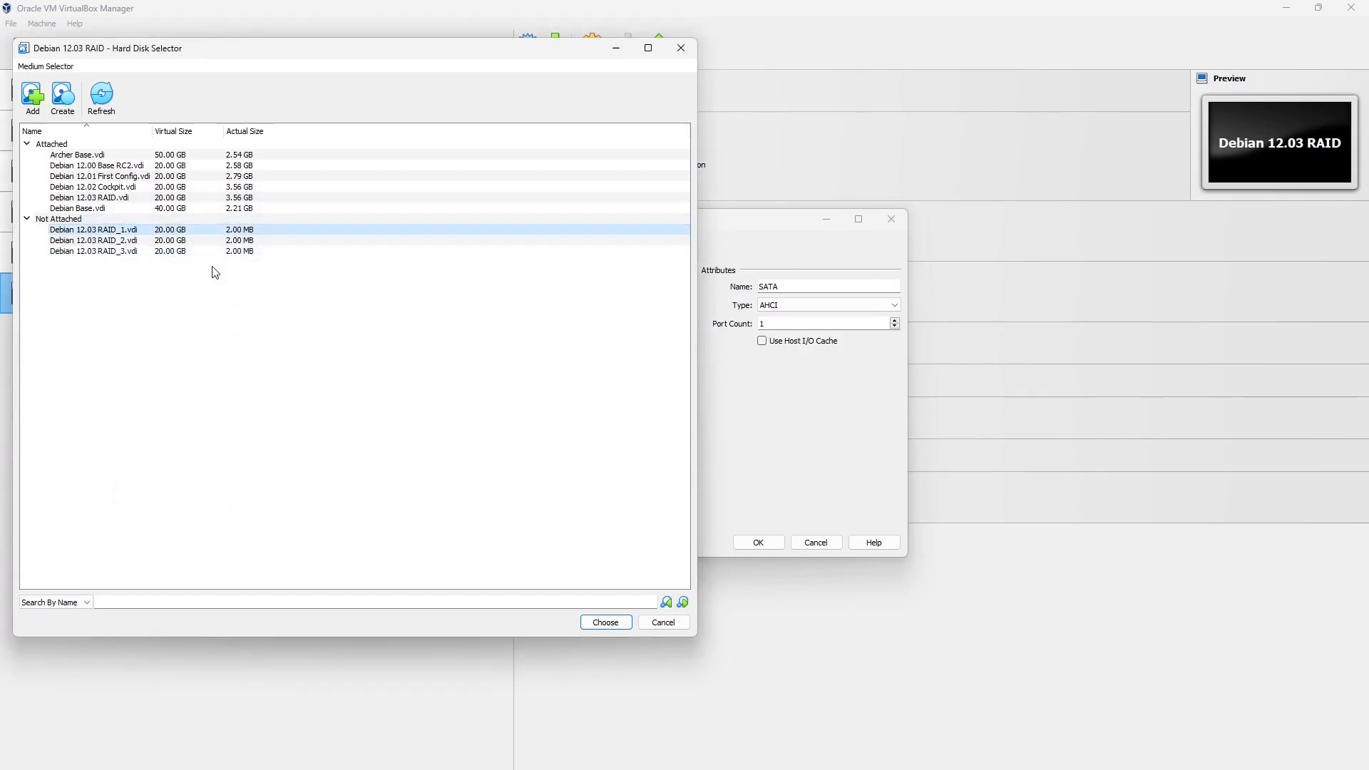
mouse_move(605, 622)
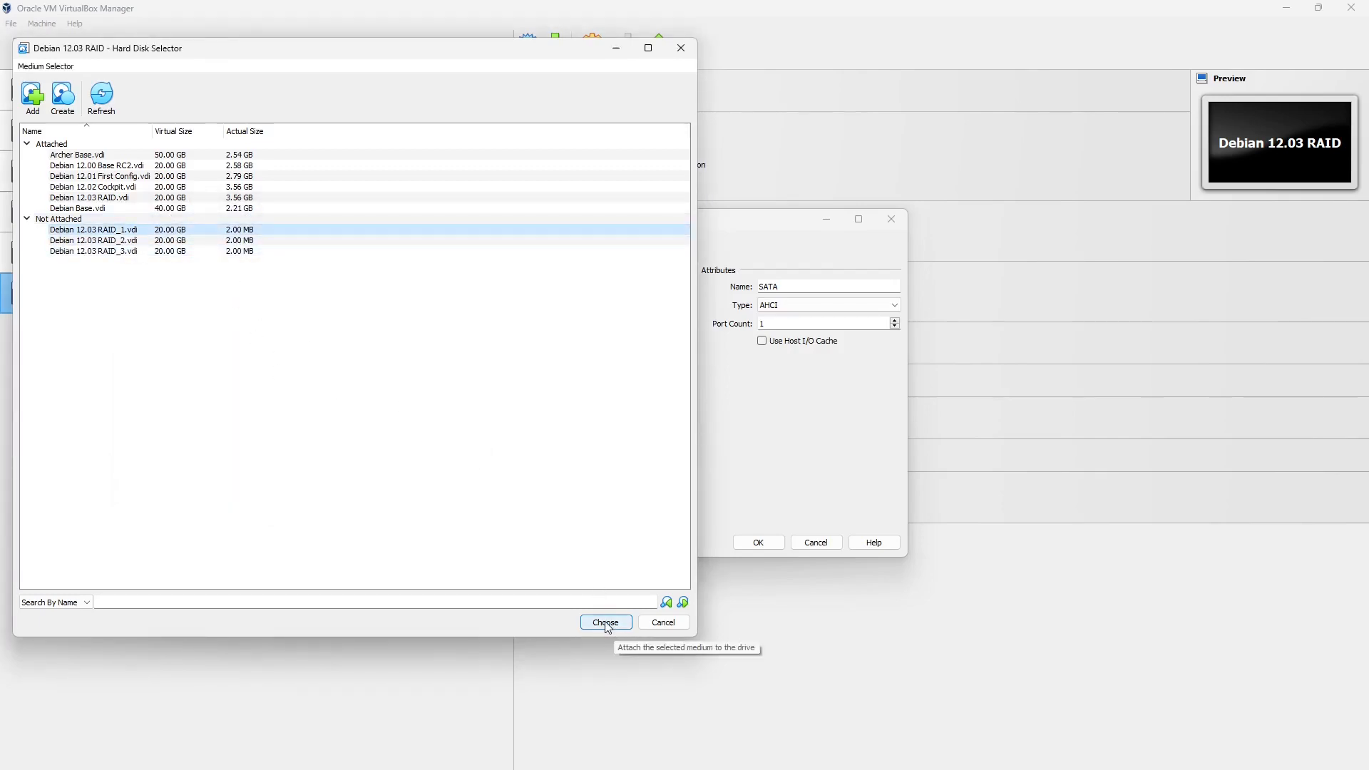
Step: Attach RAID_1, RAID_2 and RAID_3 to SATA ports 1-3 and save the storage settings
left_click(605, 622)
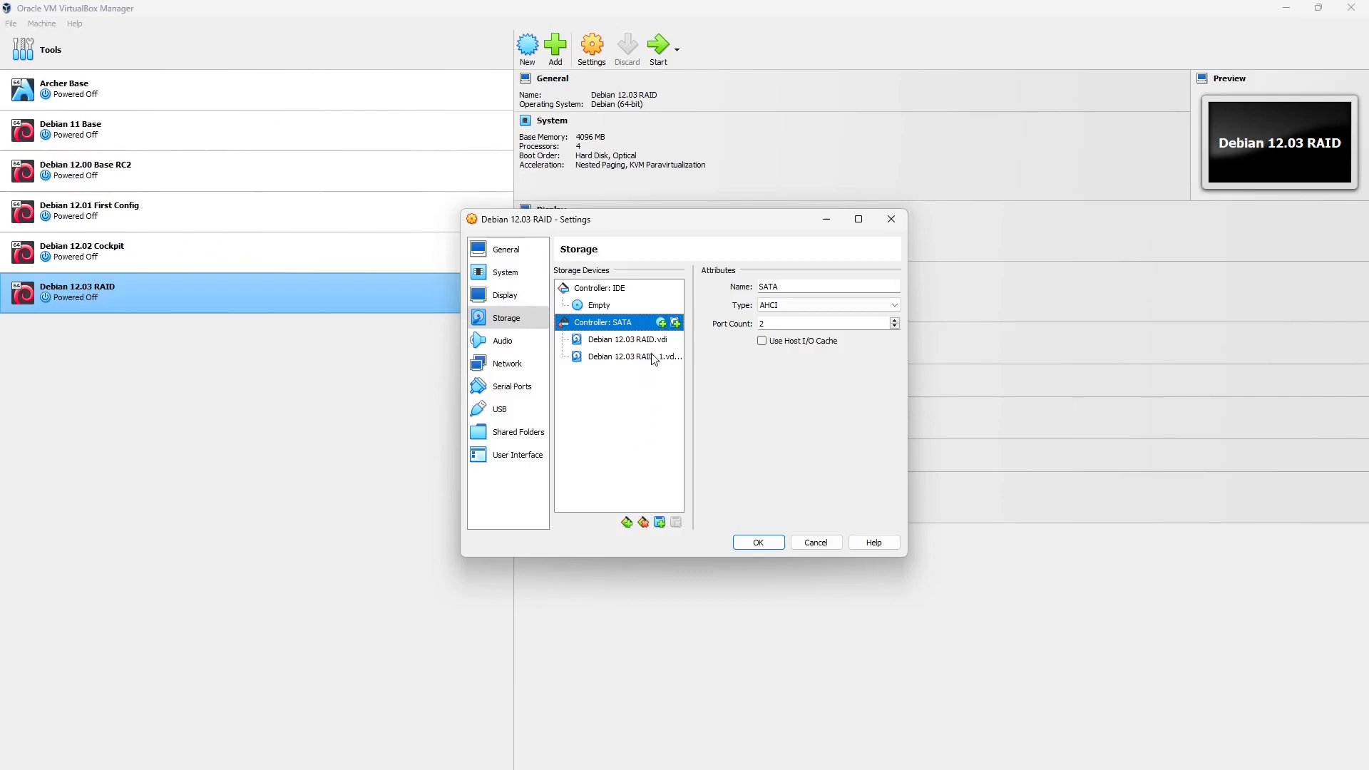
left_click(661, 322)
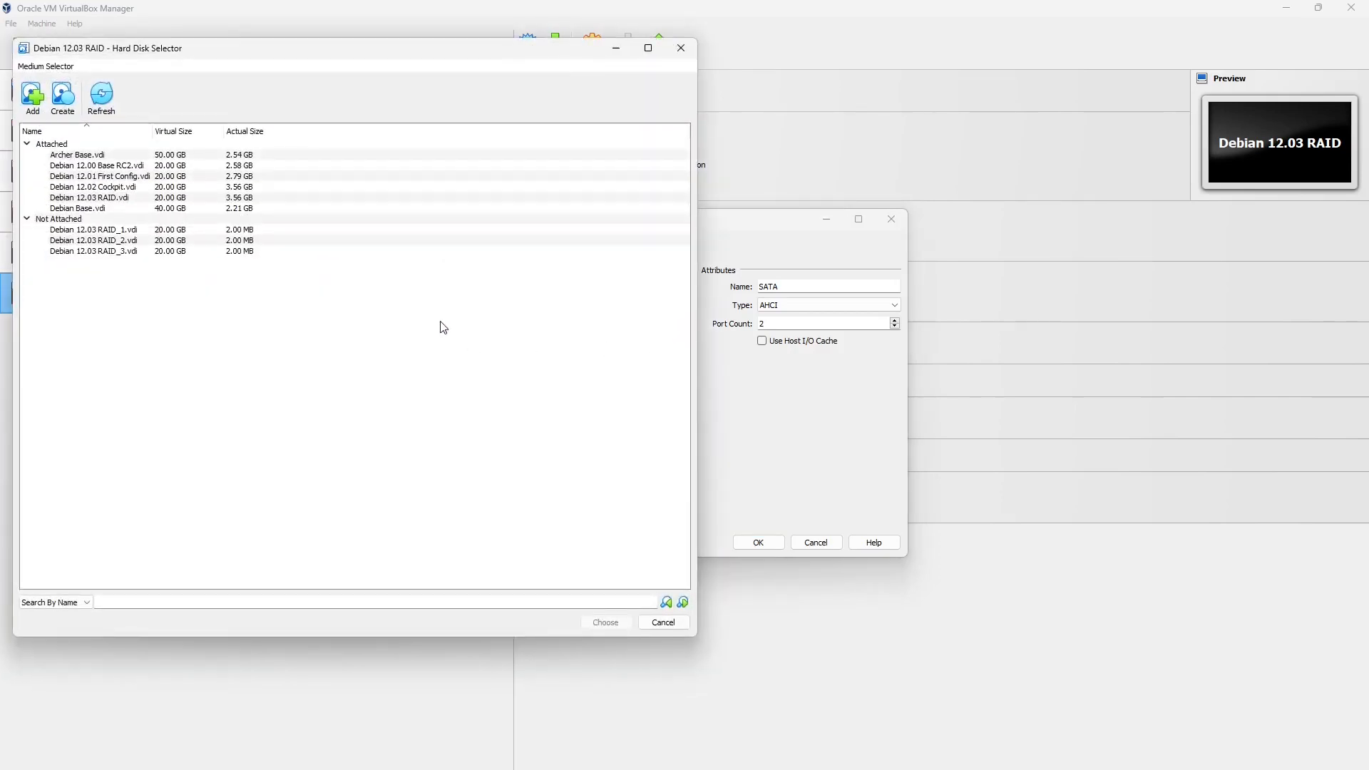
left_click(122, 239)
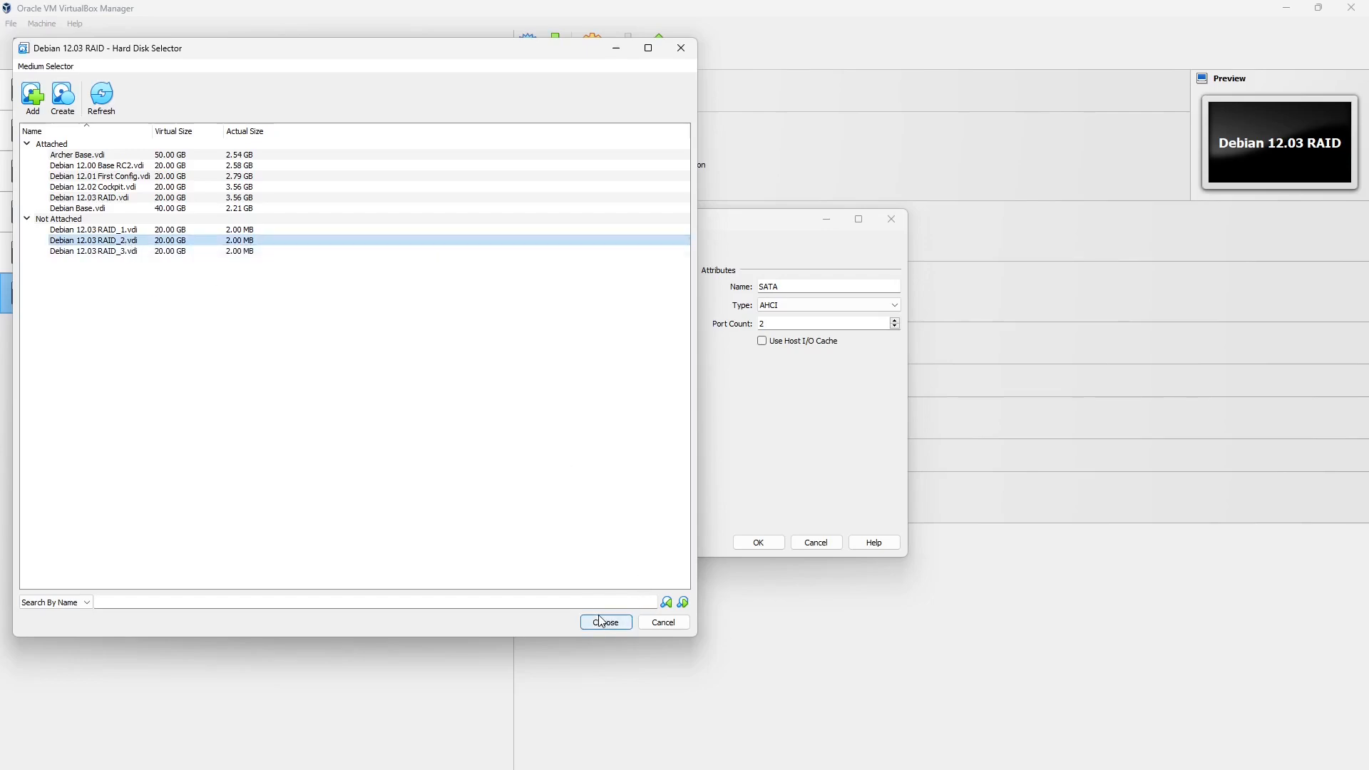
left_click(604, 622)
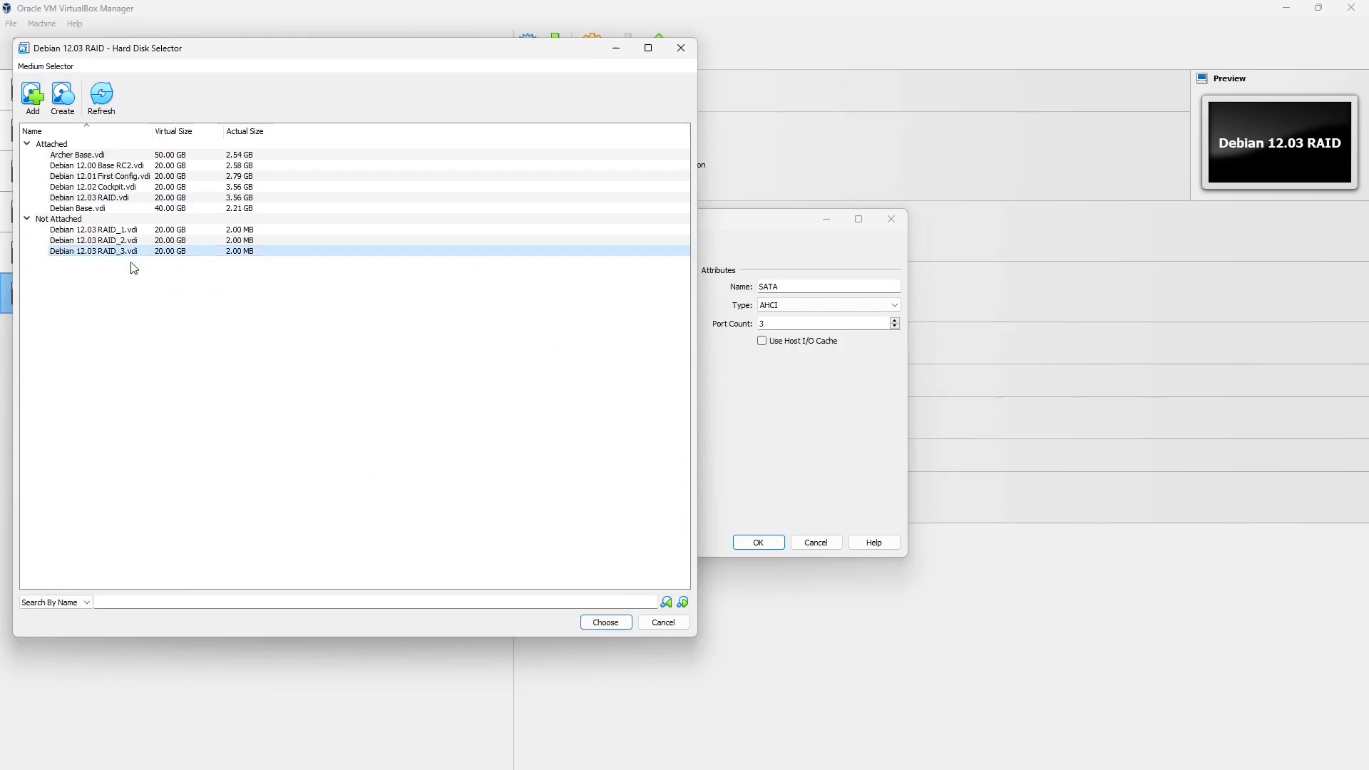
left_click(604, 622)
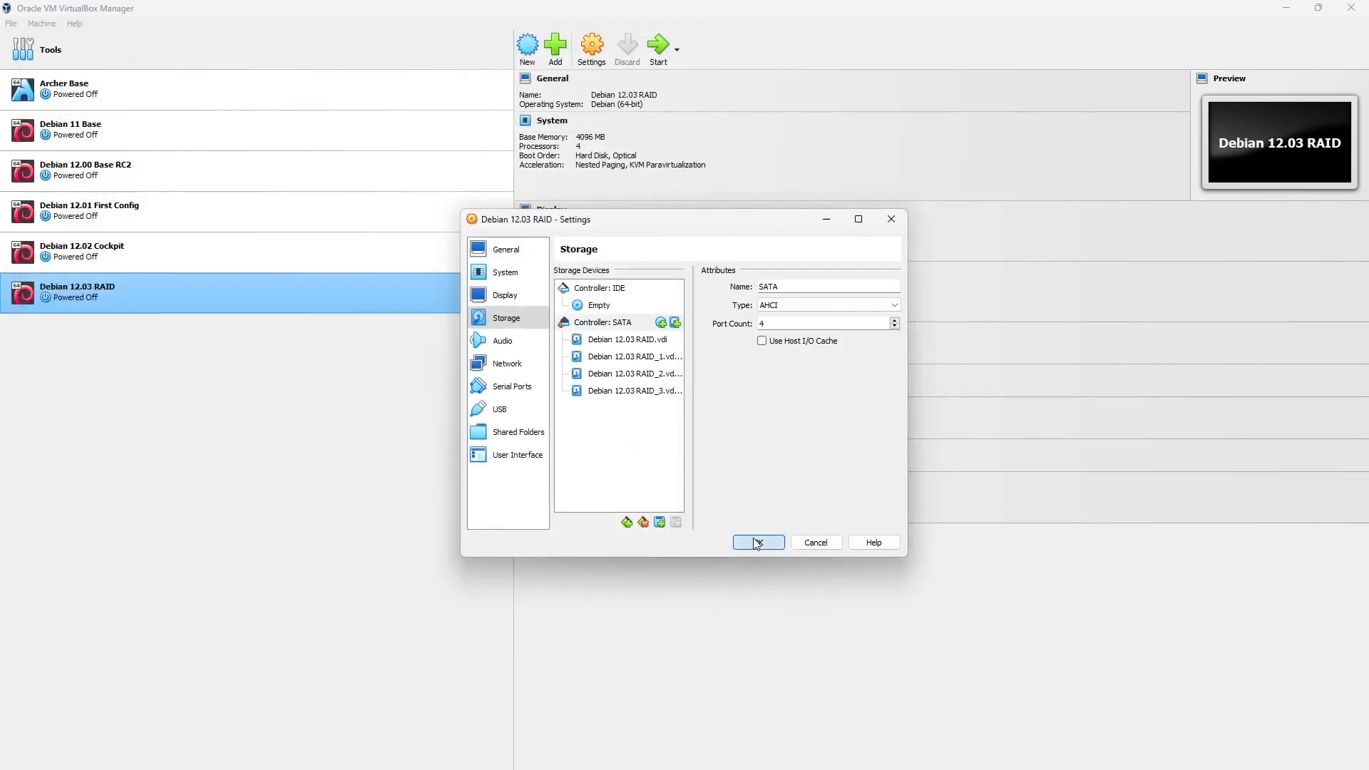
left_click(755, 542)
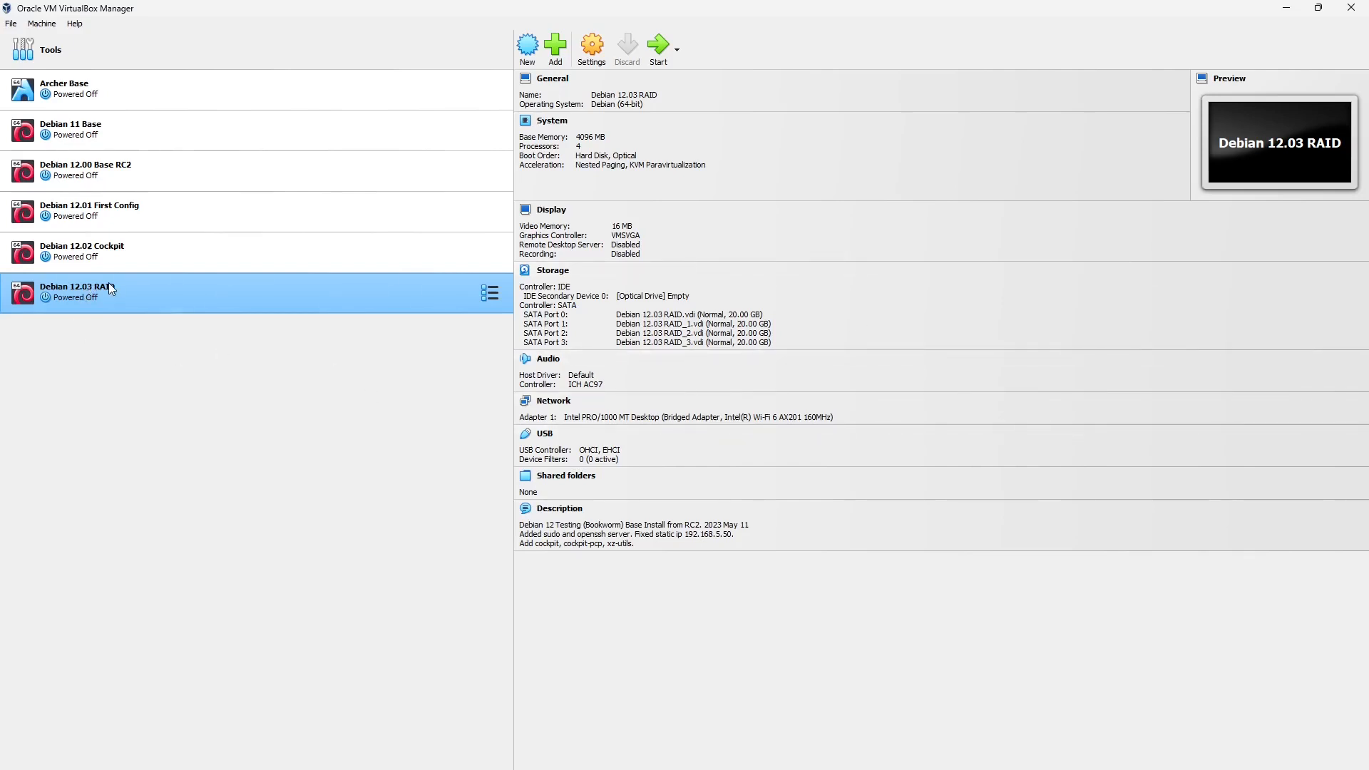
mouse_move(200, 288)
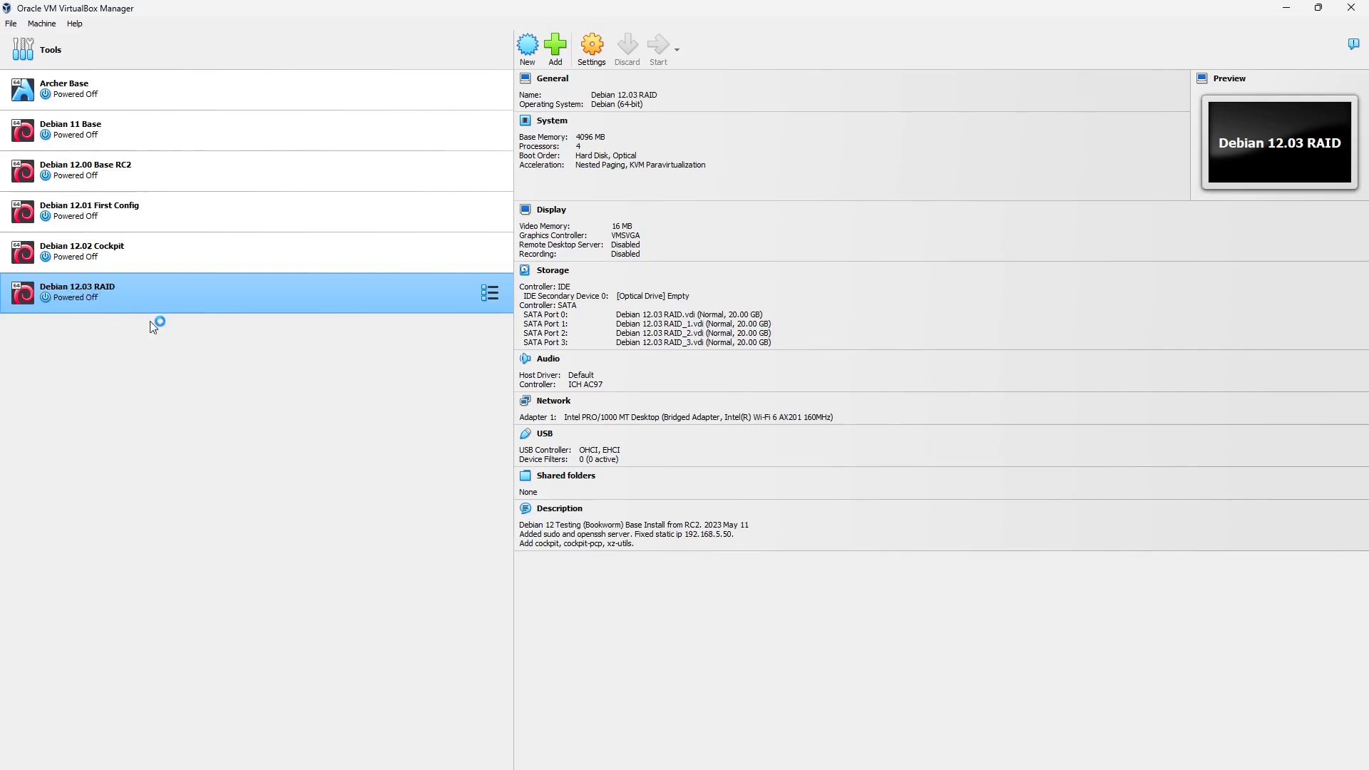
Step: Start the Debian 12.03 RAID virtual machine from the toolbar
left_click(656, 49)
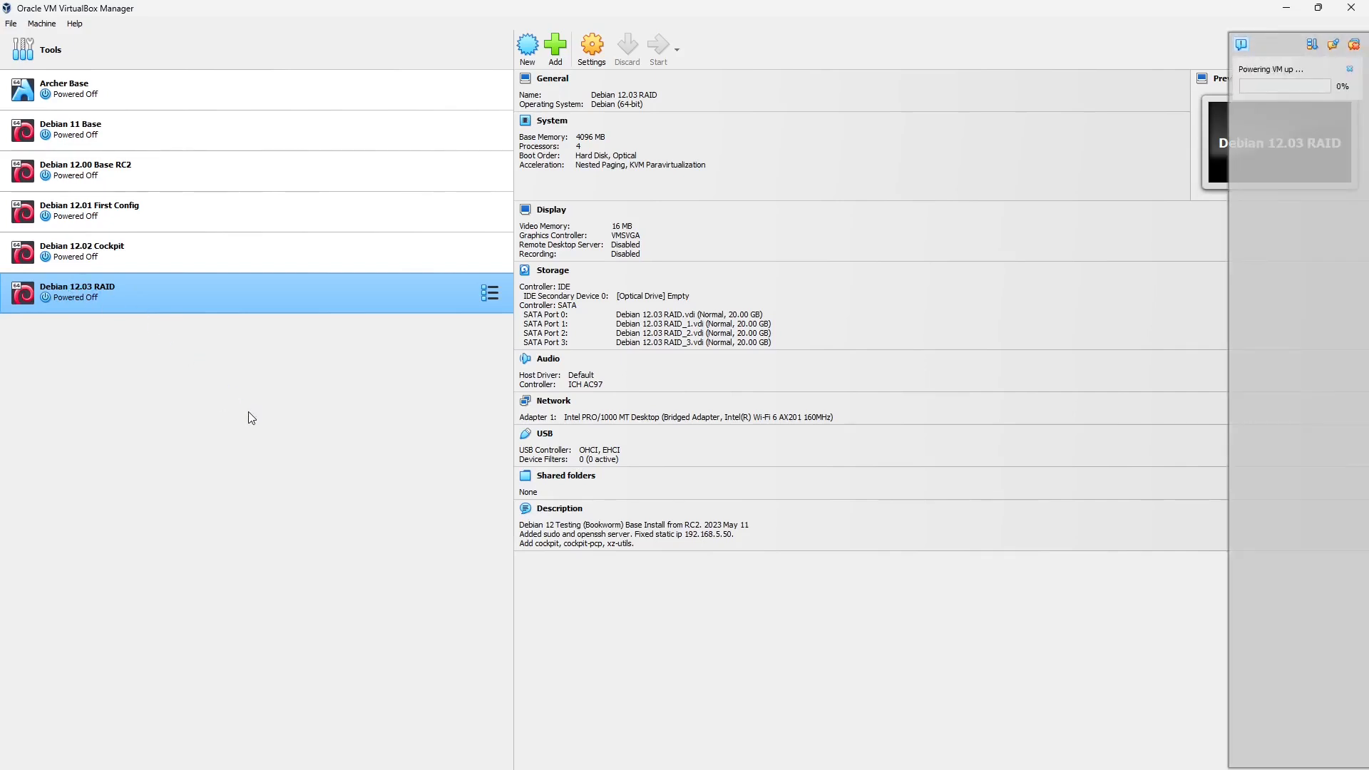
left_click(657, 48)
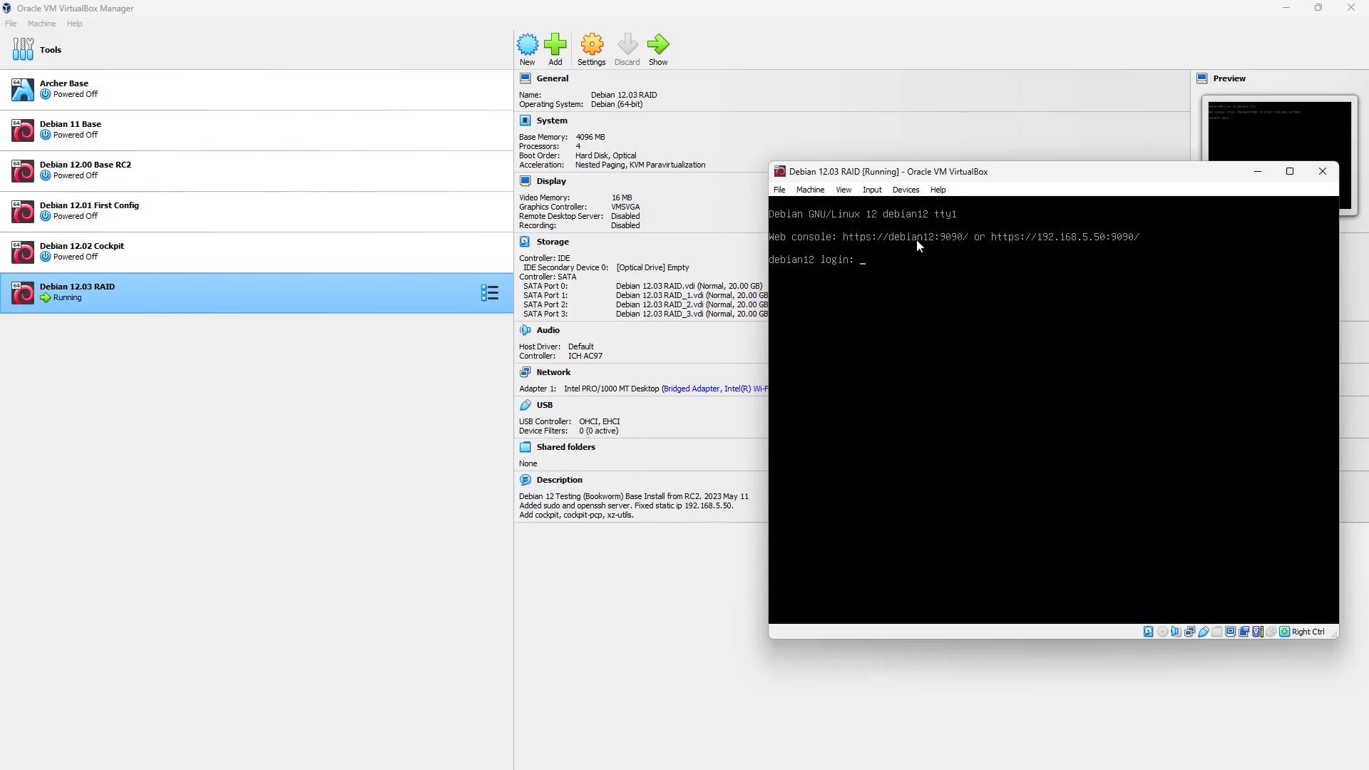
mouse_move(1035, 248)
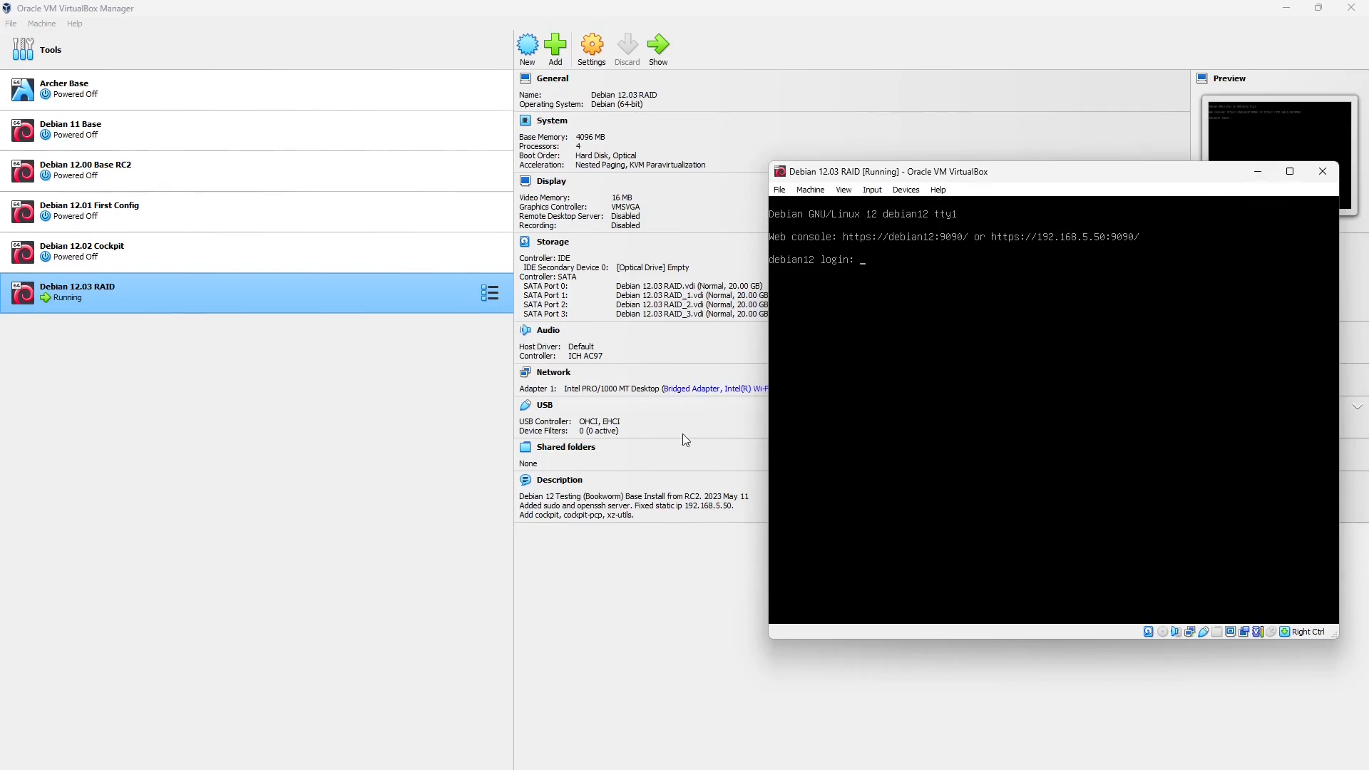
mouse_move(344, 503)
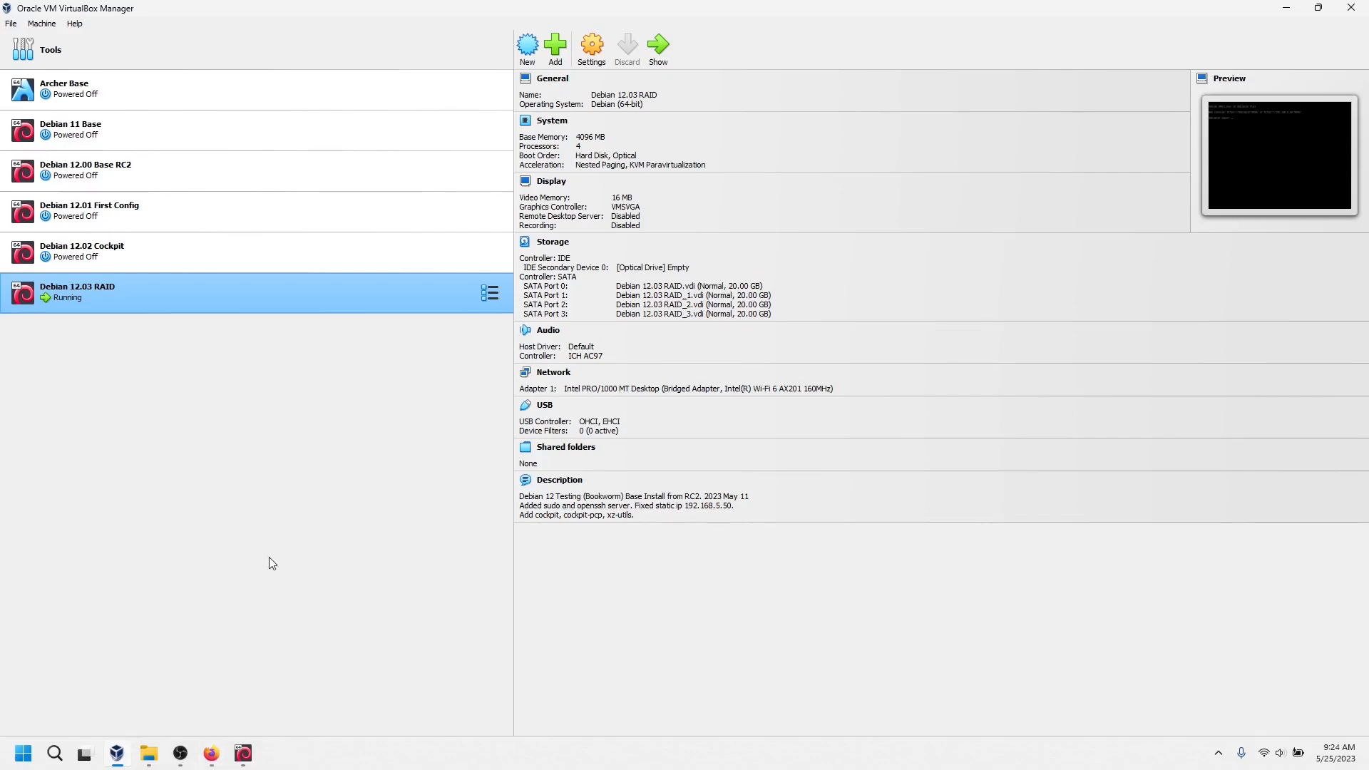
mouse_move(271, 559)
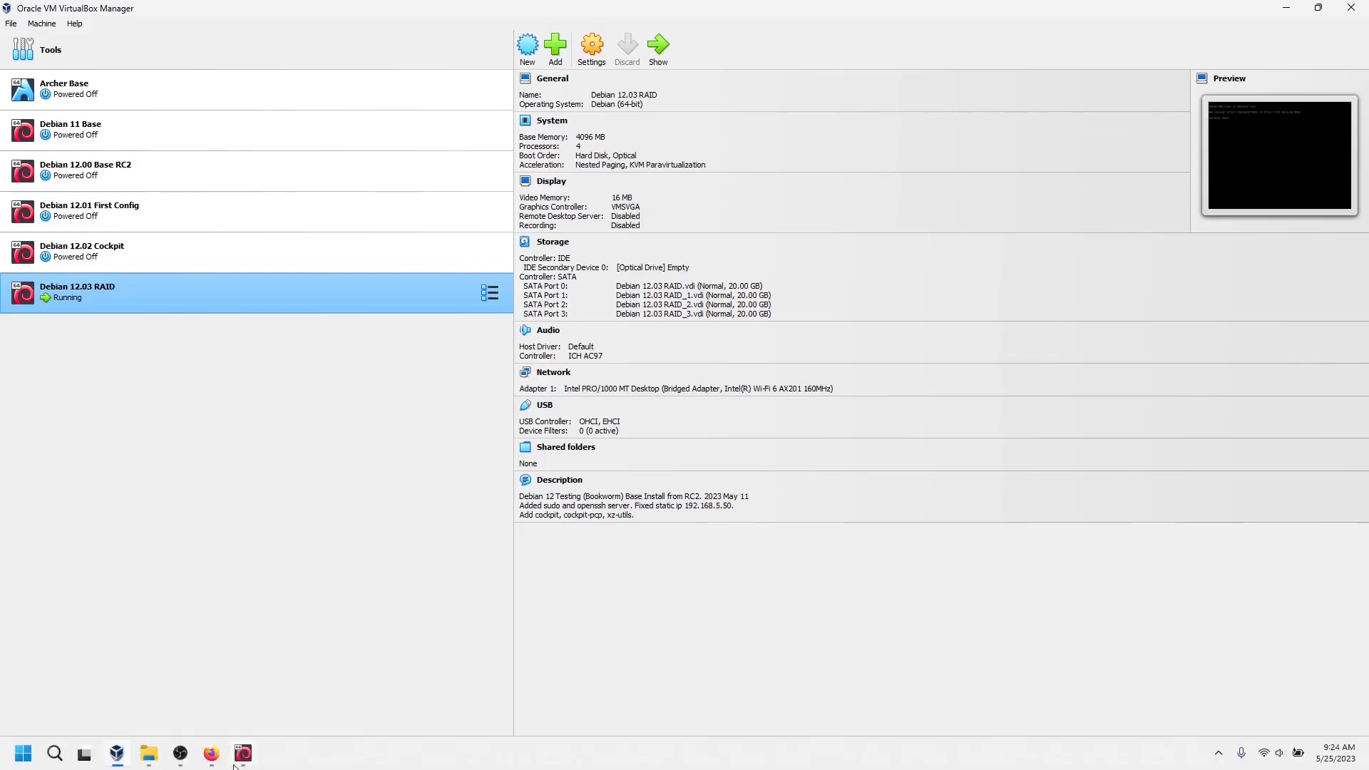
left_click(211, 753)
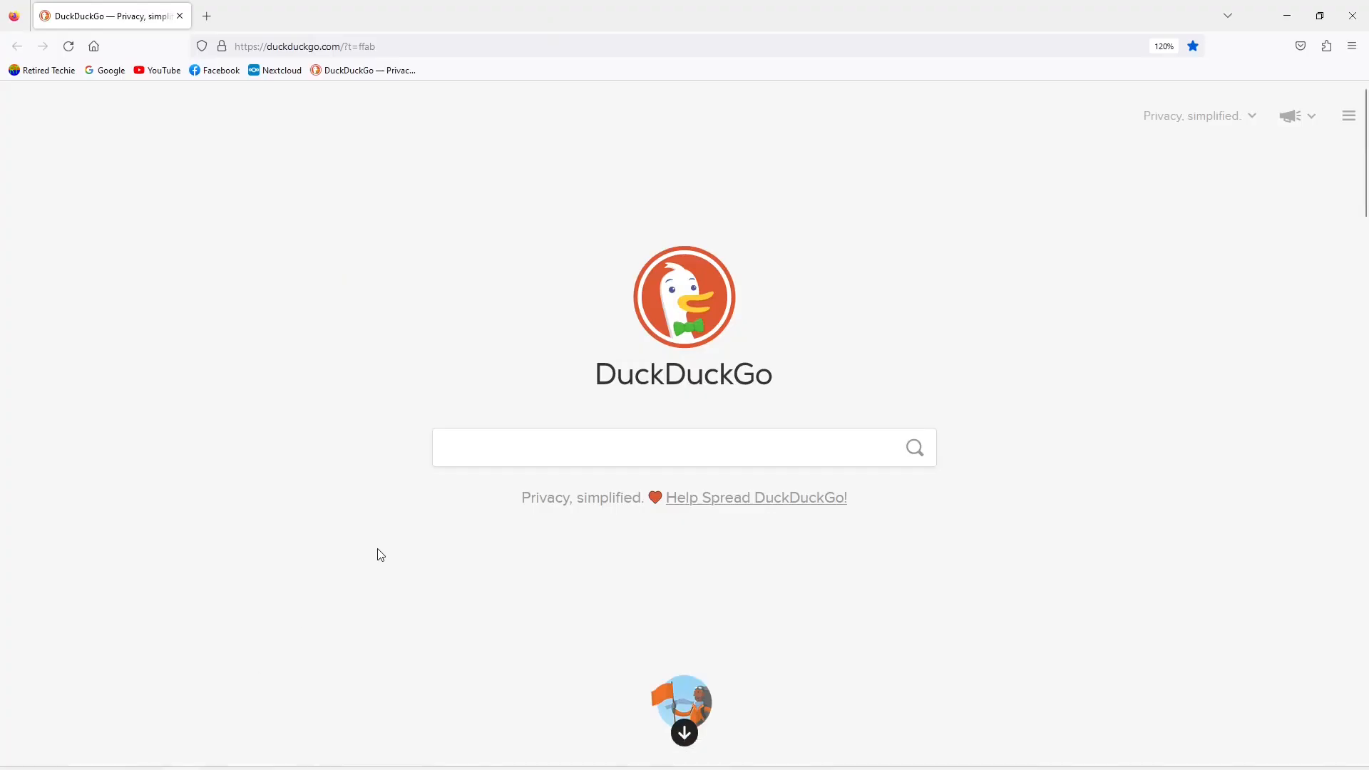
left_click(304, 46)
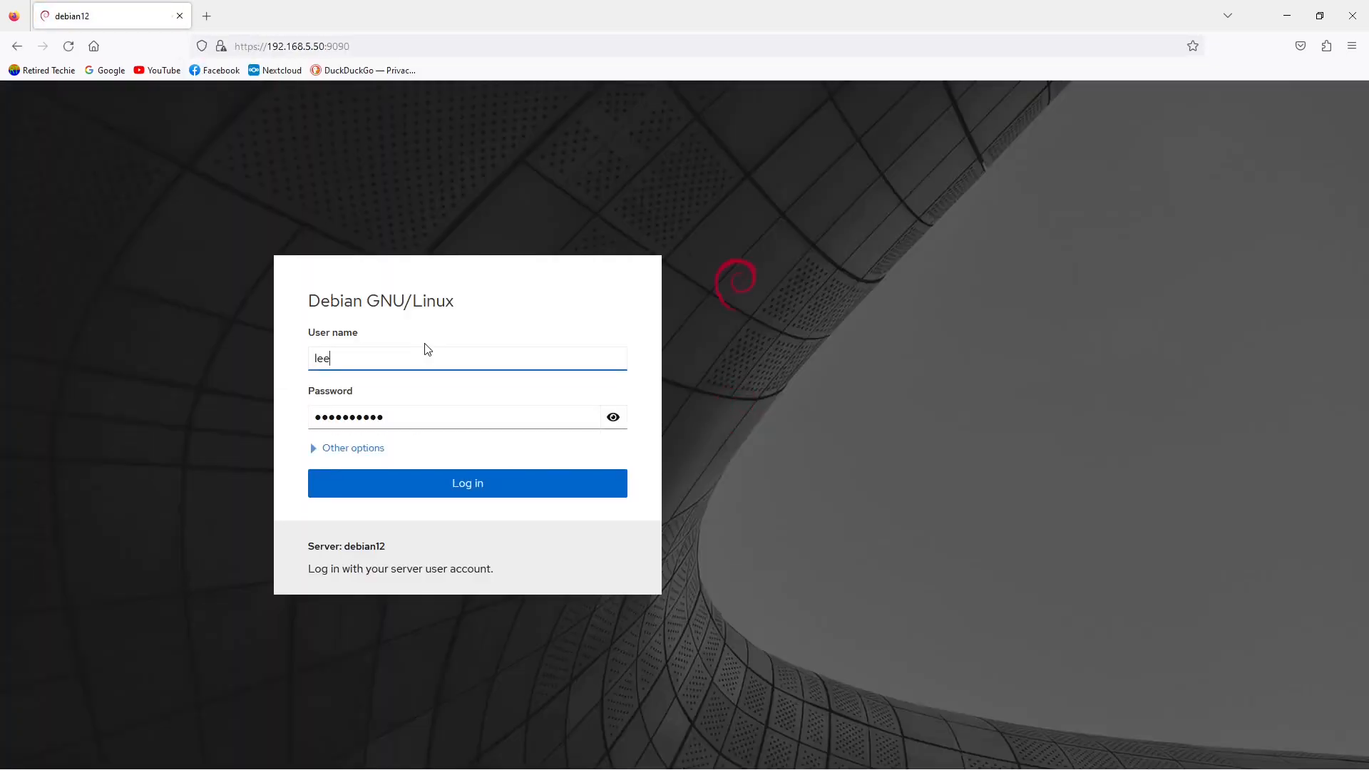
mouse_move(991, 305)
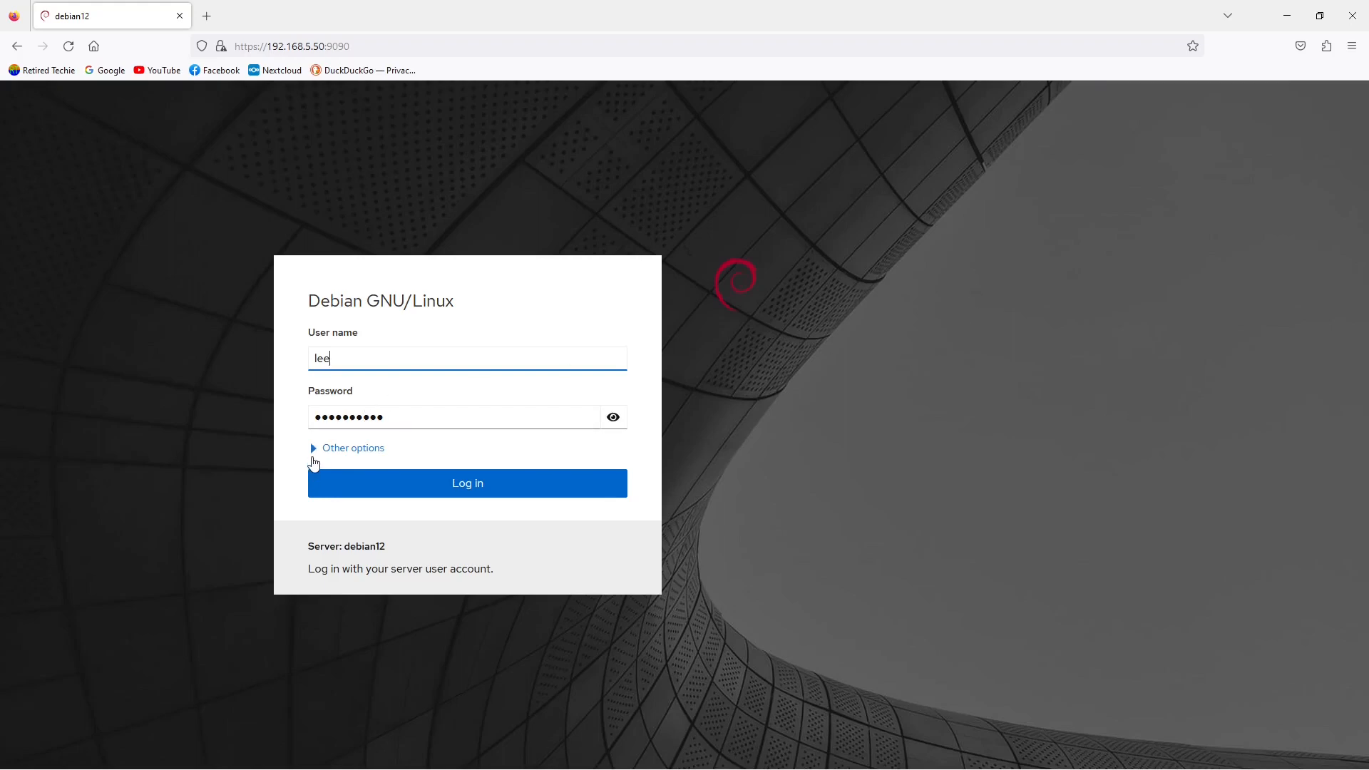
left_click(468, 483)
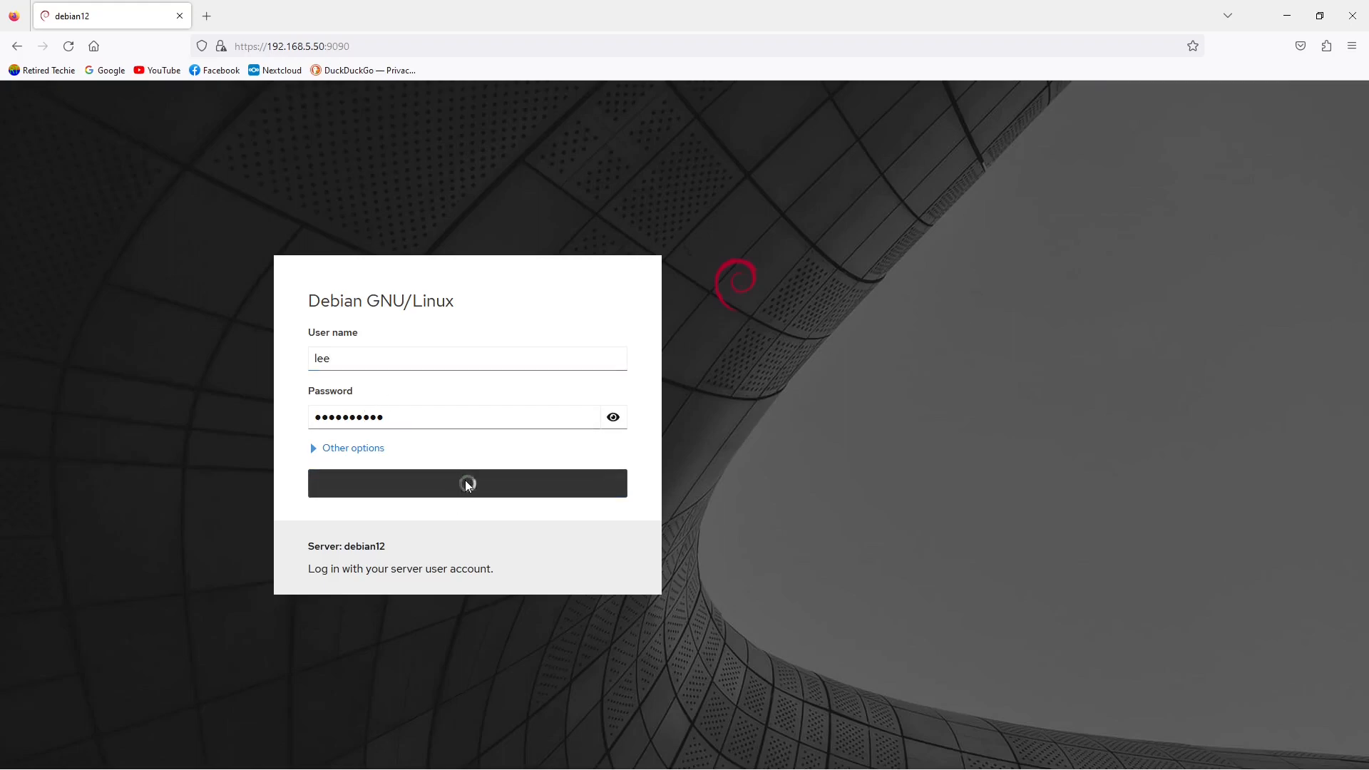
left_click(466, 483)
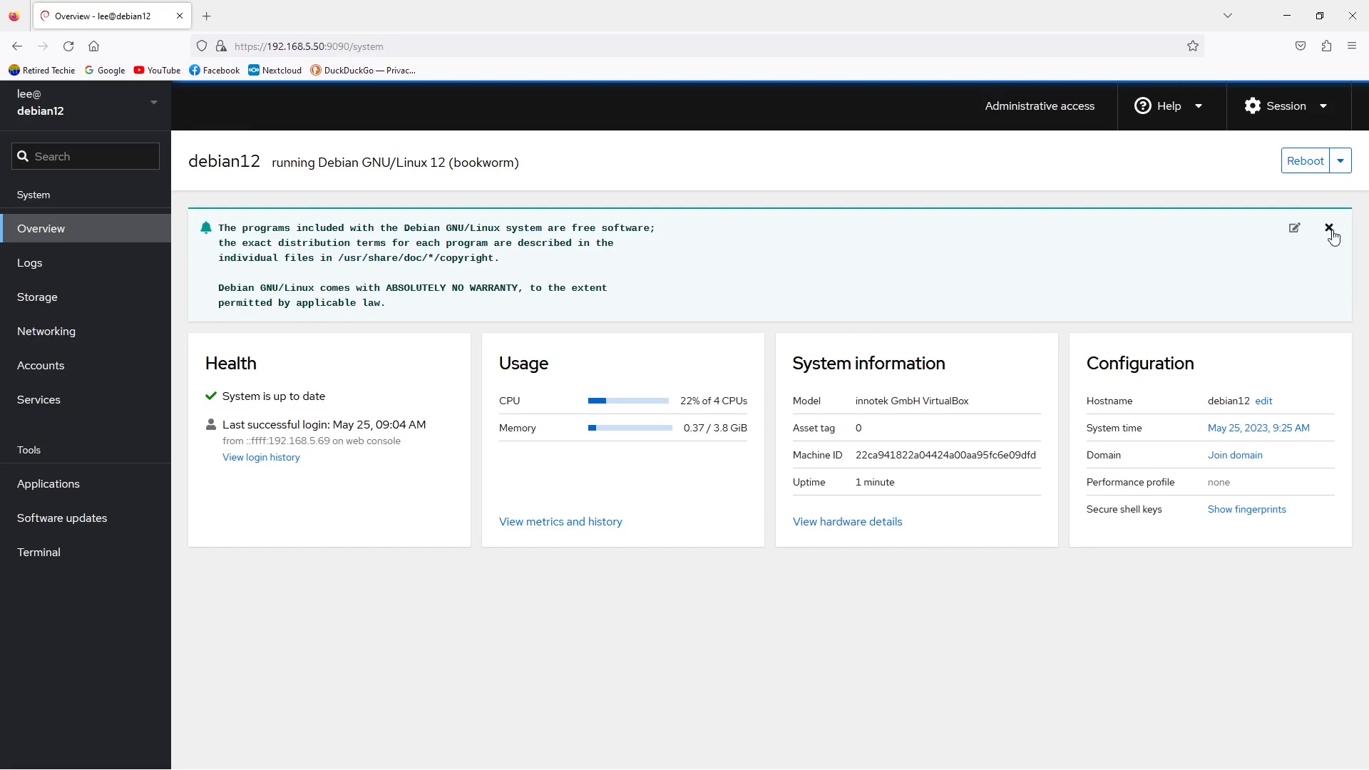
Step: Dismiss the notice banner, view metrics and history, then go to the Storage overview
left_click(1330, 228)
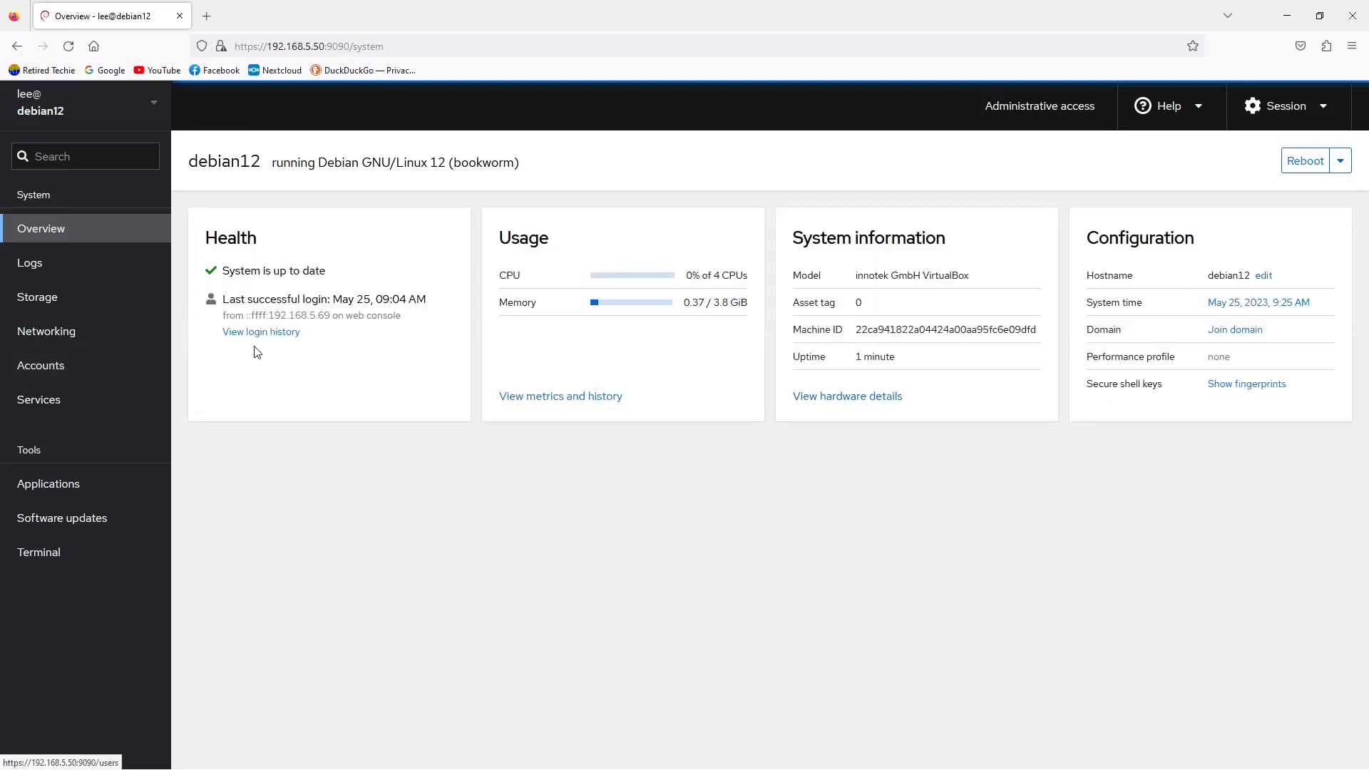
mouse_move(436, 359)
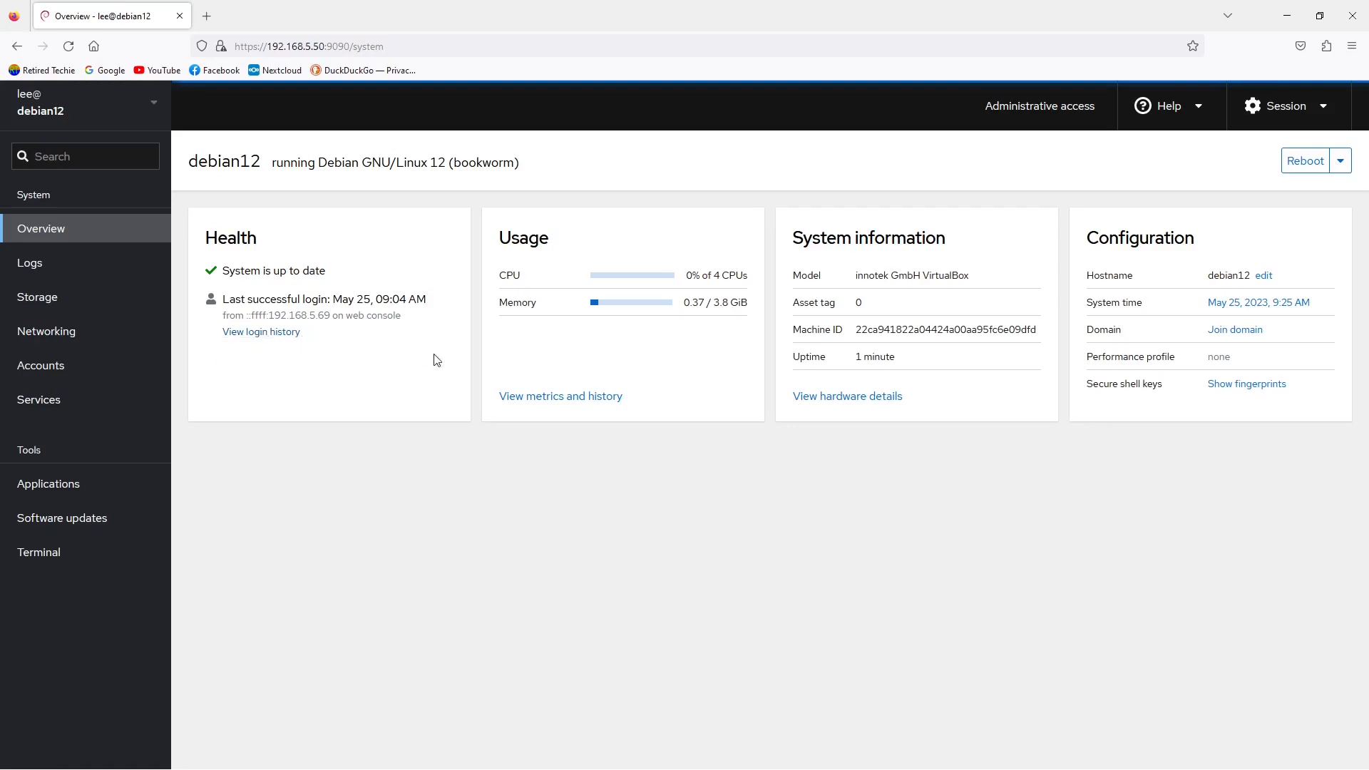
left_click(559, 395)
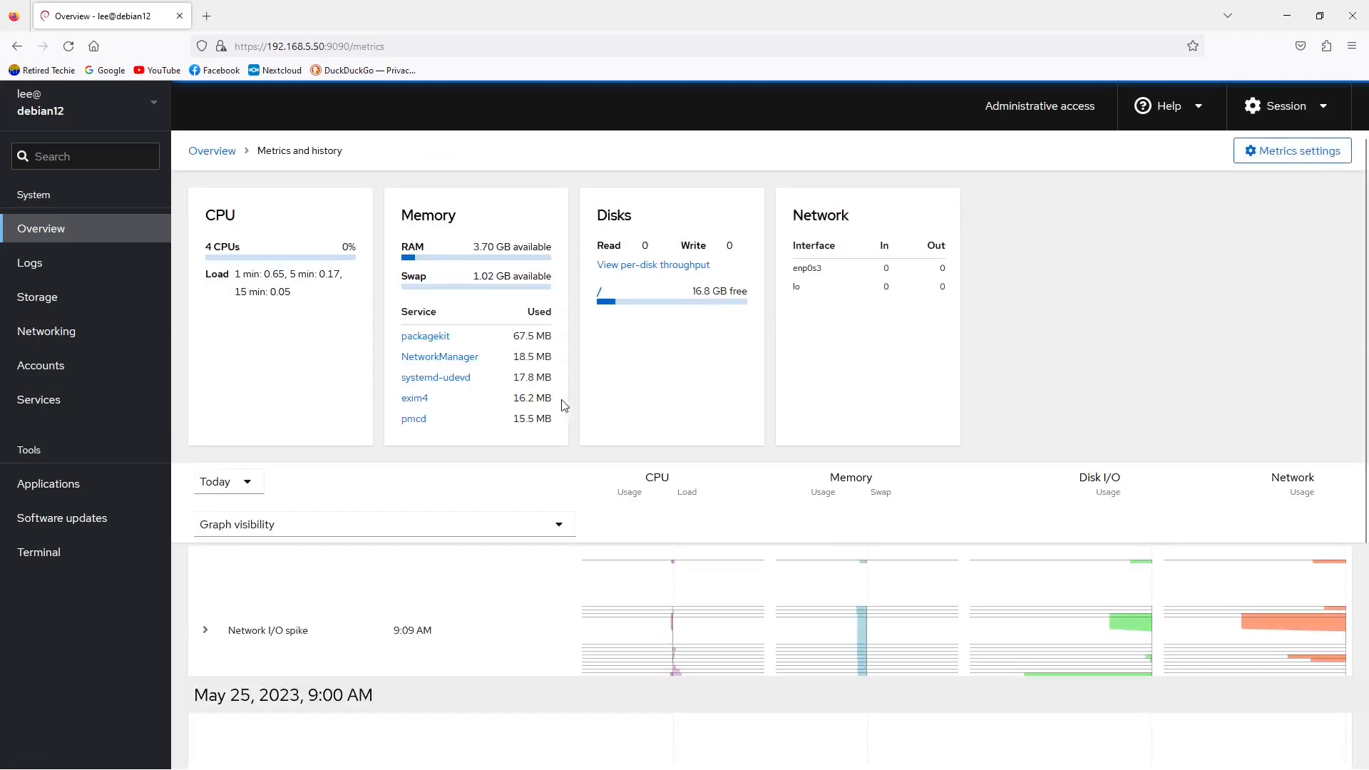
mouse_move(715, 296)
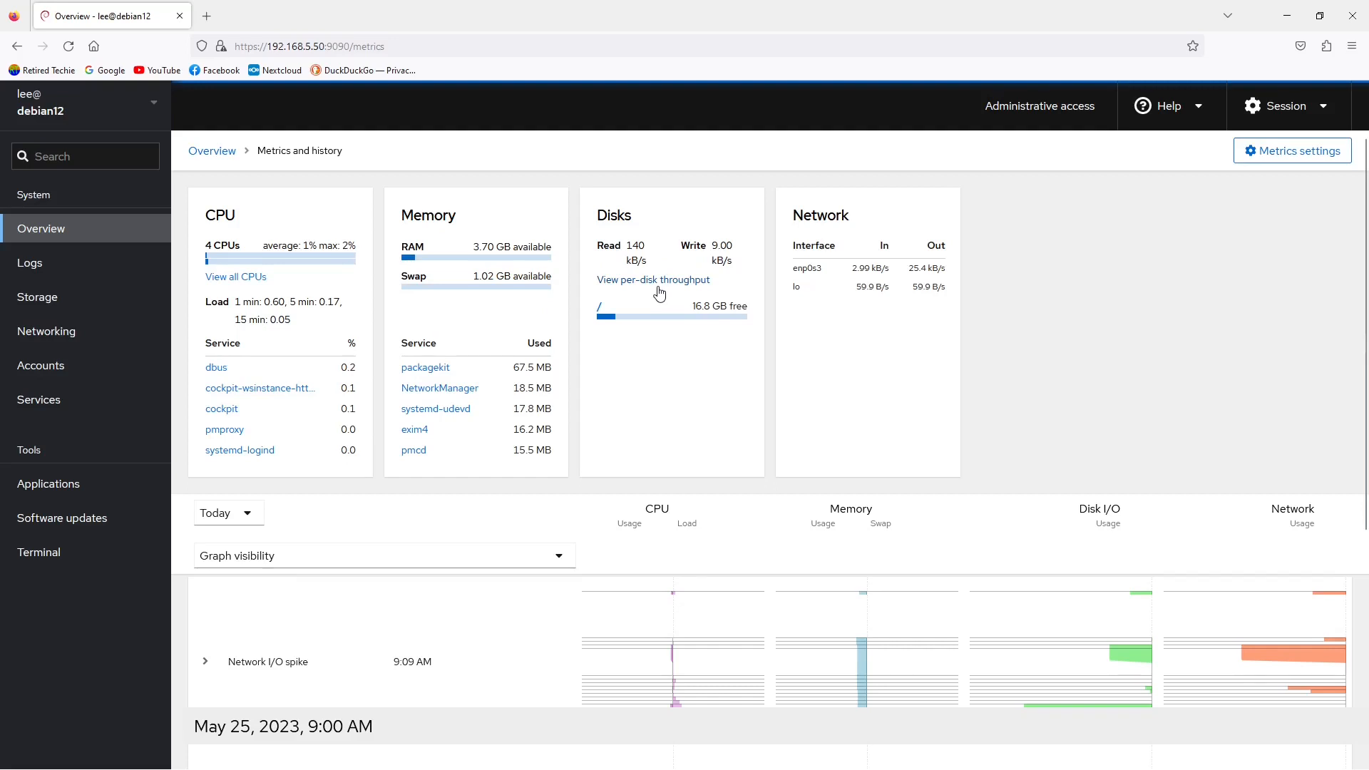
left_click(37, 297)
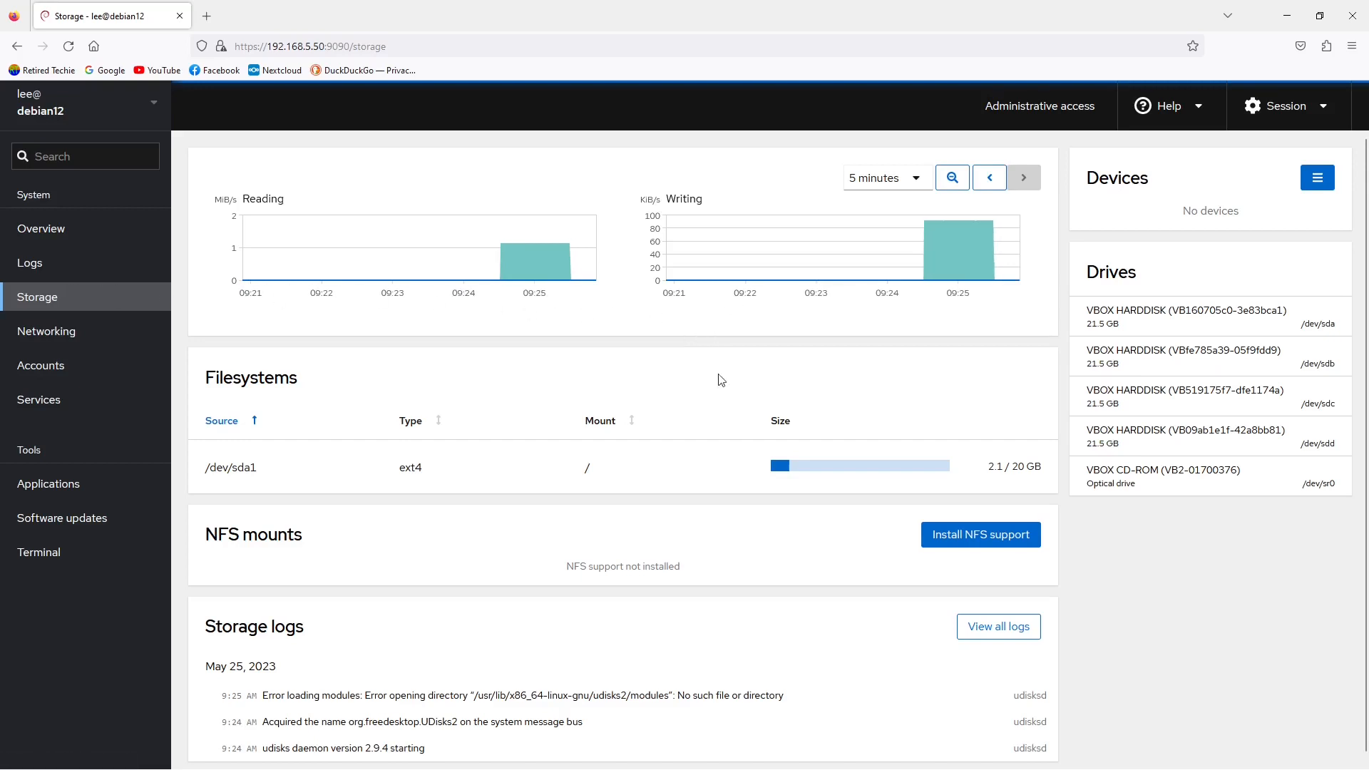
mouse_move(599, 534)
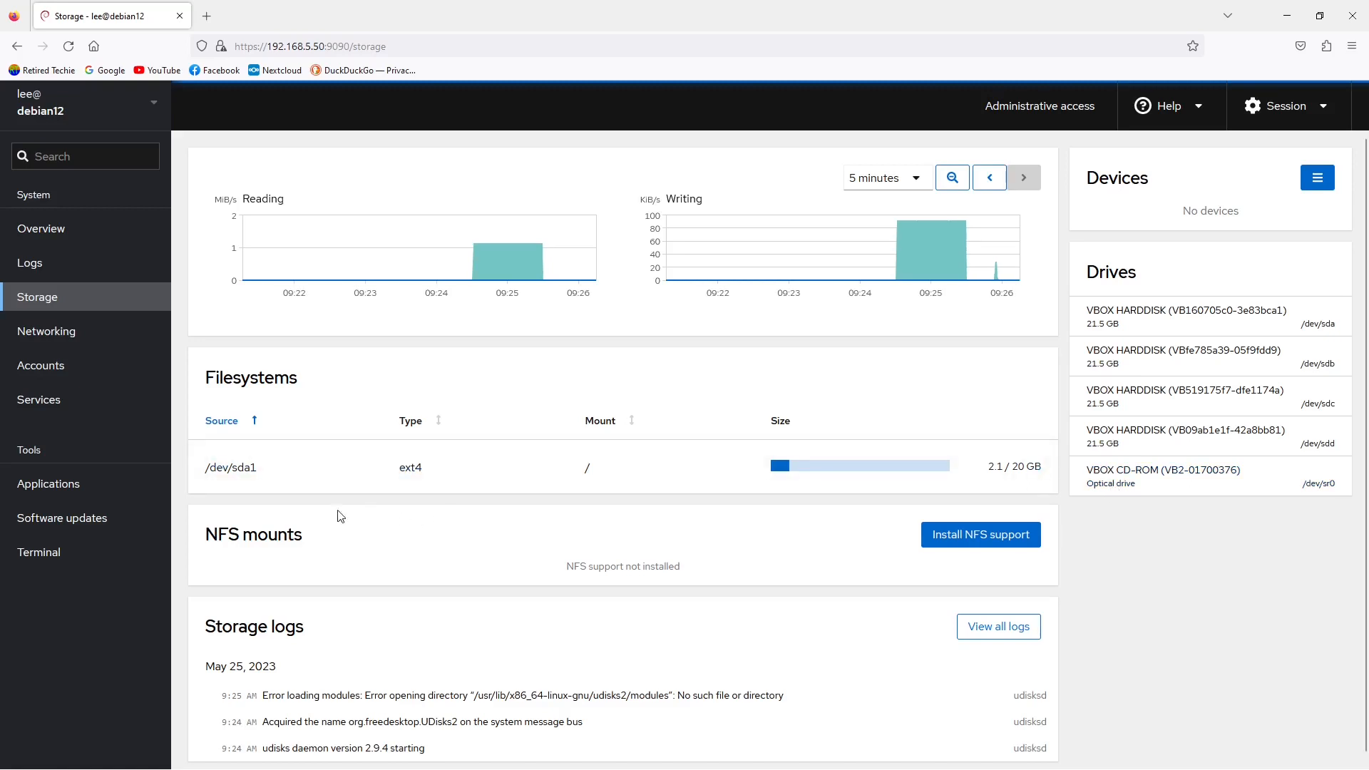
Step: Open Cockpit's Terminal on debian12 after reviewing the four drives in Storage
left_click(39, 551)
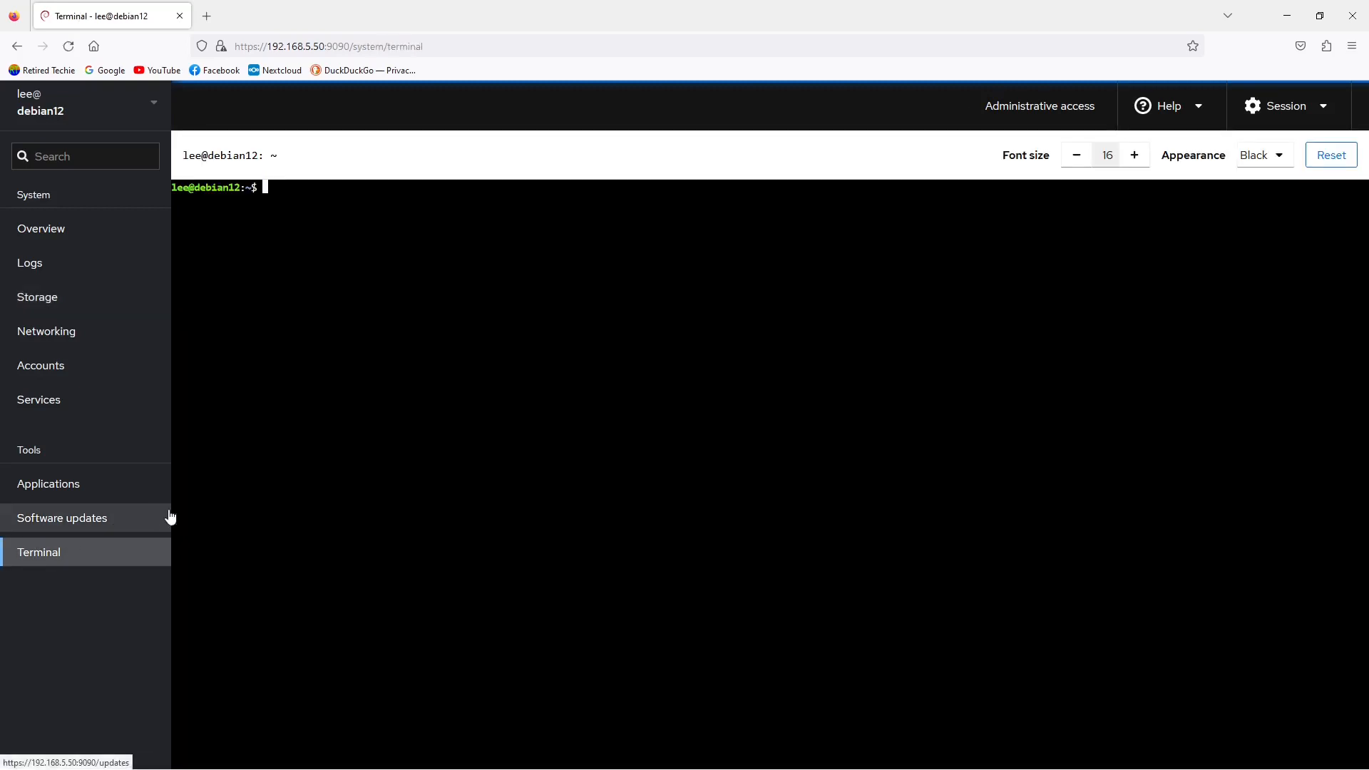
mouse_move(514, 398)
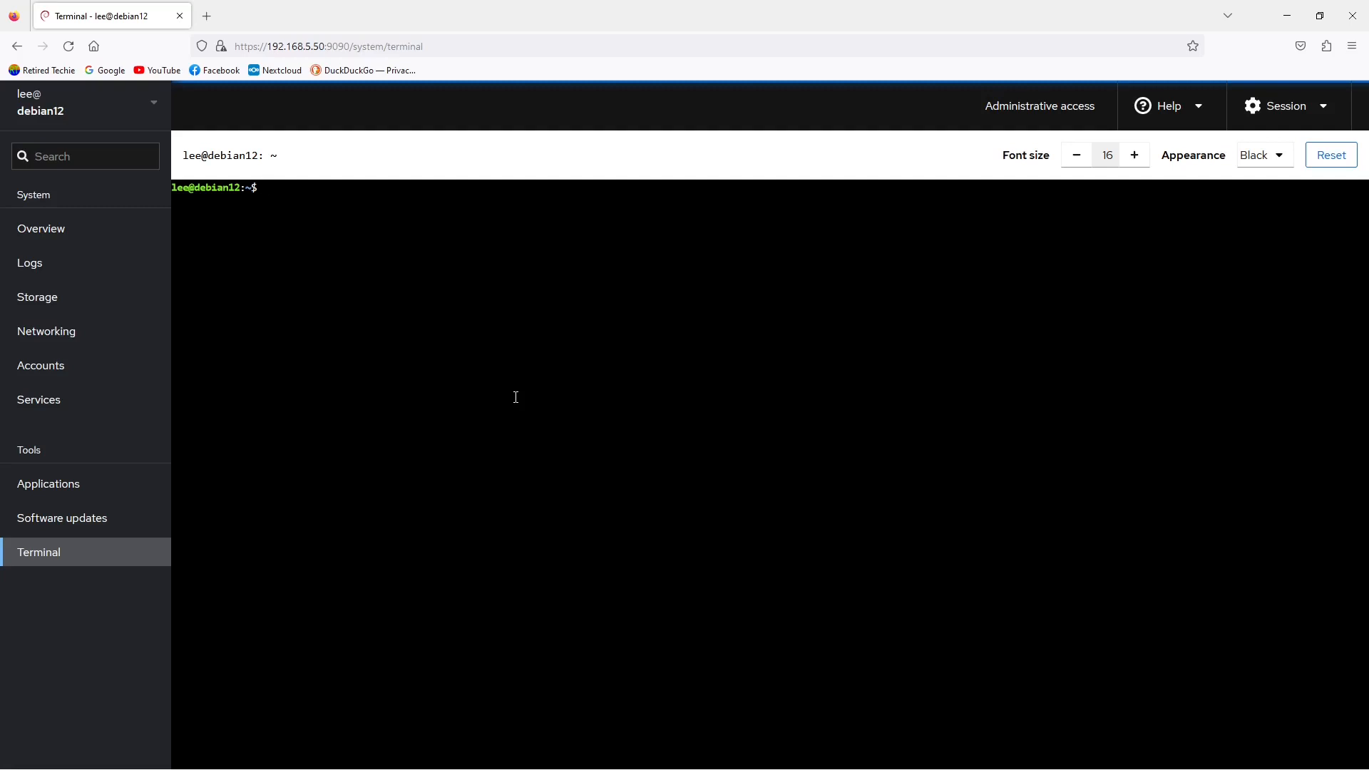
Step: List installed cockpit and sudo packages with apt list --installed | grep, then clear the terminal
type("apt list --install | grep cockpit")
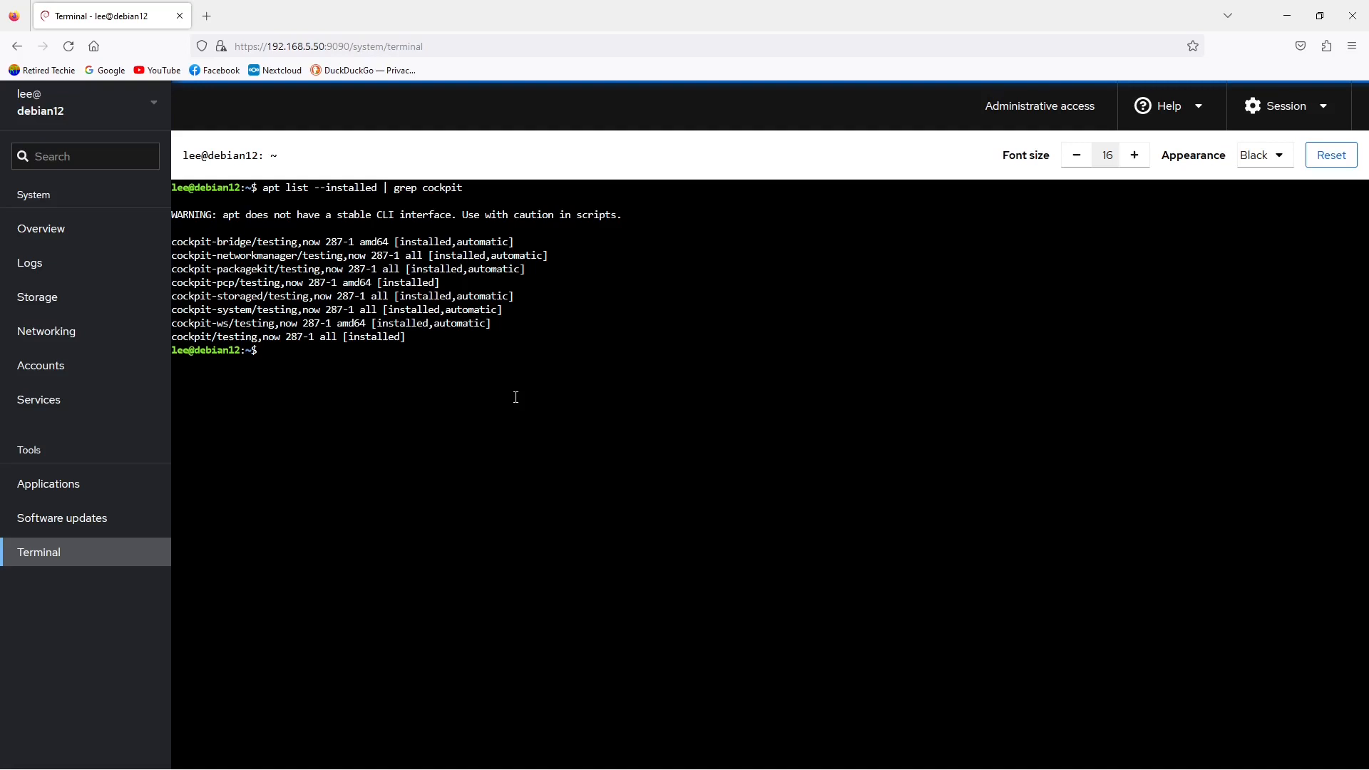
type("apt list --installed | grep cockpit")
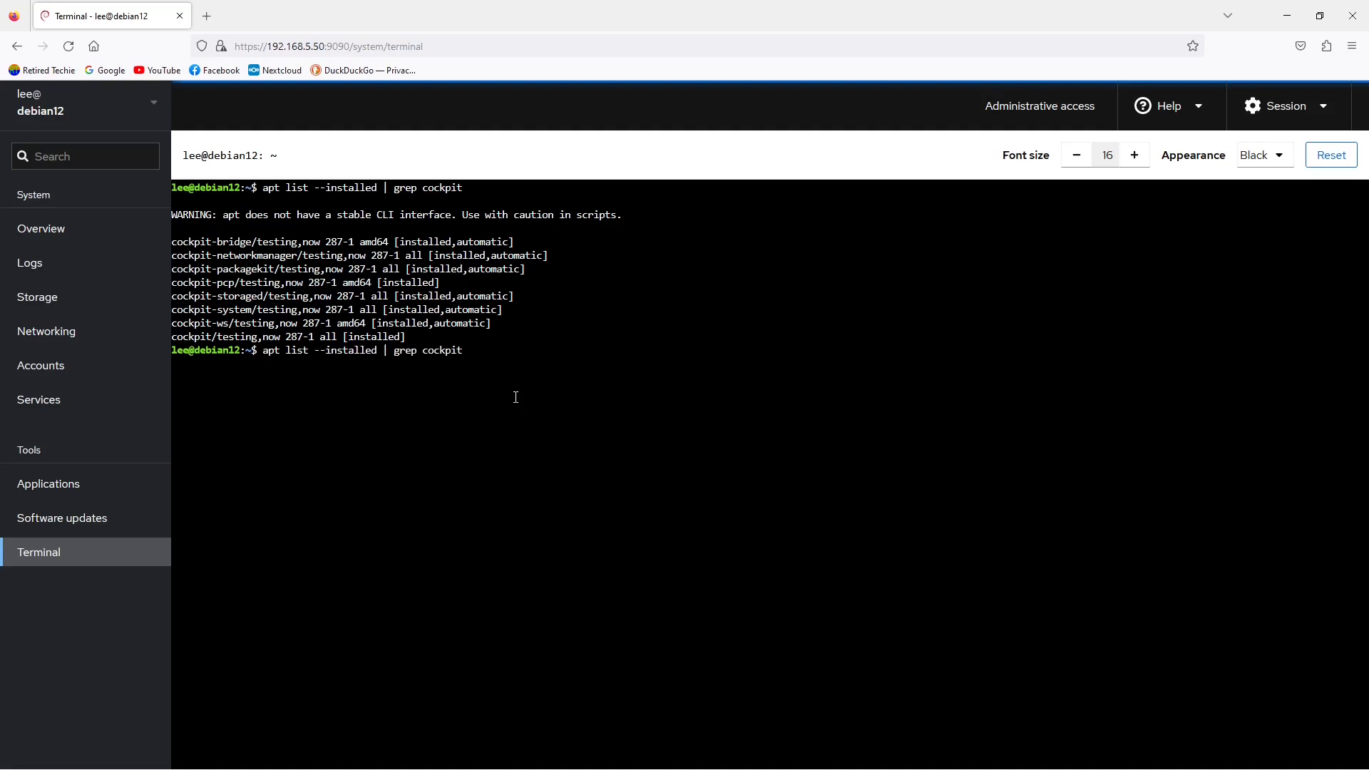
key("BackSpace")
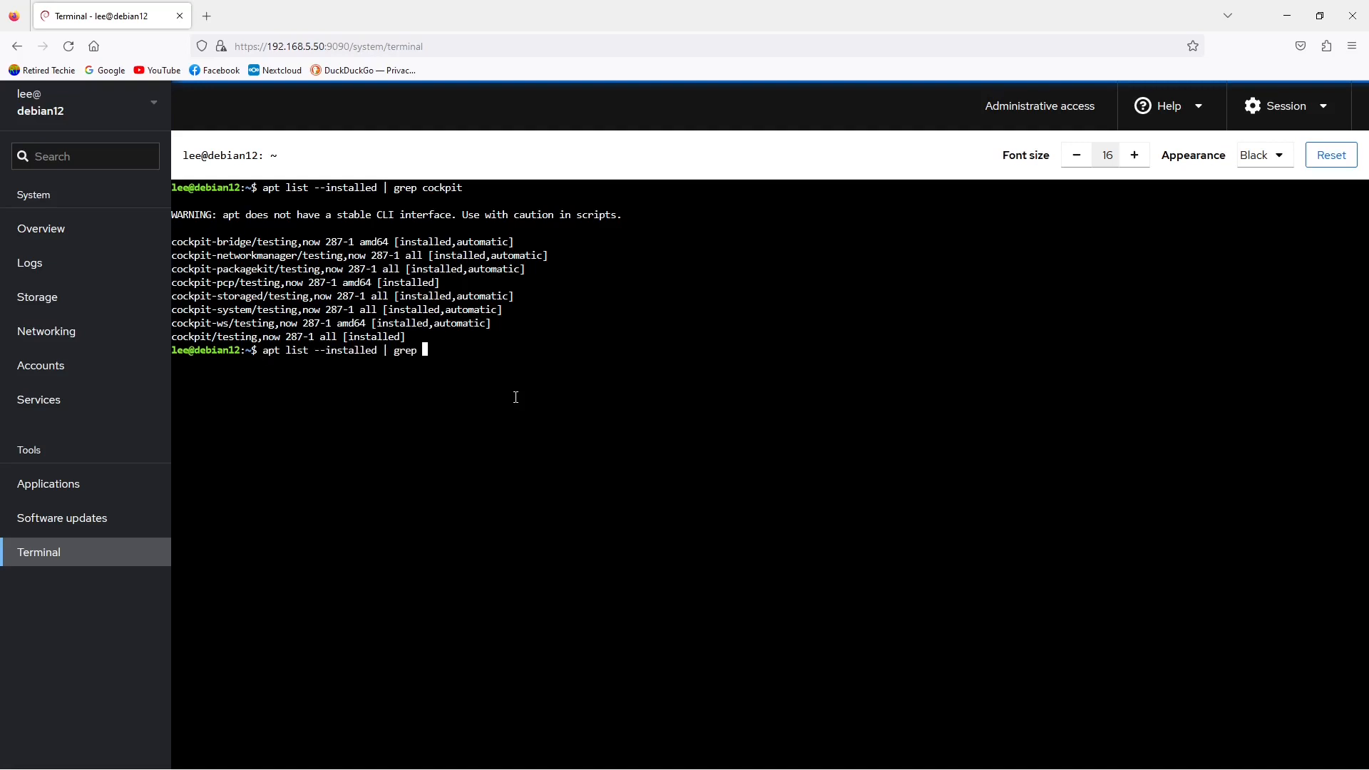
type("sudo")
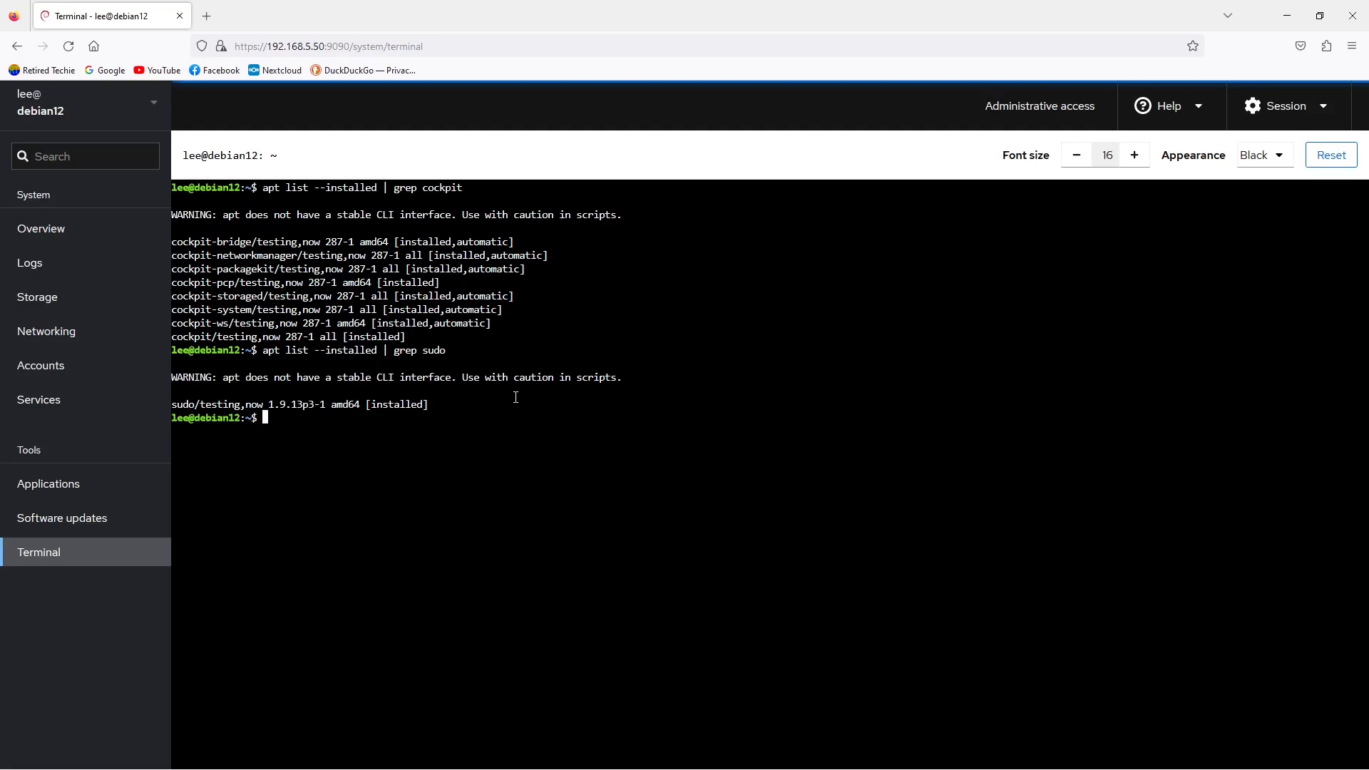
type("apt list --installed | grep sudo")
type("apt list --installed | grep ssh")
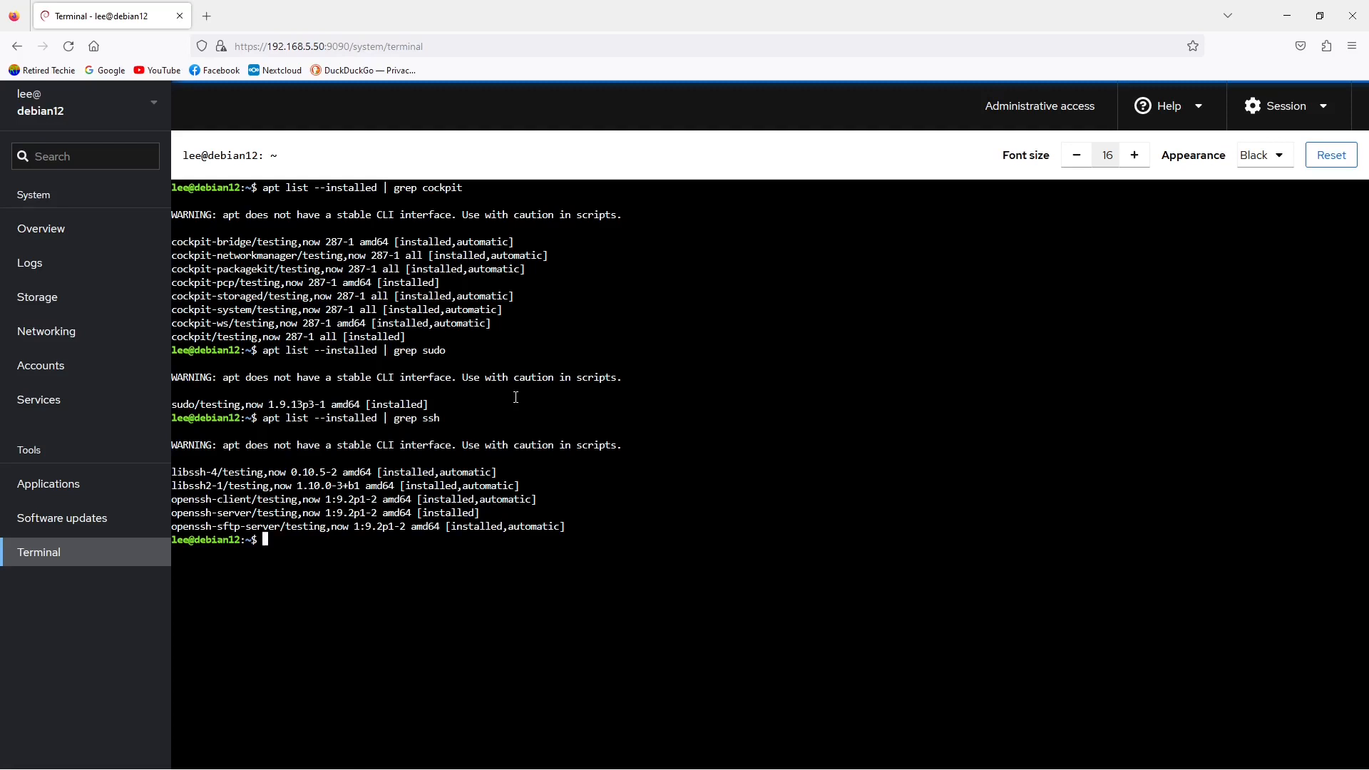
type("clear")
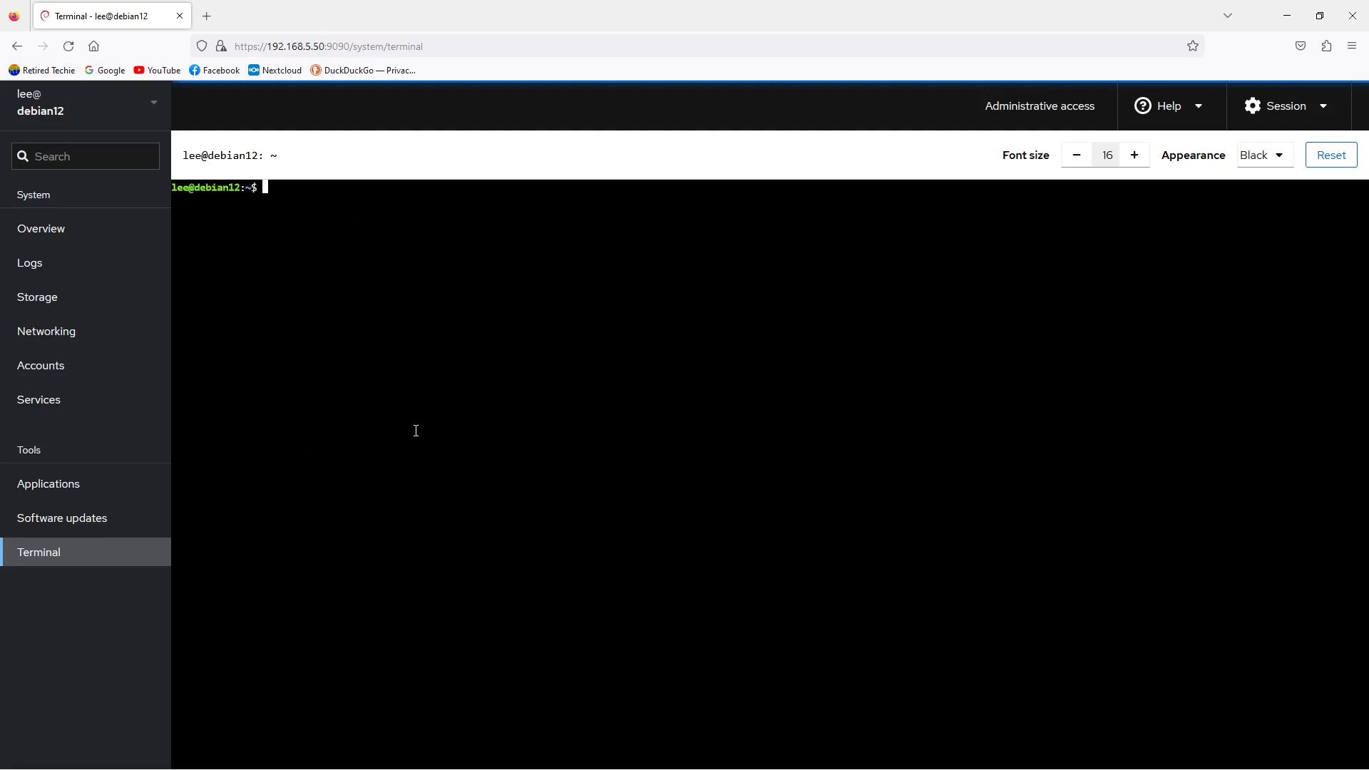
Step: Confirm mdadm is installed with apt list --installed | grep mdadm, then clear the terminal
type("apt list --installed | grep md")
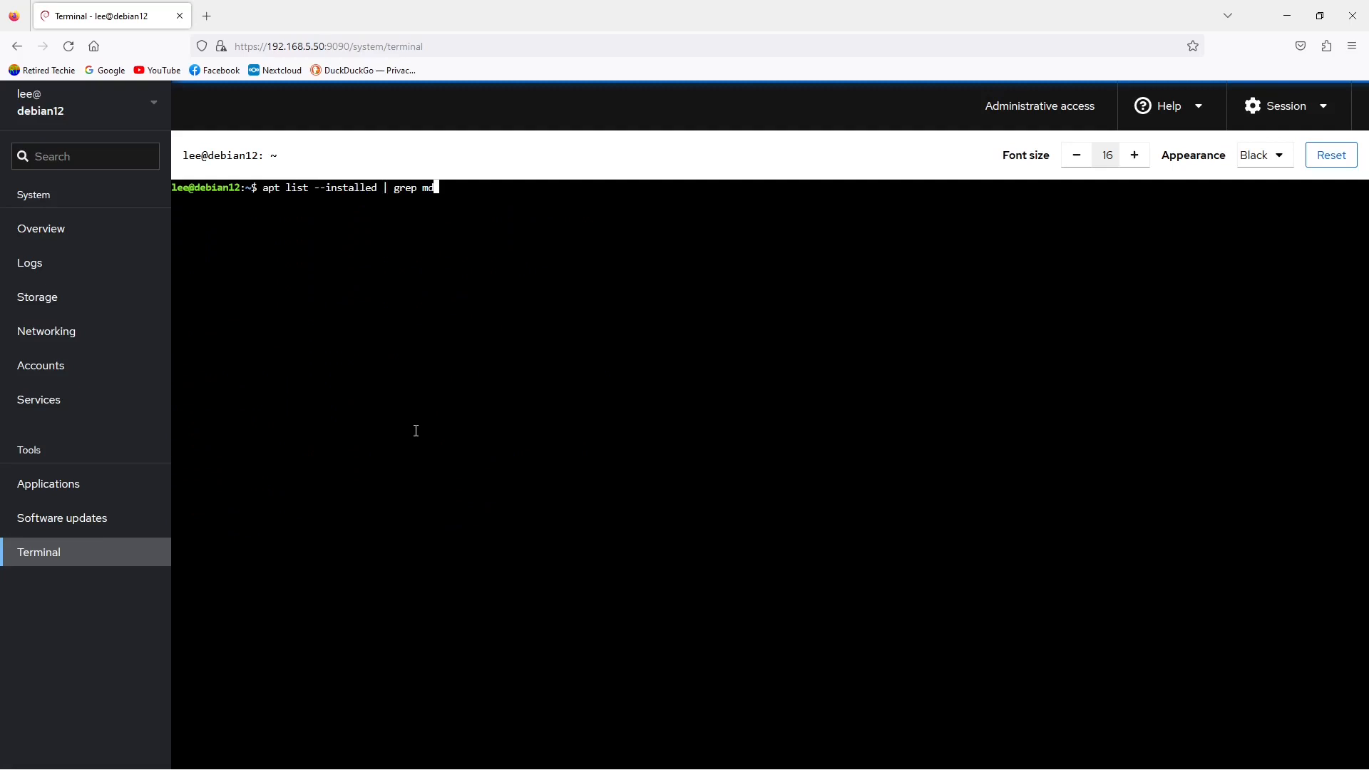
type("adm")
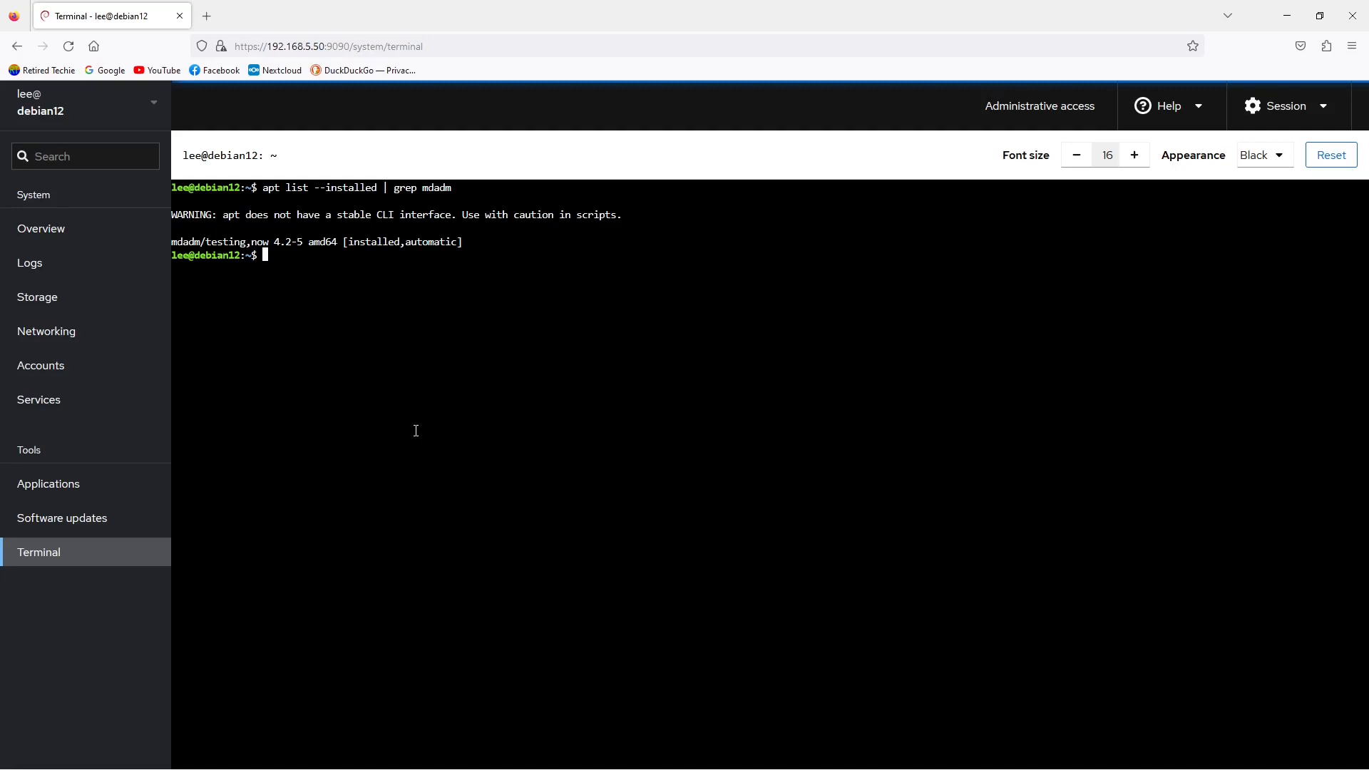
type("c")
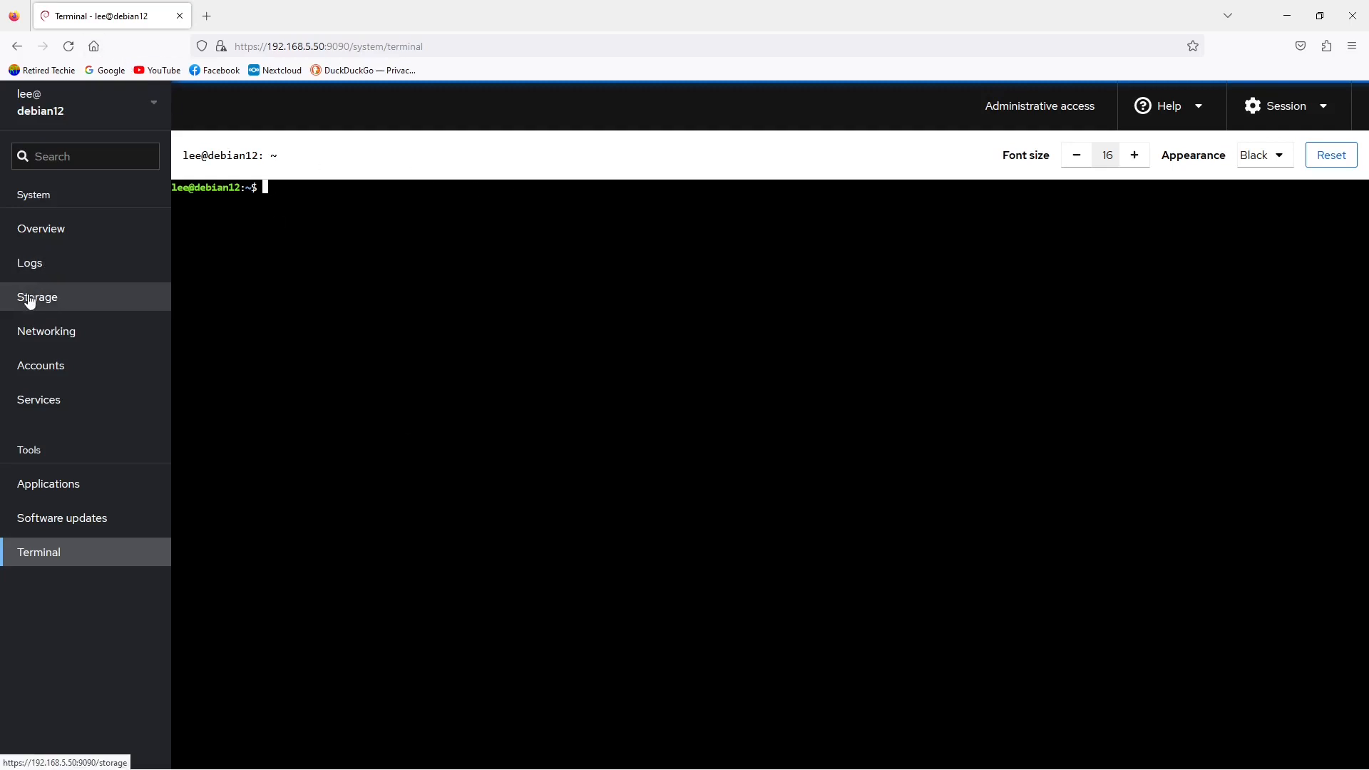
Step: From the Storage page, start creating a new RAID device via the Devices menu
left_click(37, 296)
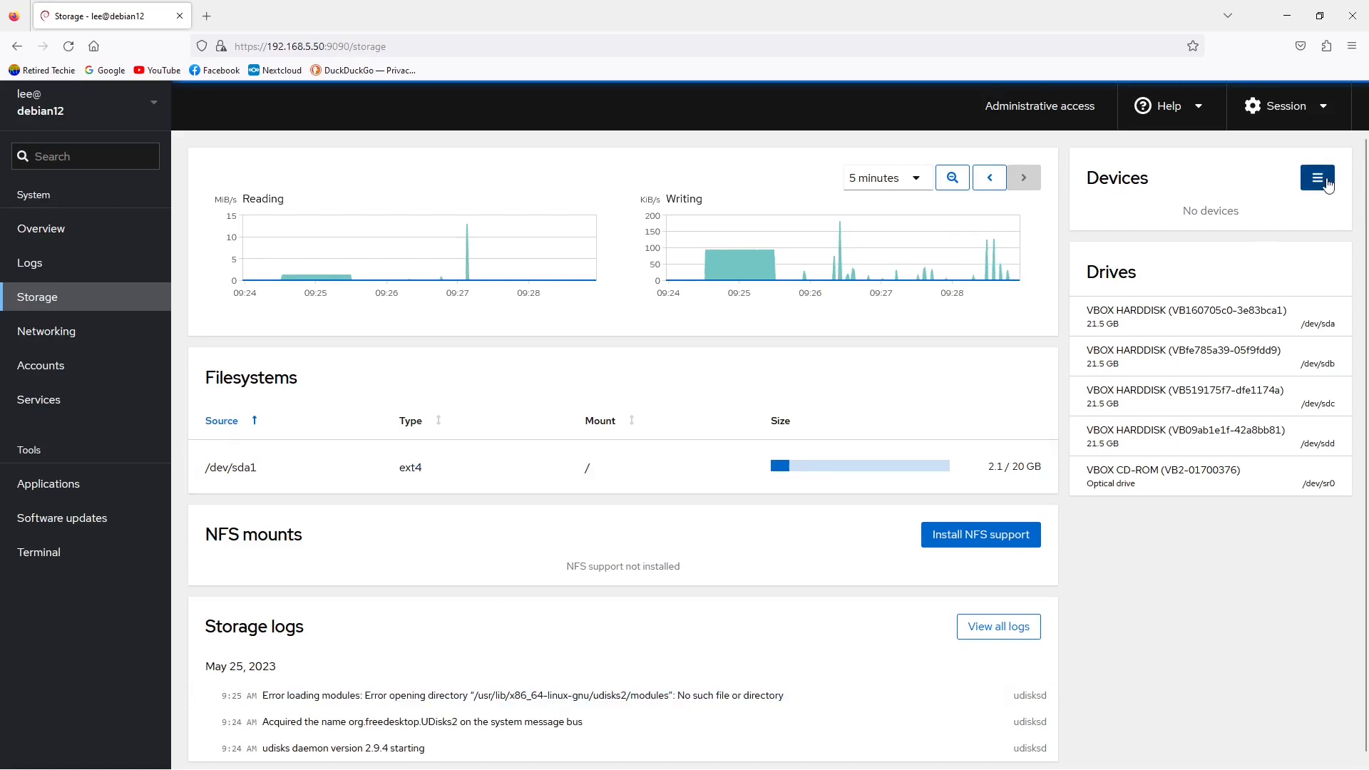
left_click(1316, 177)
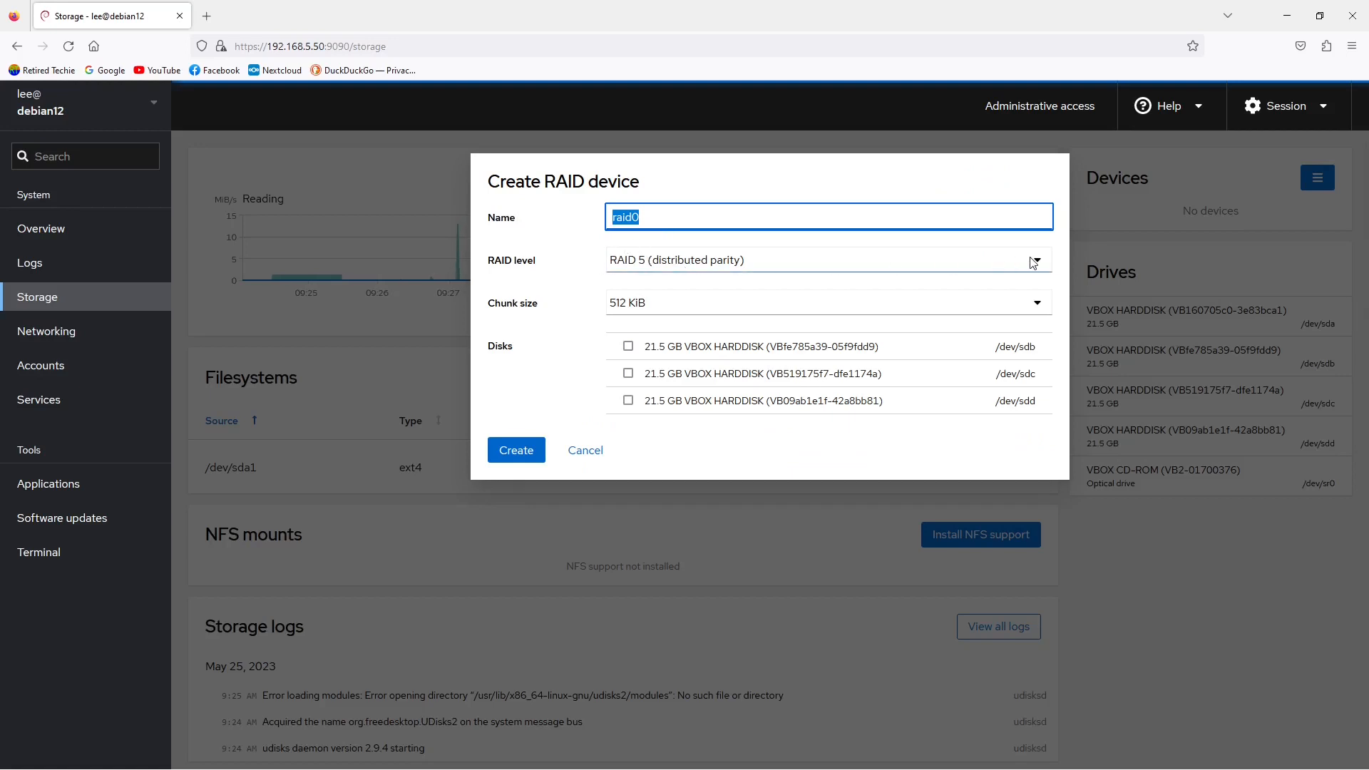
Step: Create raid0 as RAID 5 (distributed parity) from /dev/sdb, /dev/sdc and /dev/sdd
left_click(827, 259)
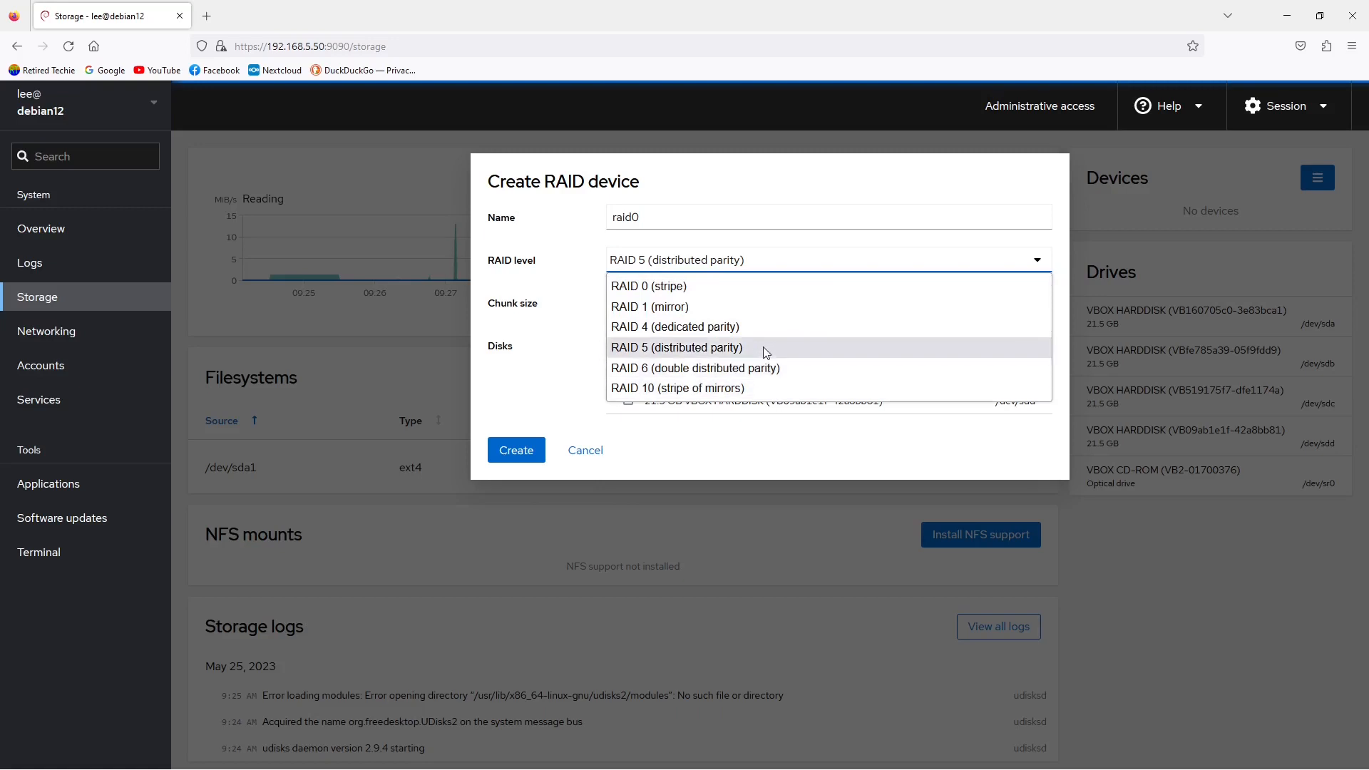
left_click(676, 347)
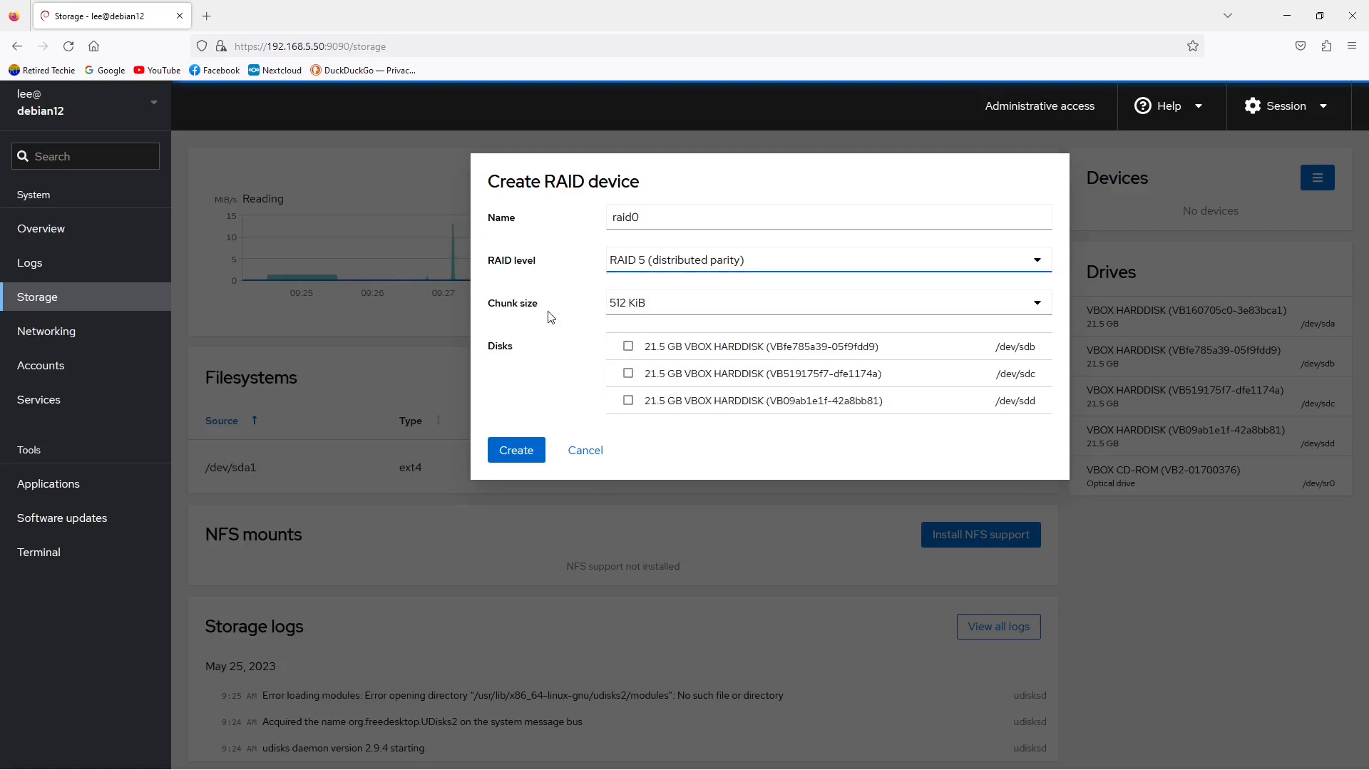
left_click(627, 345)
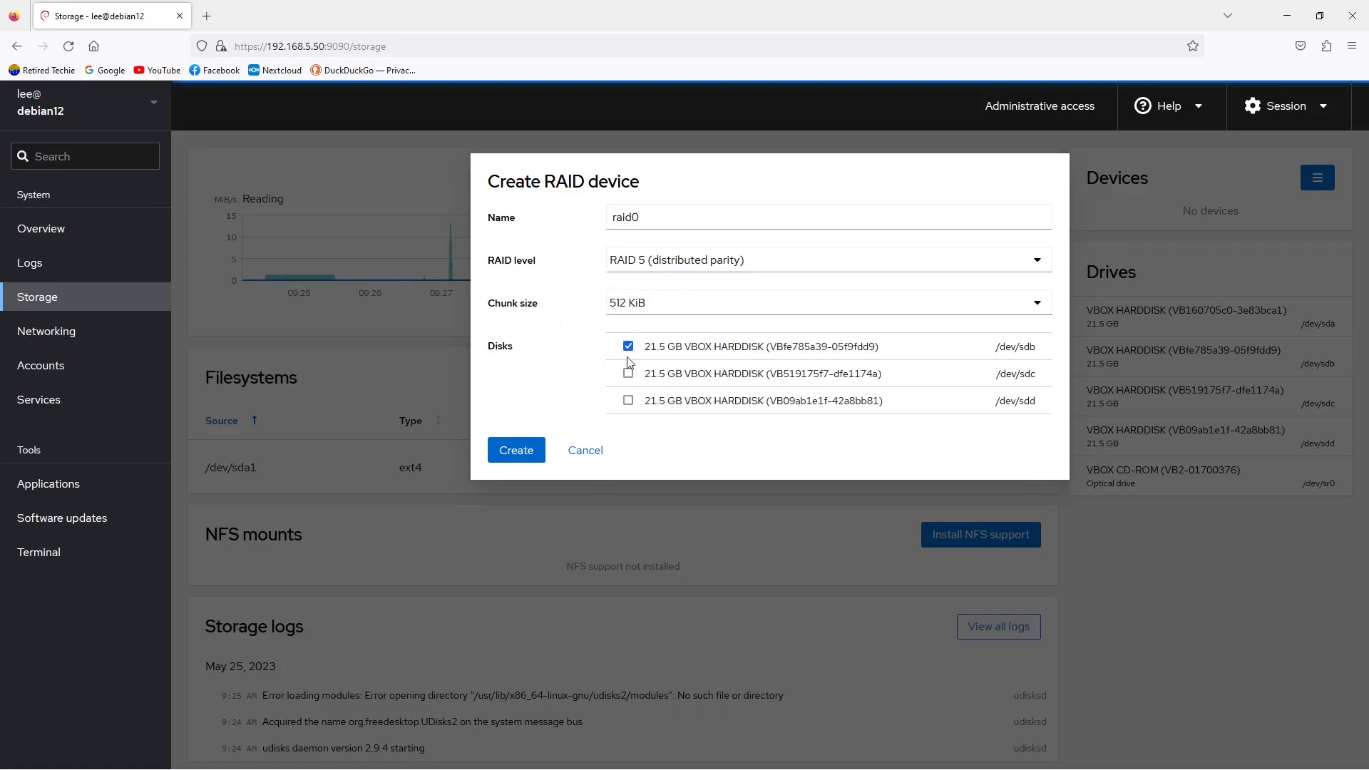
left_click(627, 372)
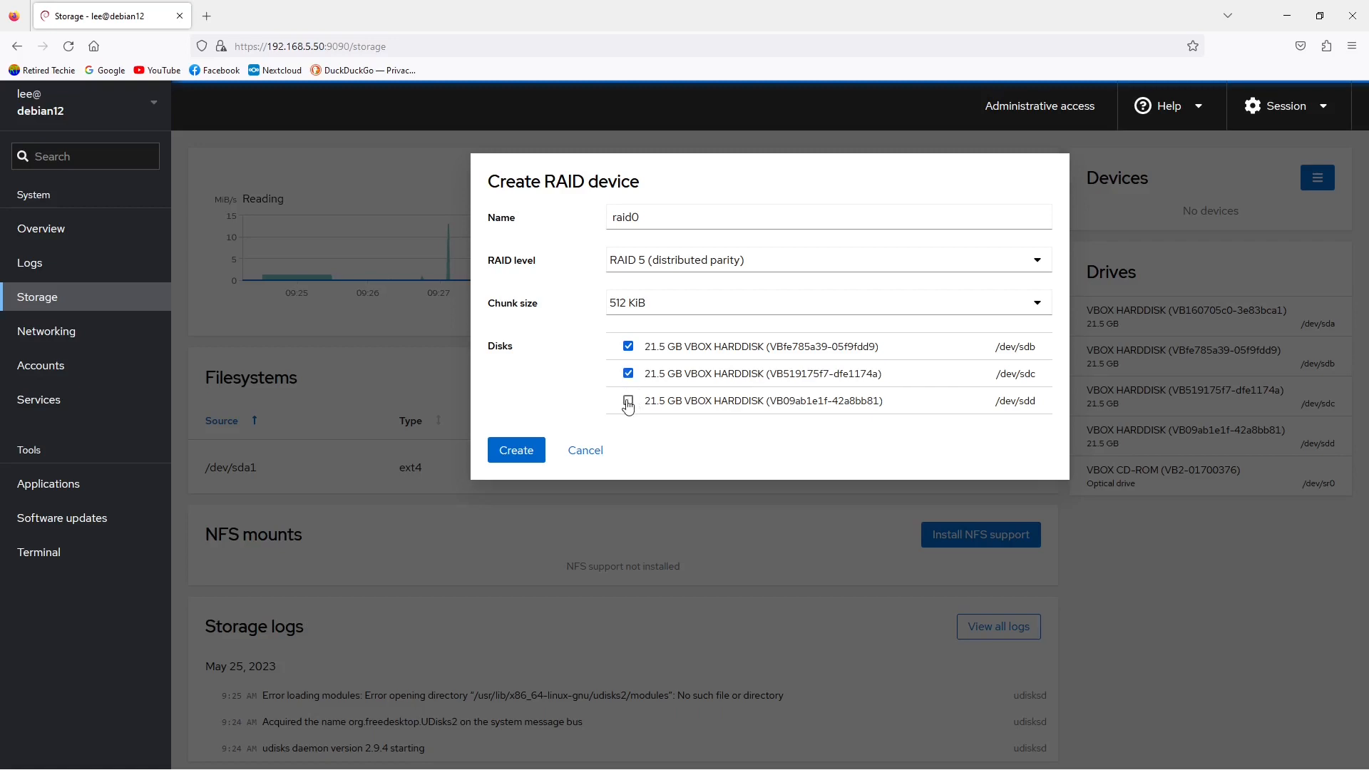
left_click(627, 400)
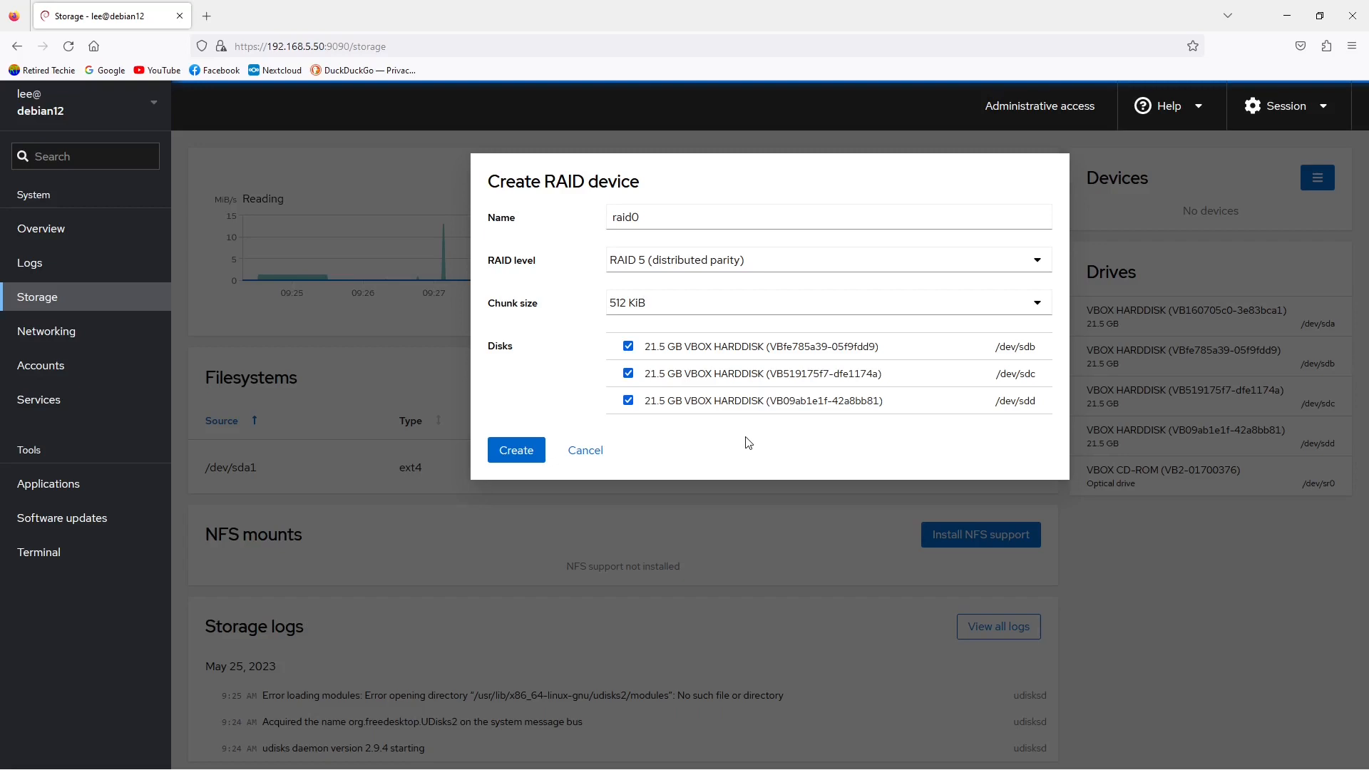
left_click(514, 449)
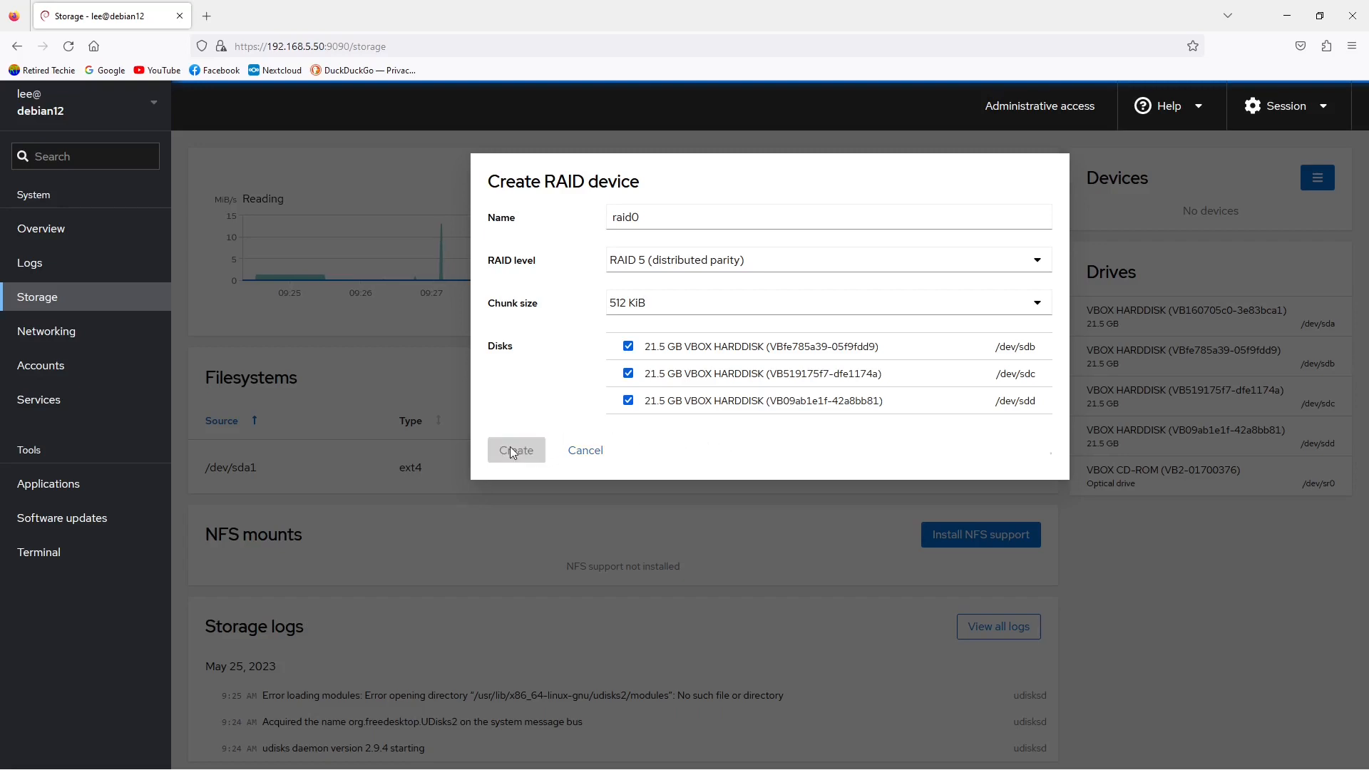
left_click(515, 450)
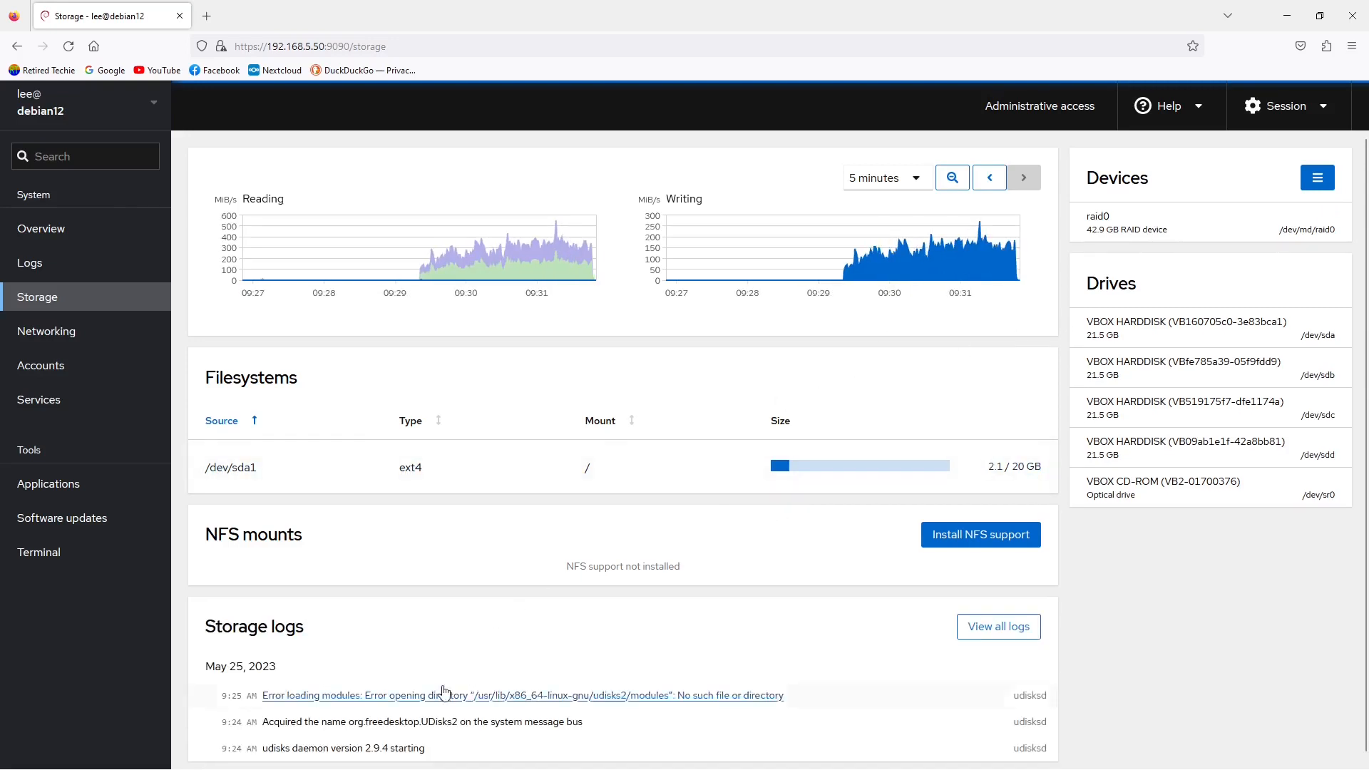
mouse_move(675, 703)
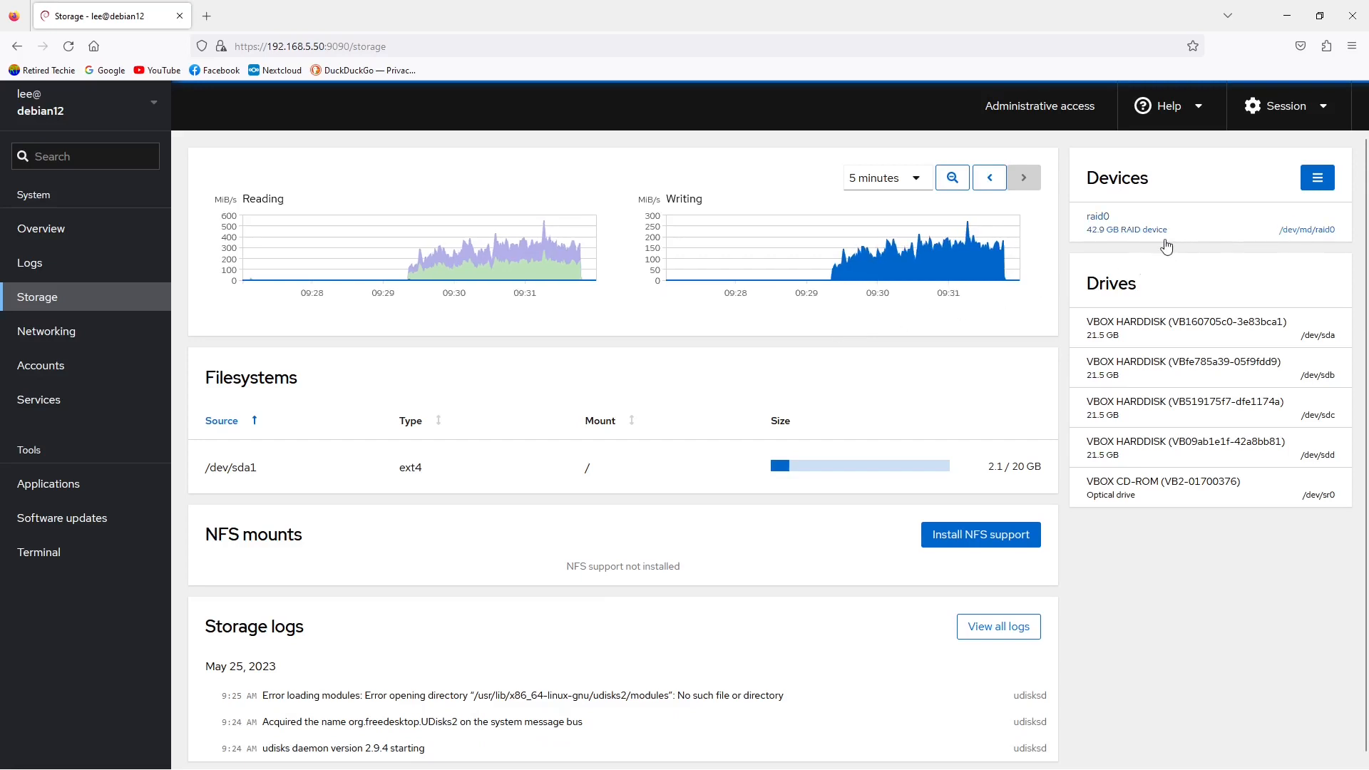
Step: Open the raid0 device details from the Devices panel
left_click(1098, 216)
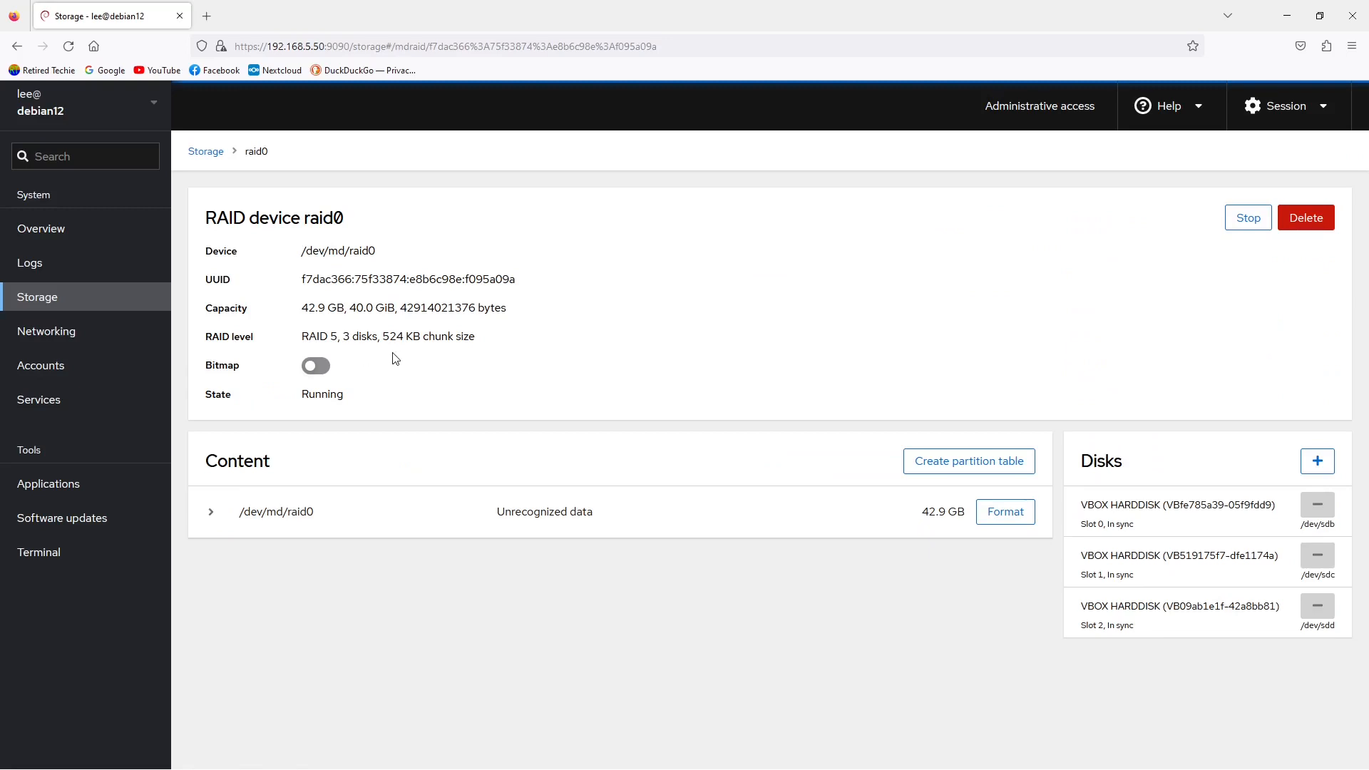
mouse_move(462, 328)
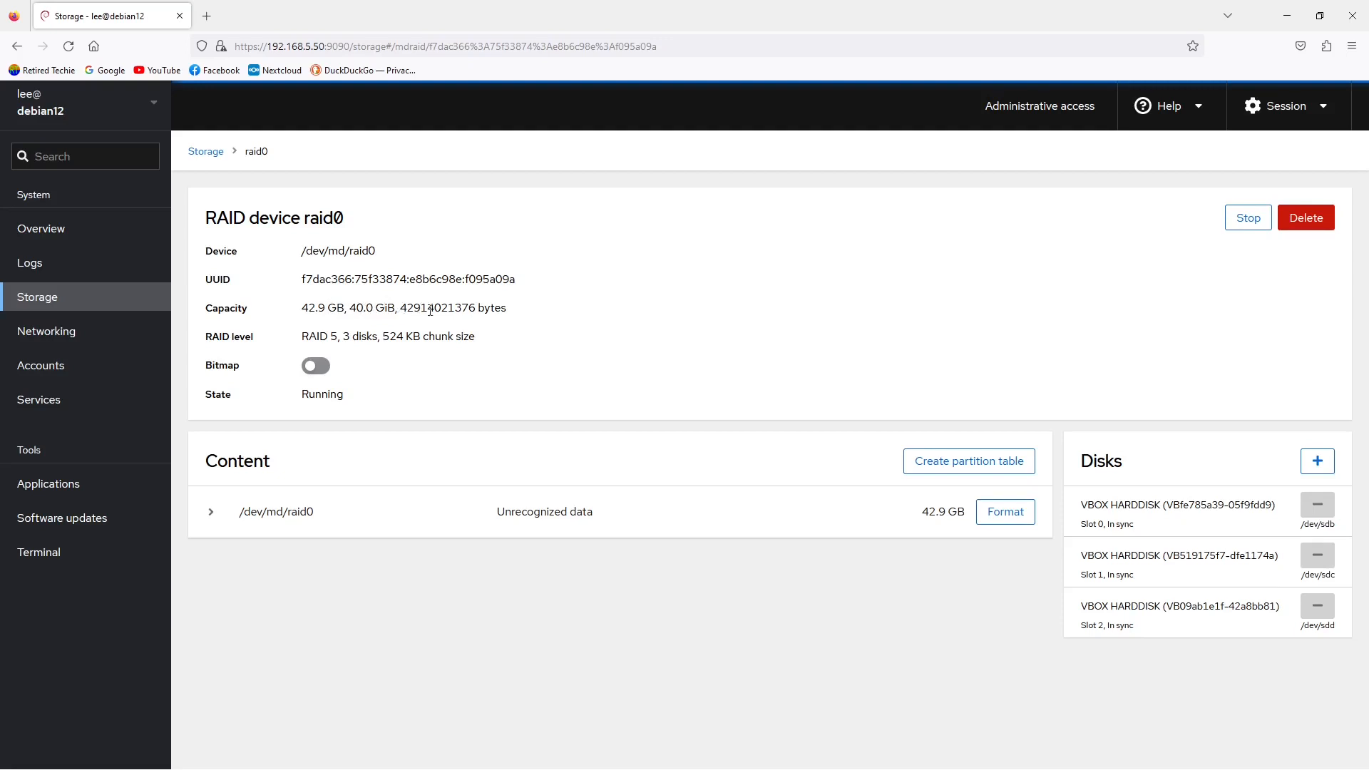
mouse_move(530, 317)
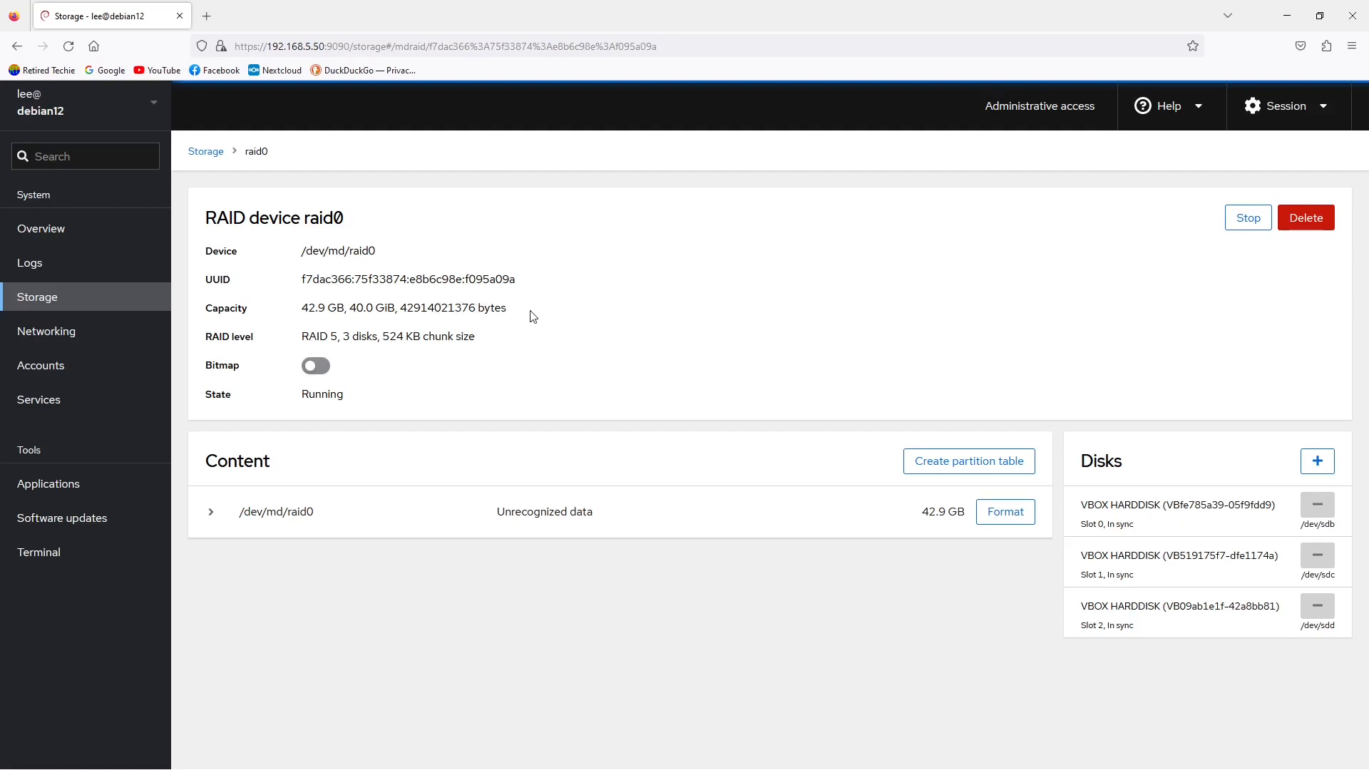
mouse_move(559, 321)
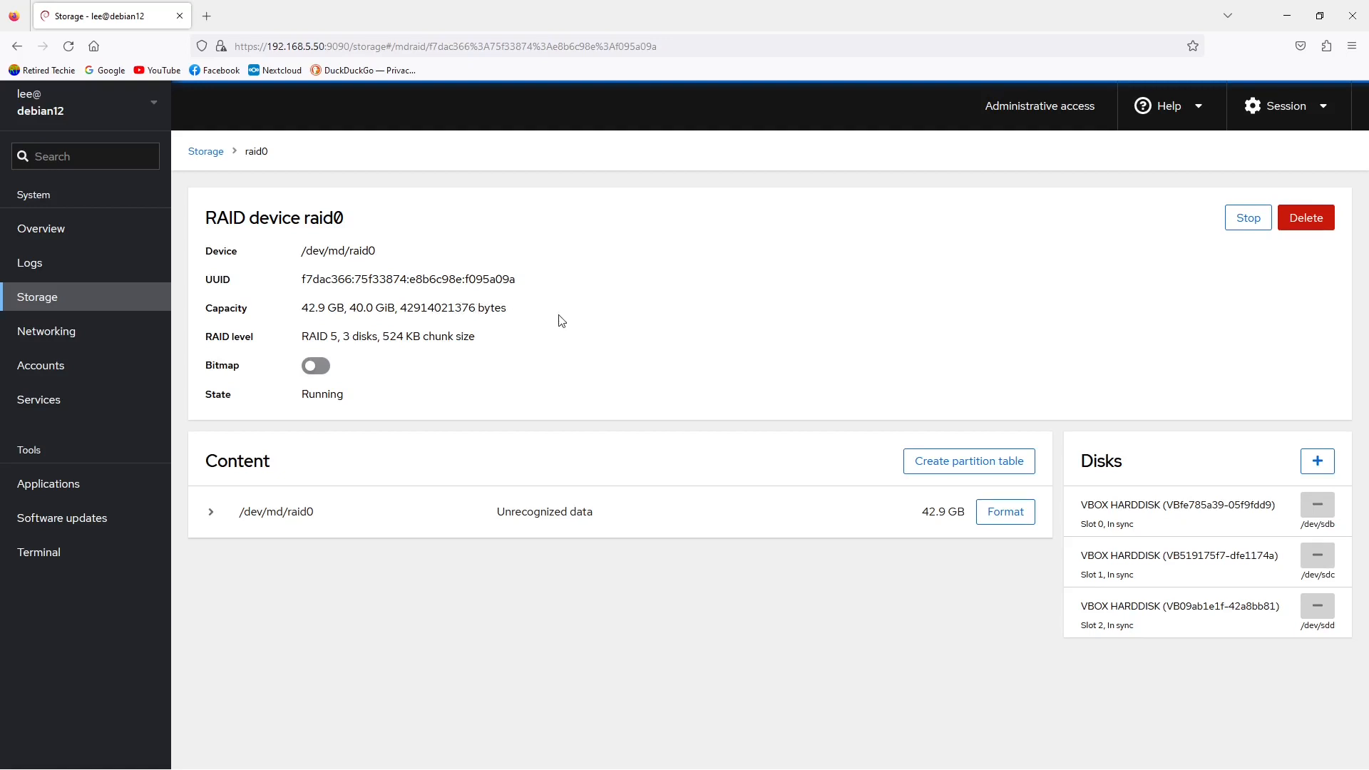
mouse_move(441, 516)
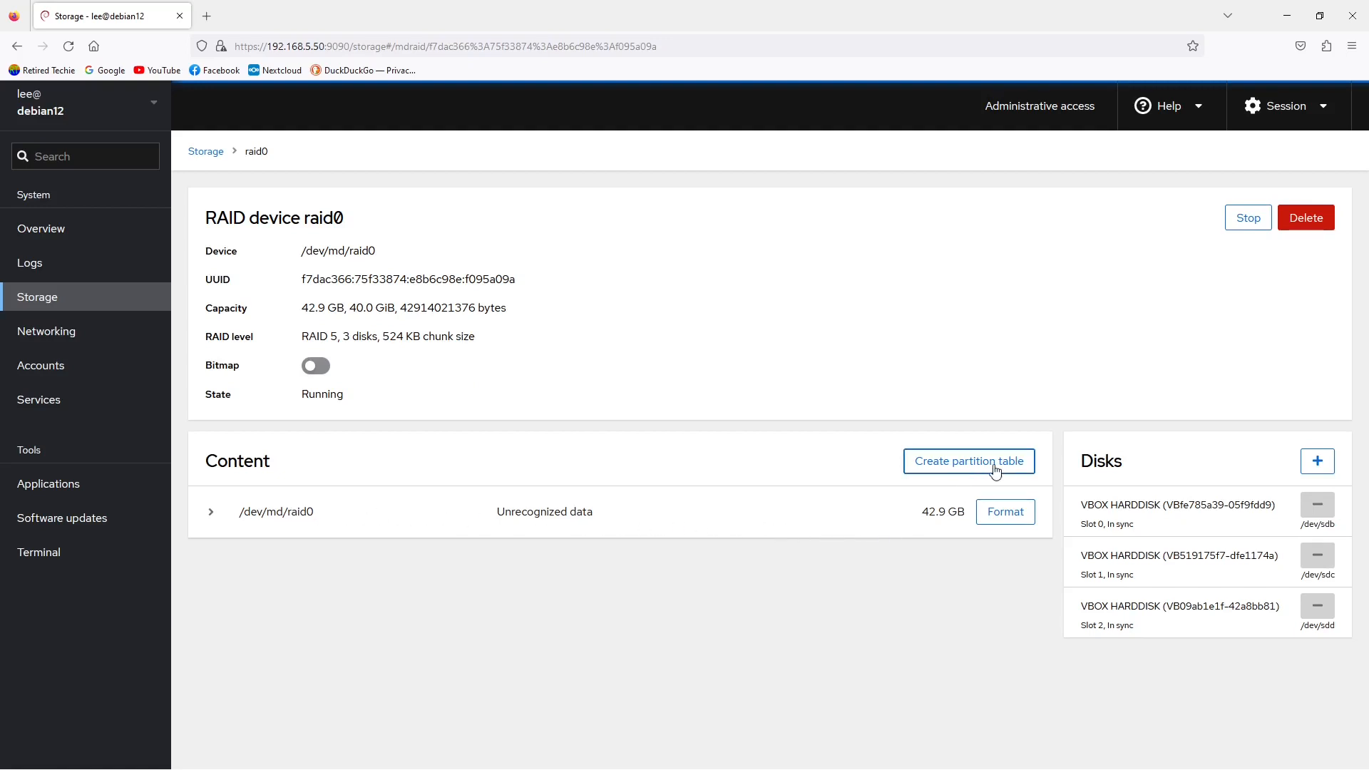
Step: Initialize raid0 with an MBR partition table, leaving 42.9 GB free space
left_click(968, 460)
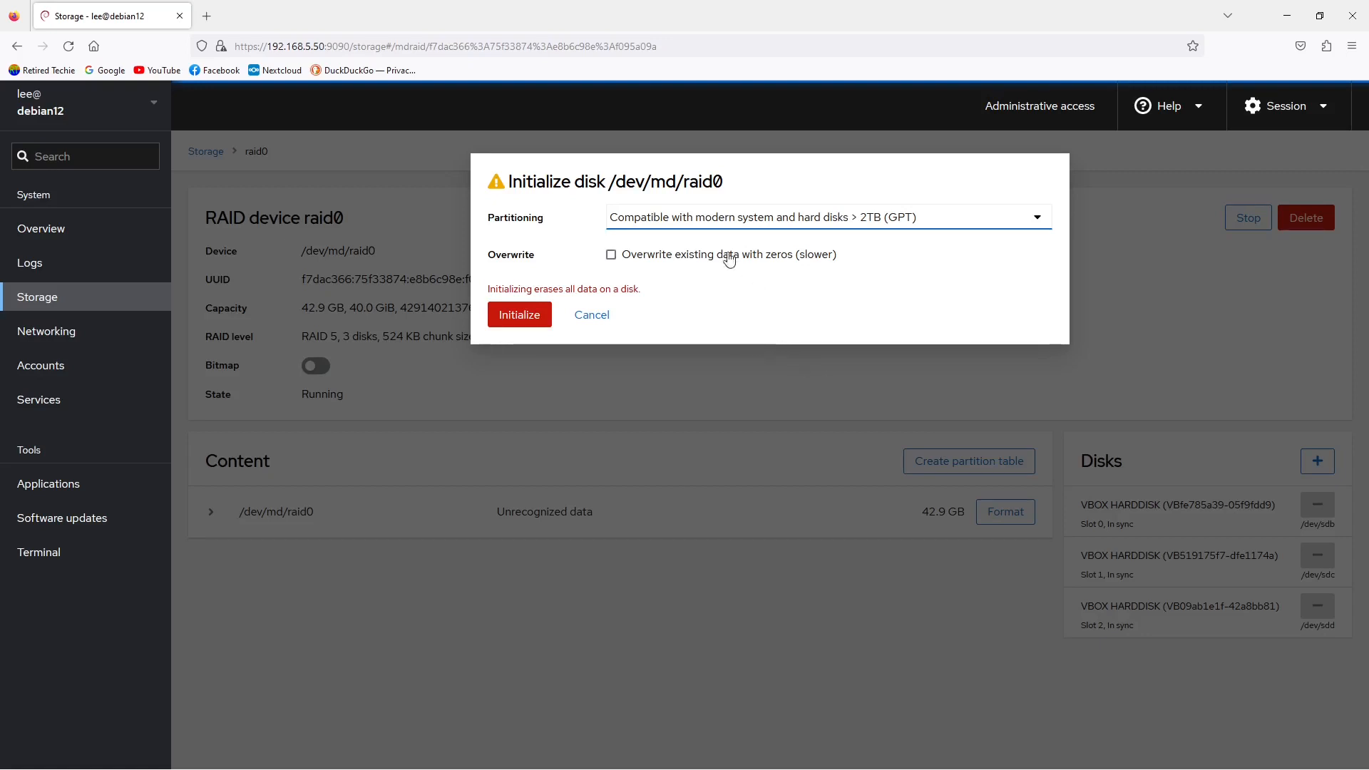
left_click(826, 216)
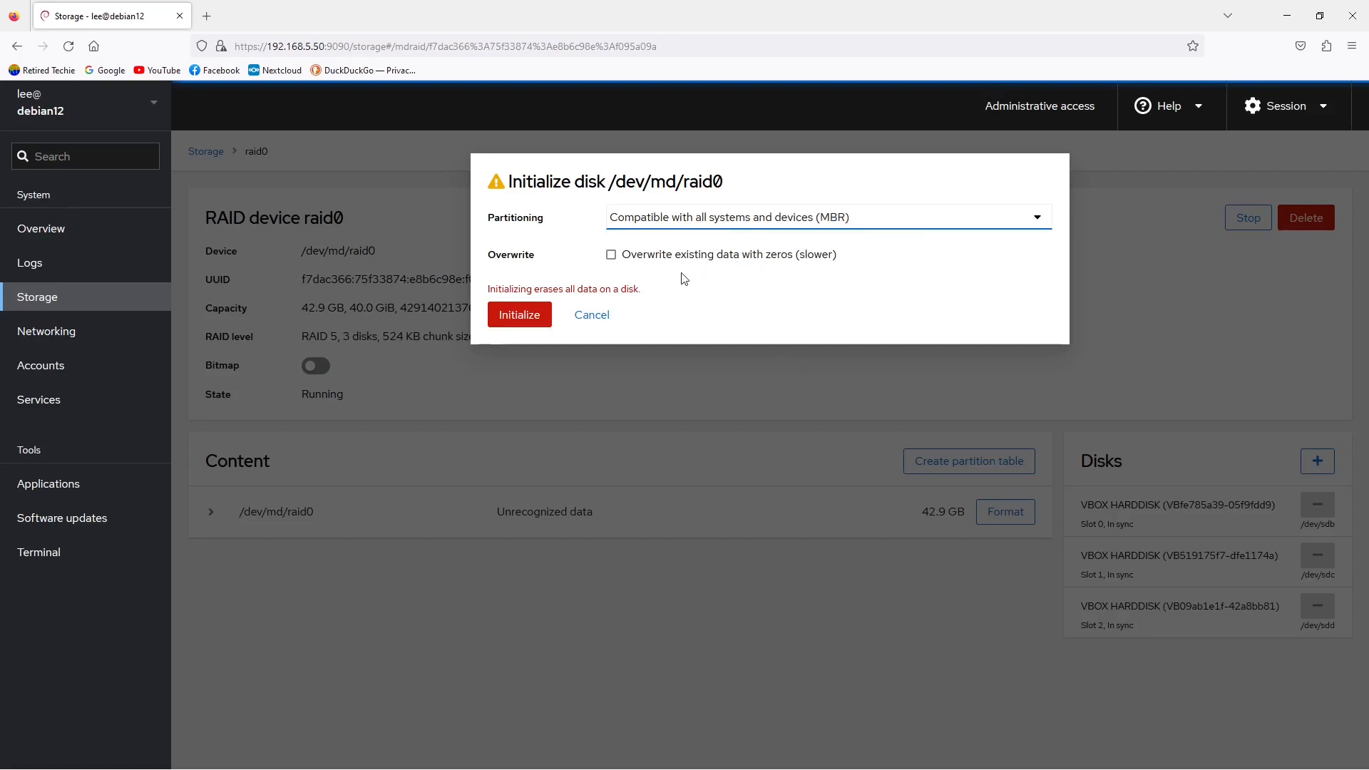
mouse_move(623, 267)
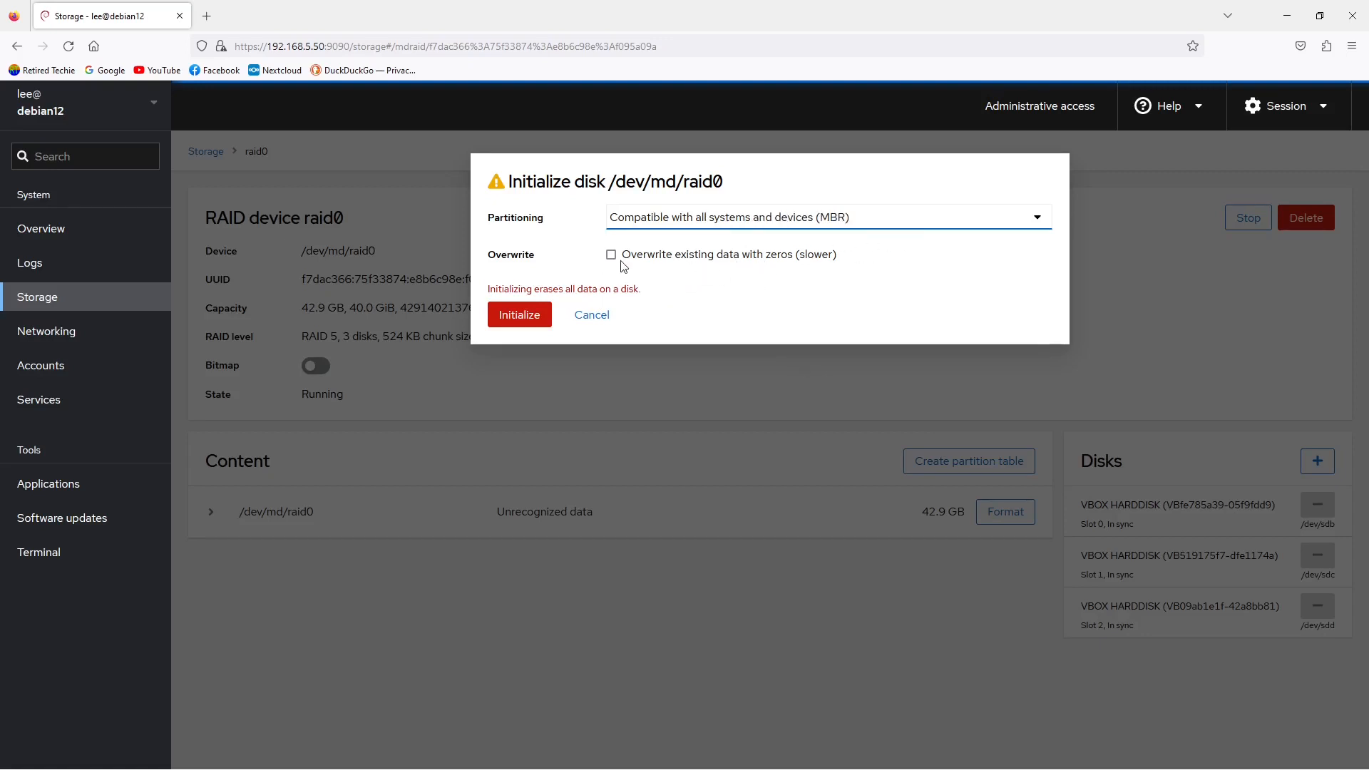
mouse_move(519, 314)
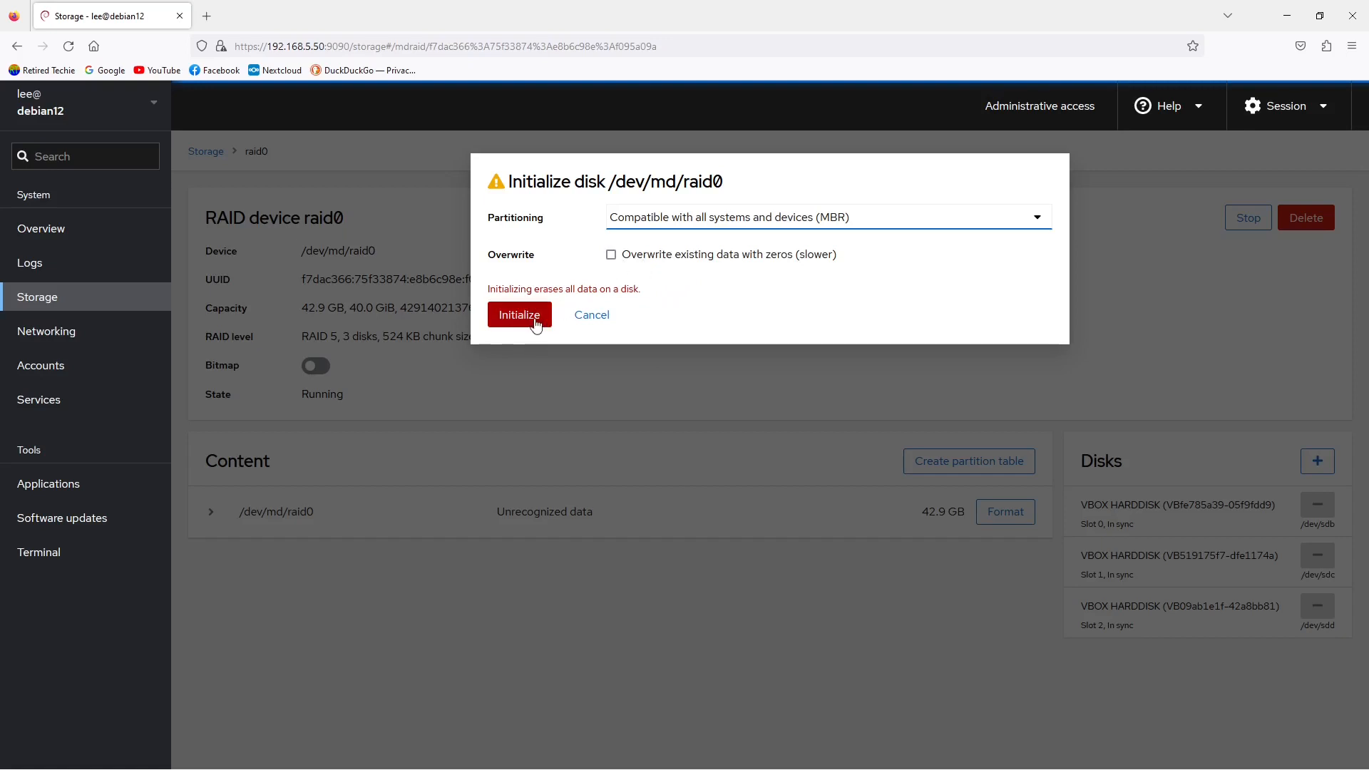
left_click(519, 313)
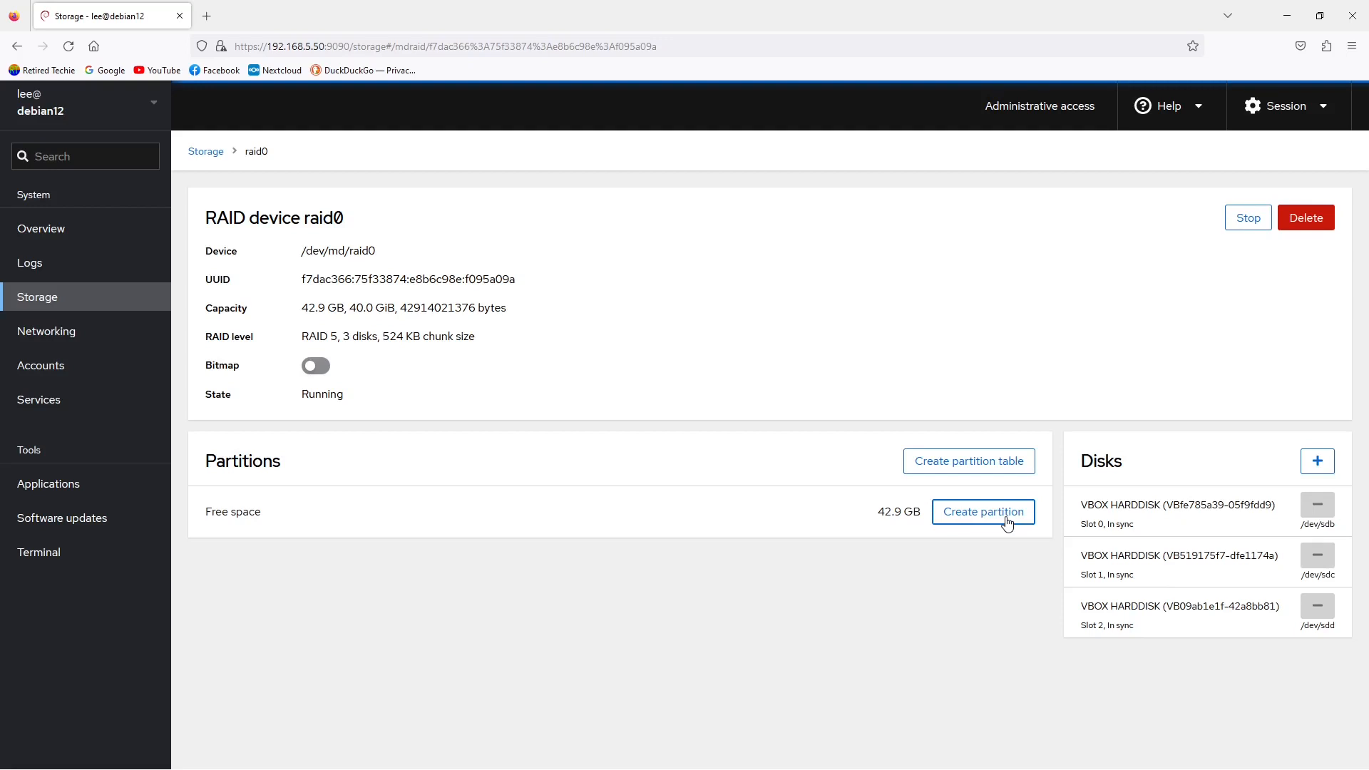
Step: Create a full-size ext4 partition named RAID5 on raid0, mounted at /srv/RAID5
left_click(982, 510)
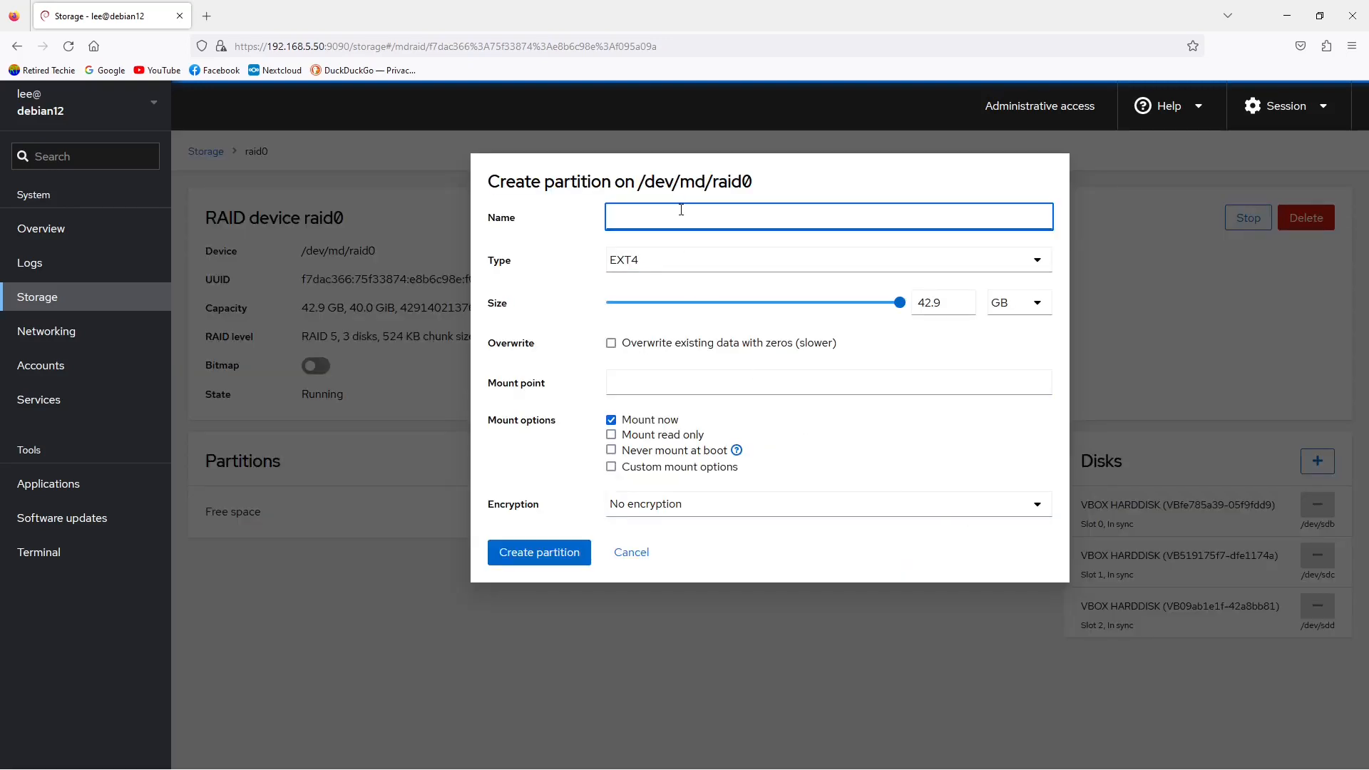
type("RAID5")
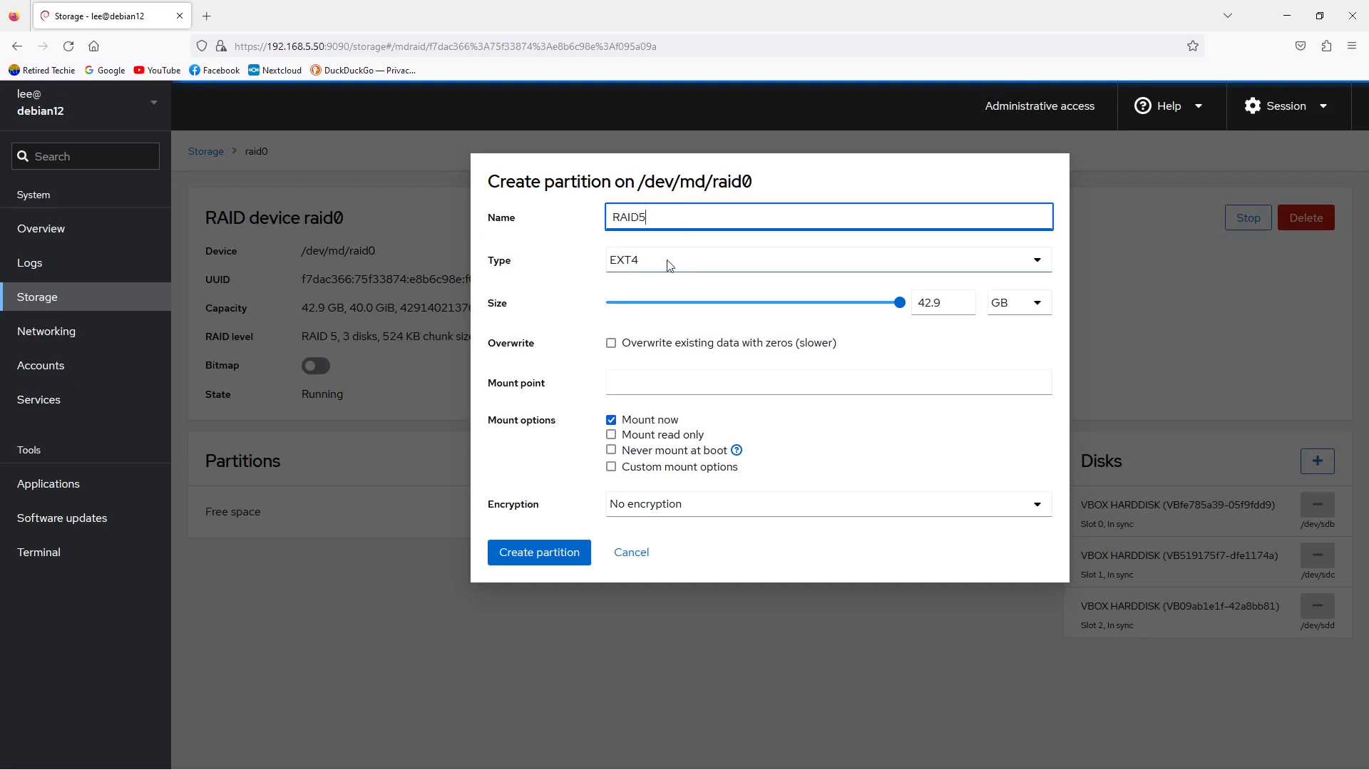
mouse_move(837, 342)
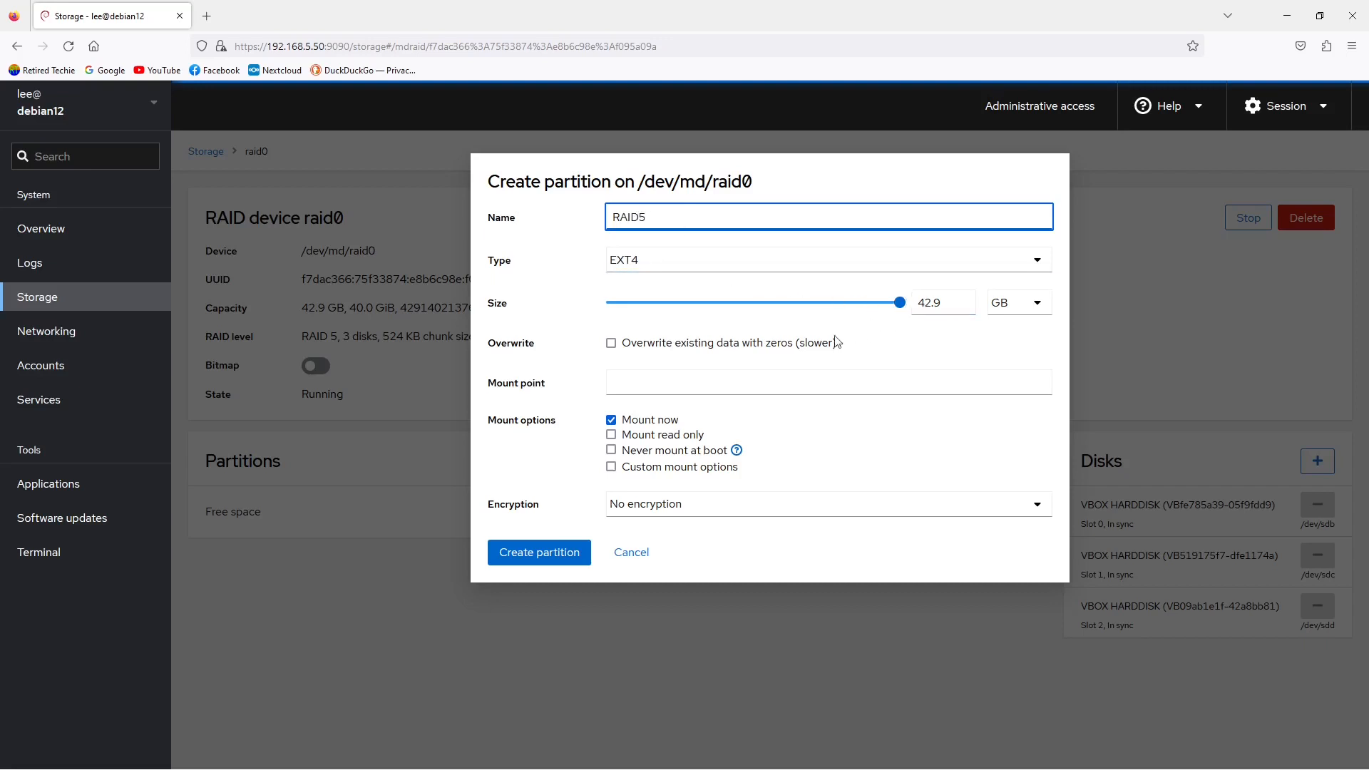
left_click(827, 382)
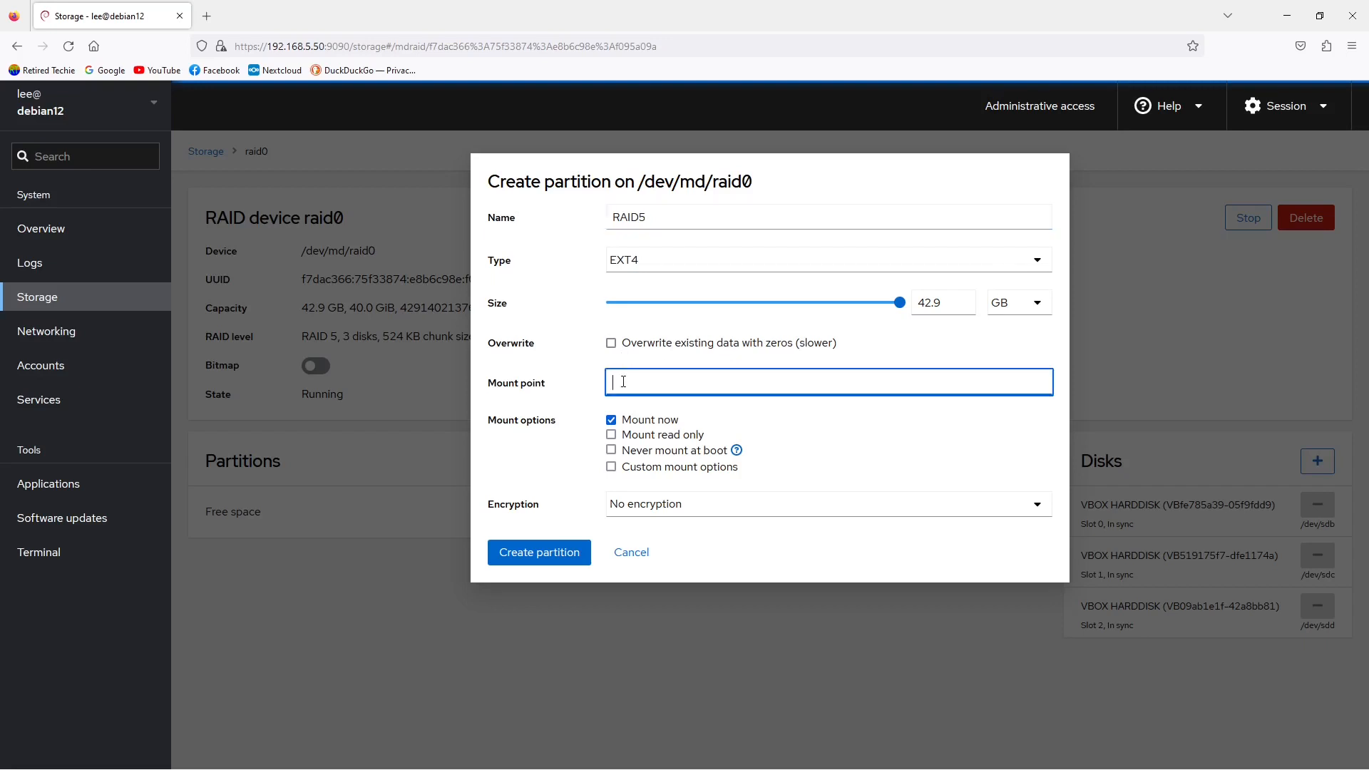
type("/sr")
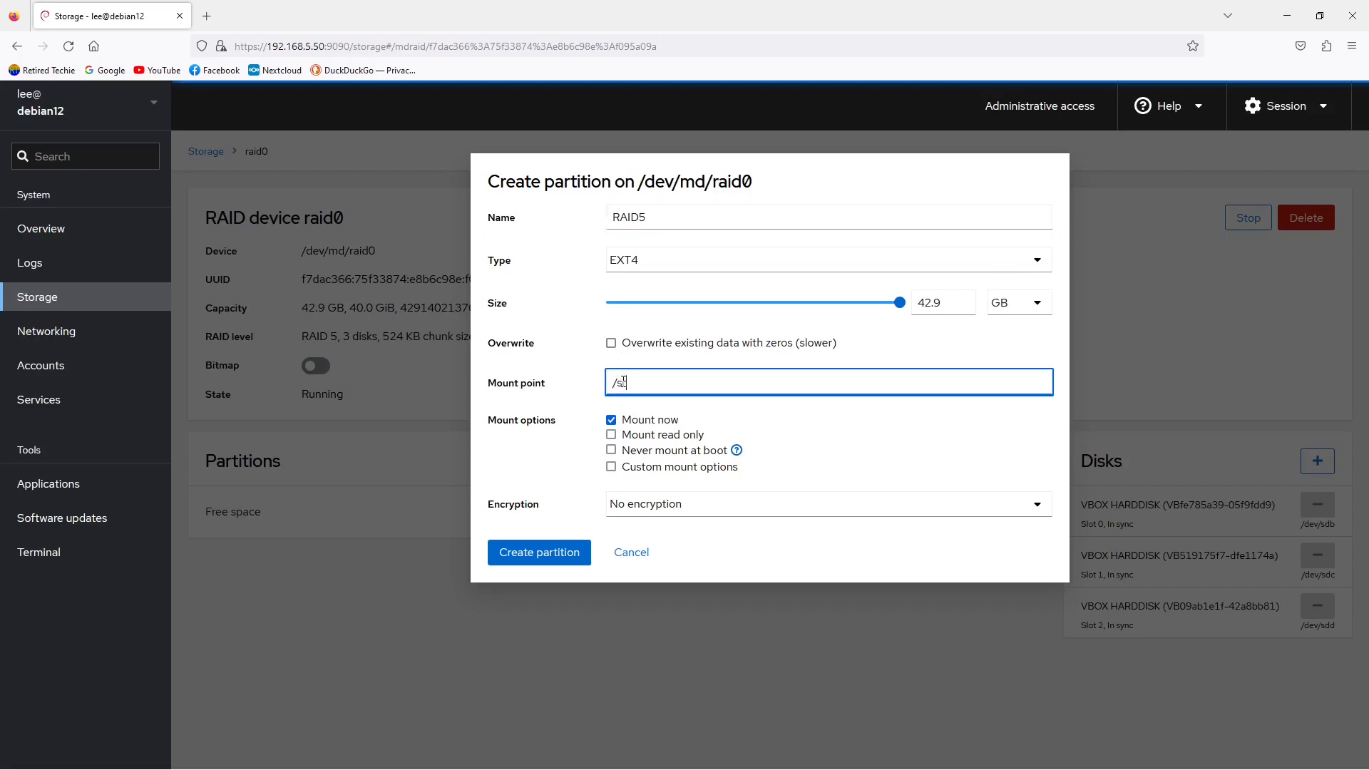
type("rv/")
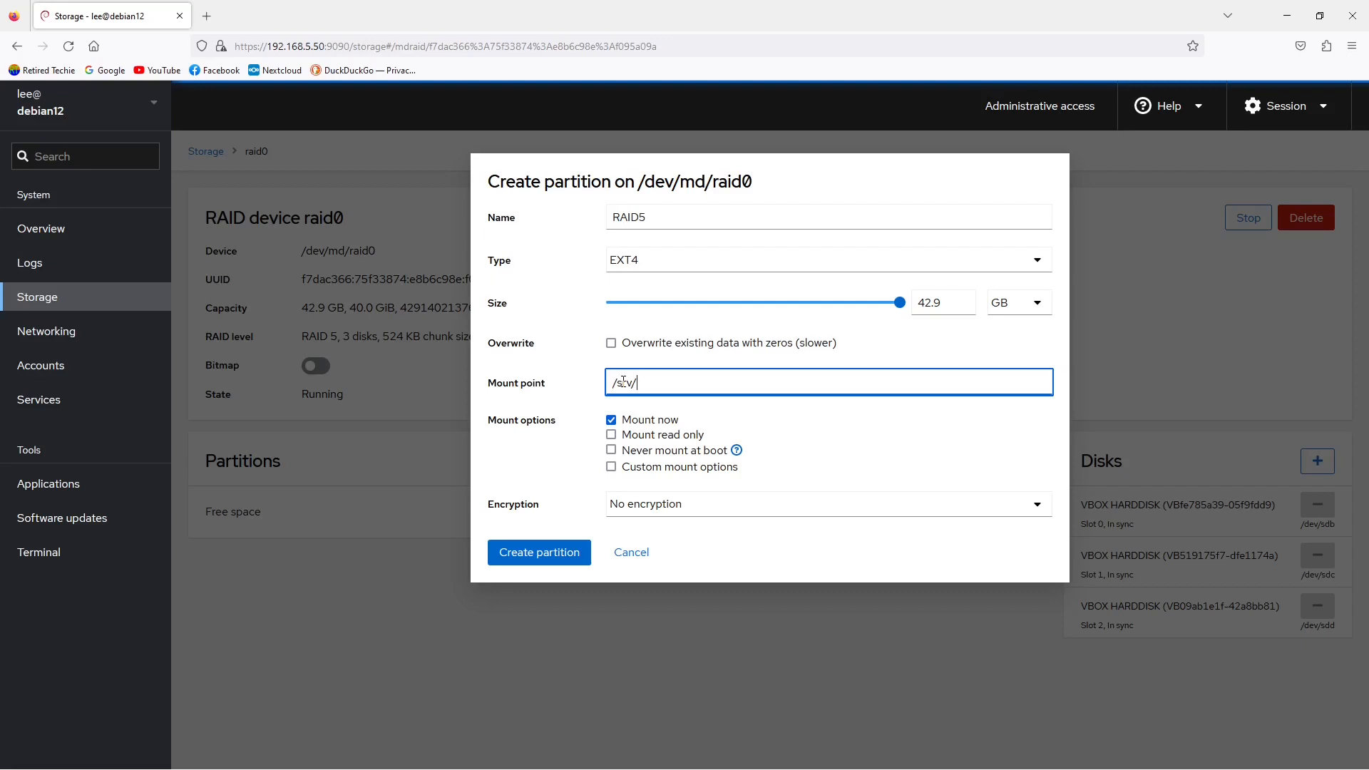
type("RAID")
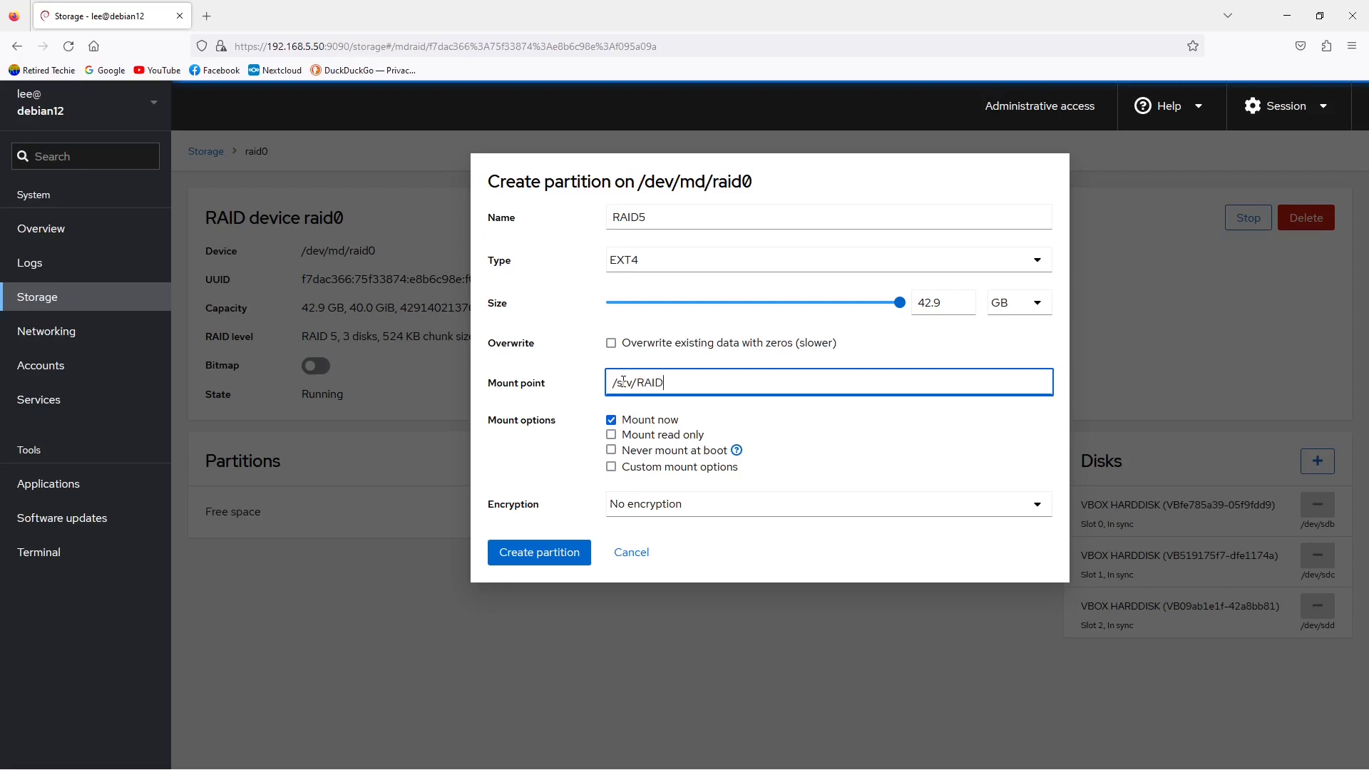
type("5")
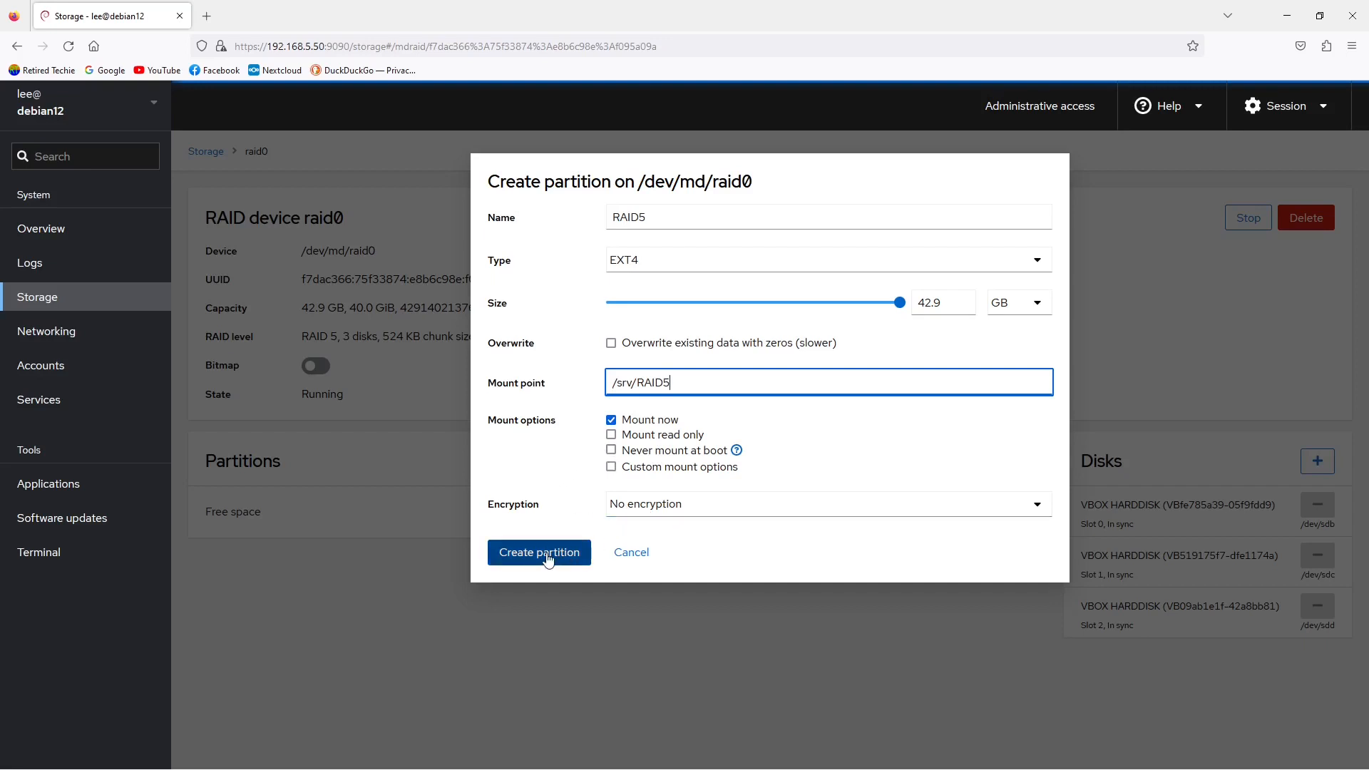
left_click(539, 552)
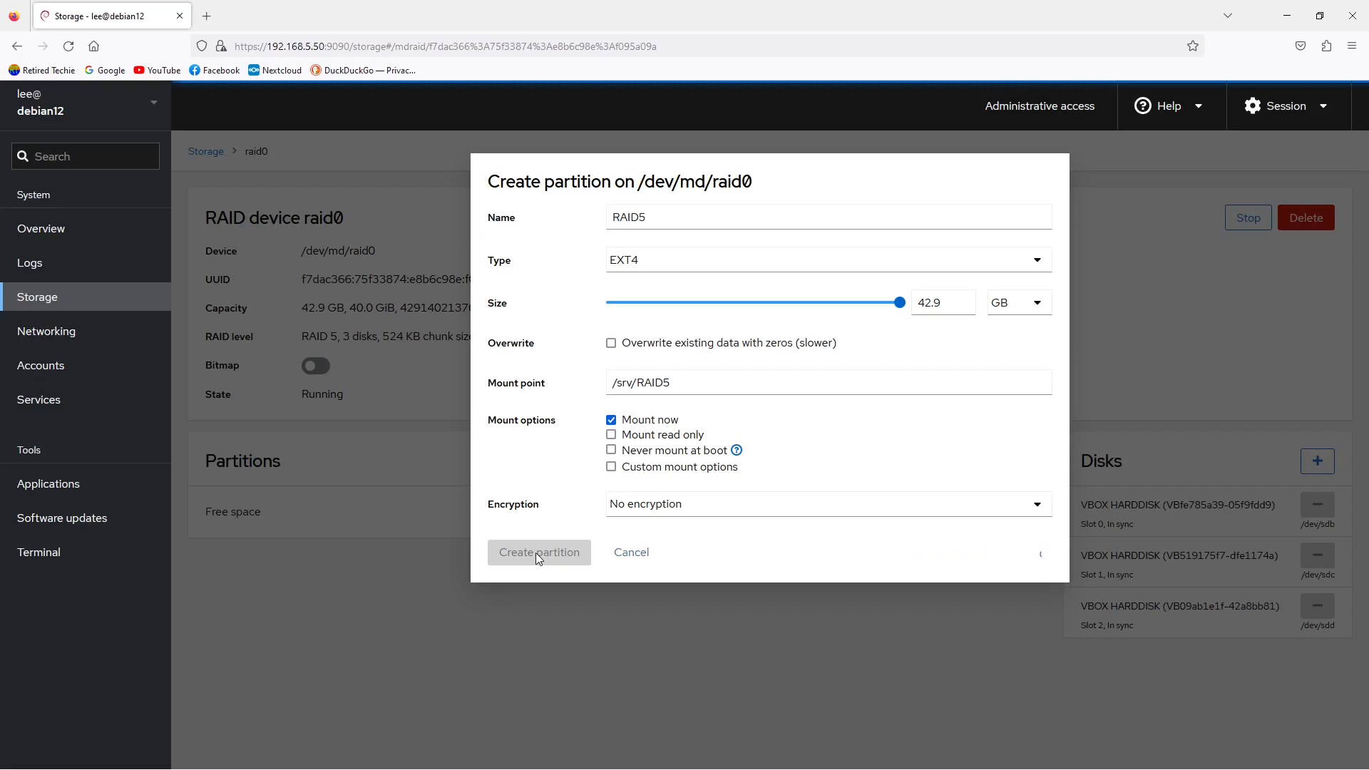
left_click(539, 551)
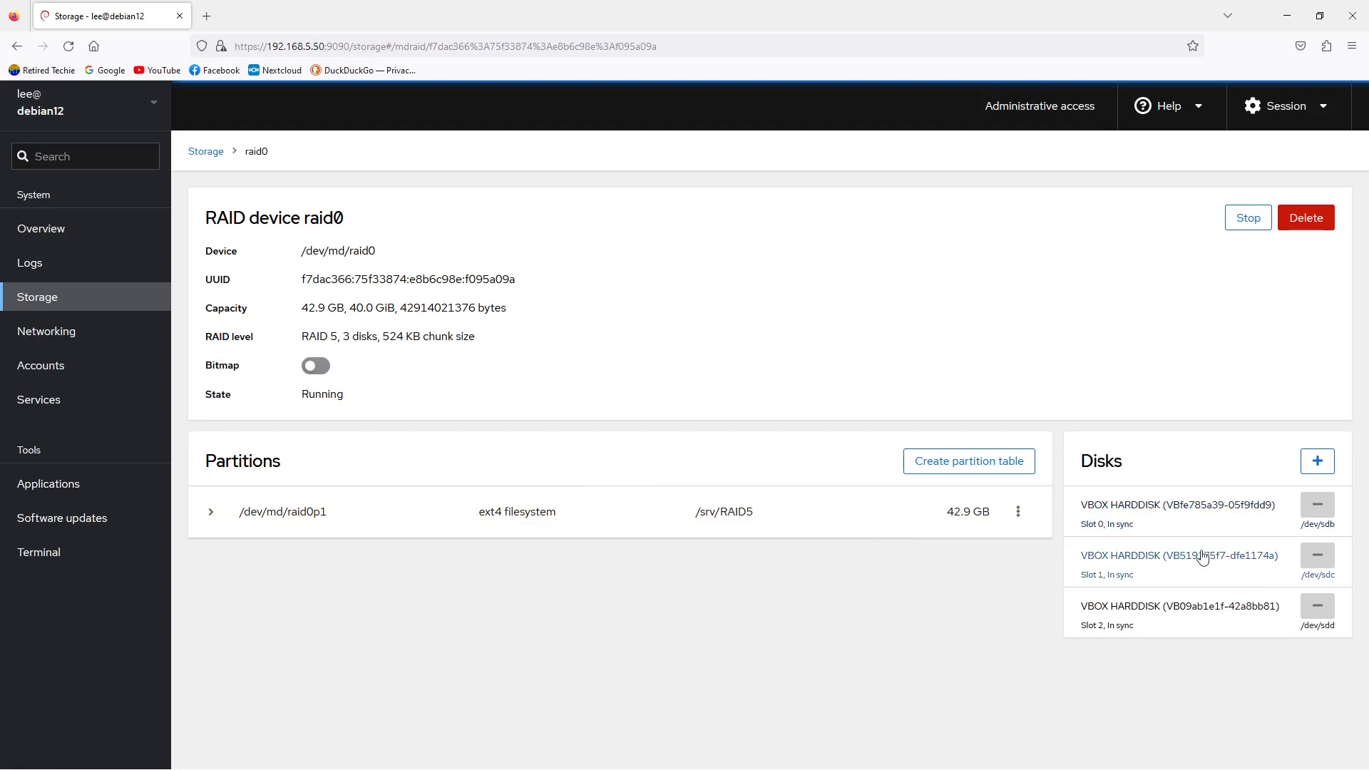
mouse_move(57, 303)
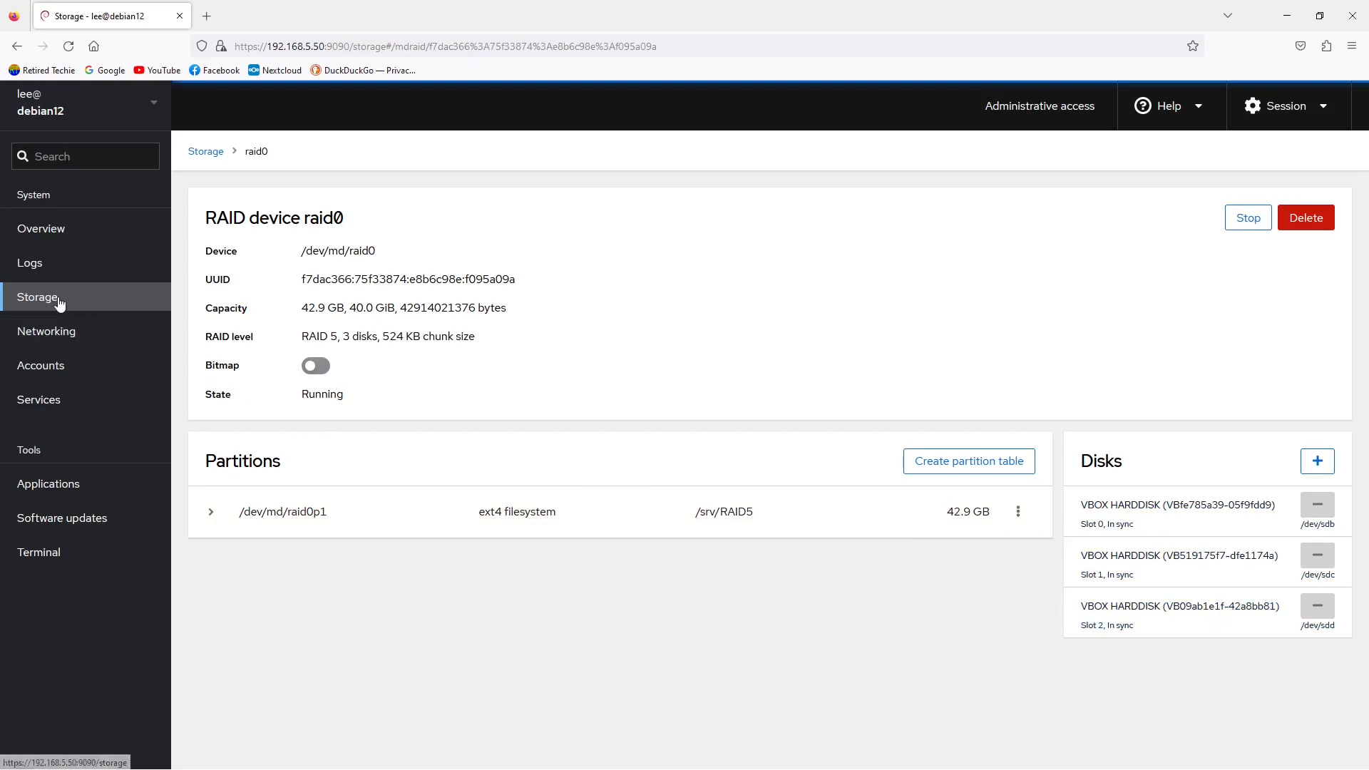
Step: Return to the Storage overview showing RAID5 ext4 mounted at /srv/RAID5
left_click(205, 151)
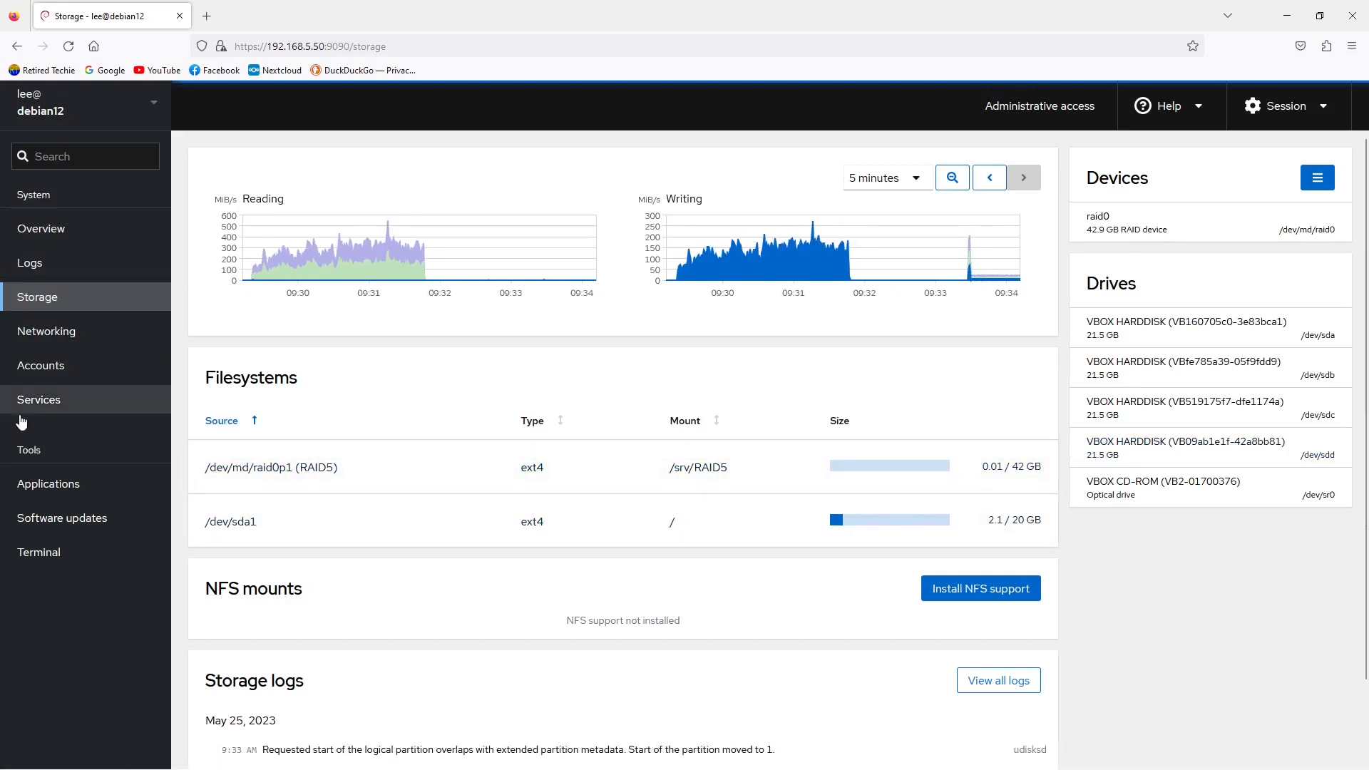
Step: In the terminal, list /srv, enter RAID5 and run df -h to confirm the 40G mount
left_click(38, 552)
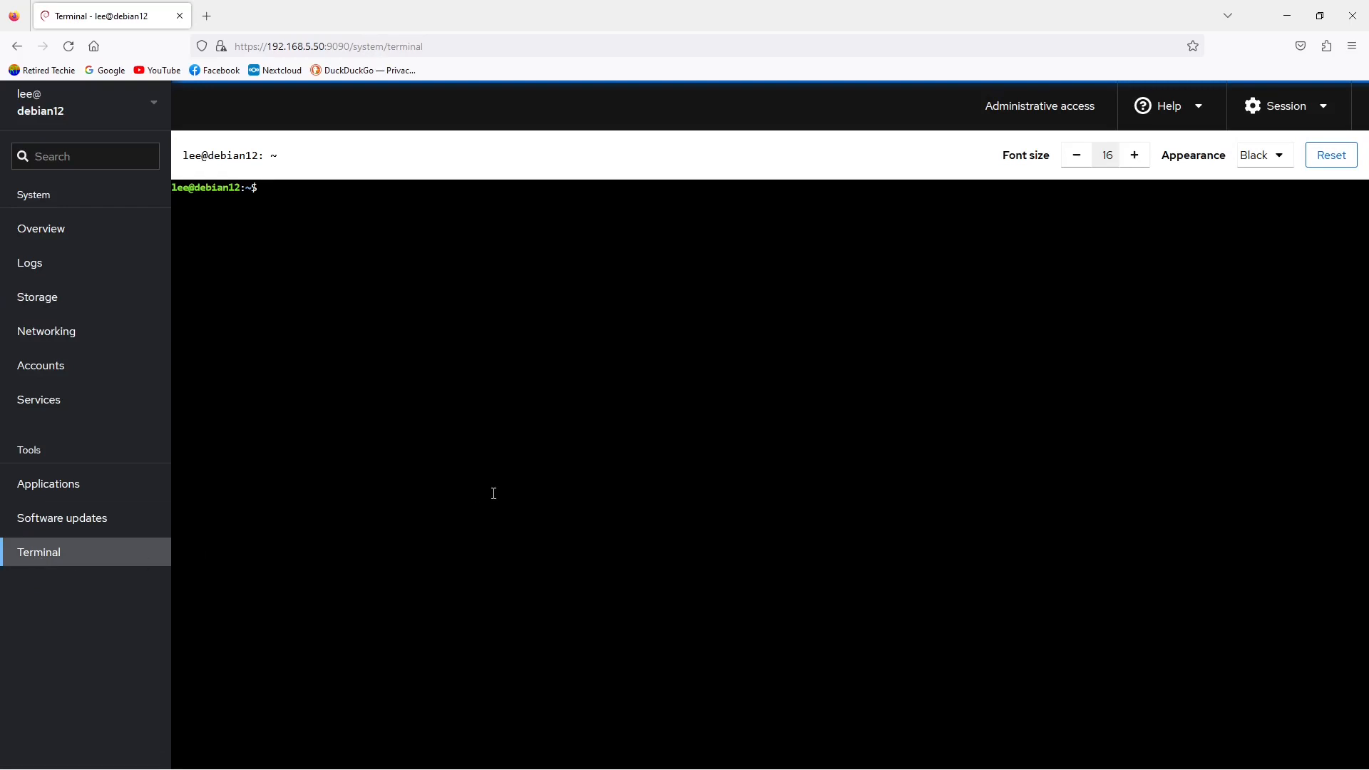
type("cd /srv")
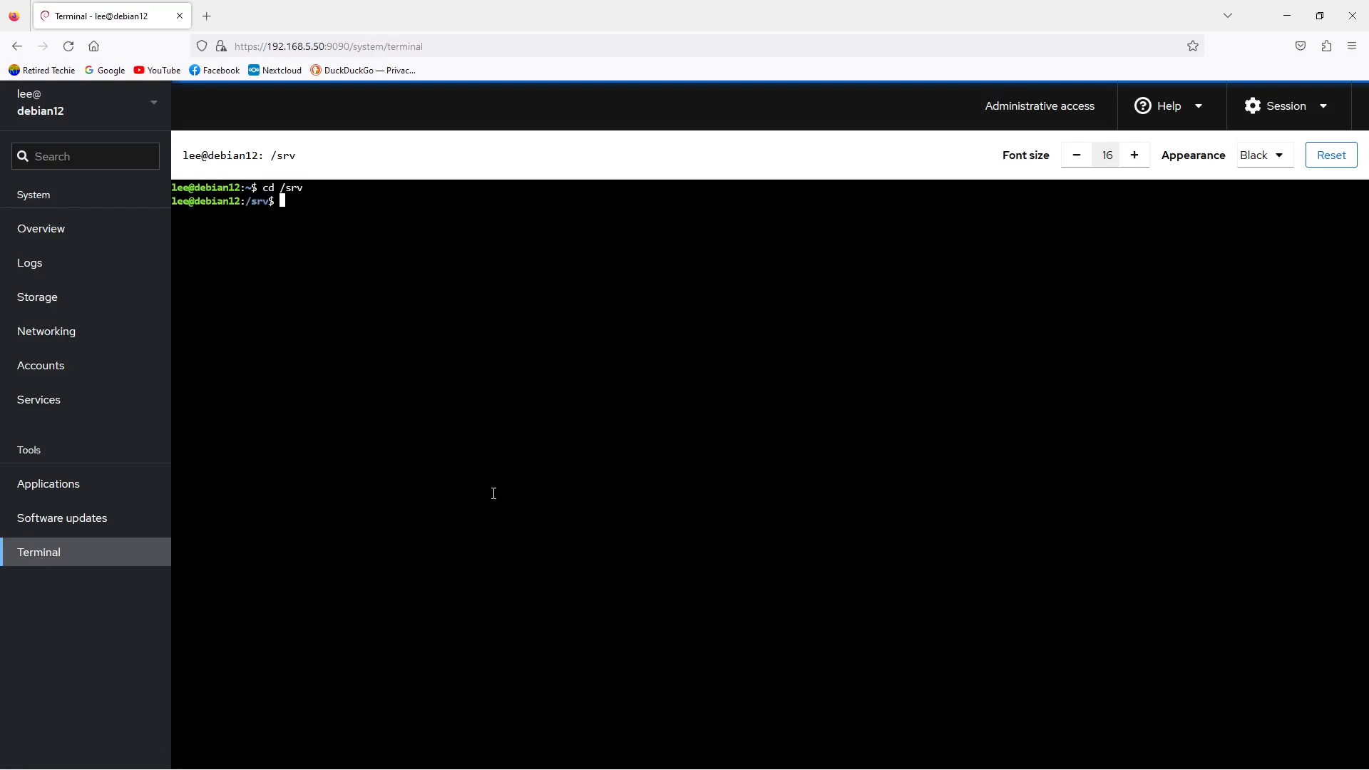
type("ls")
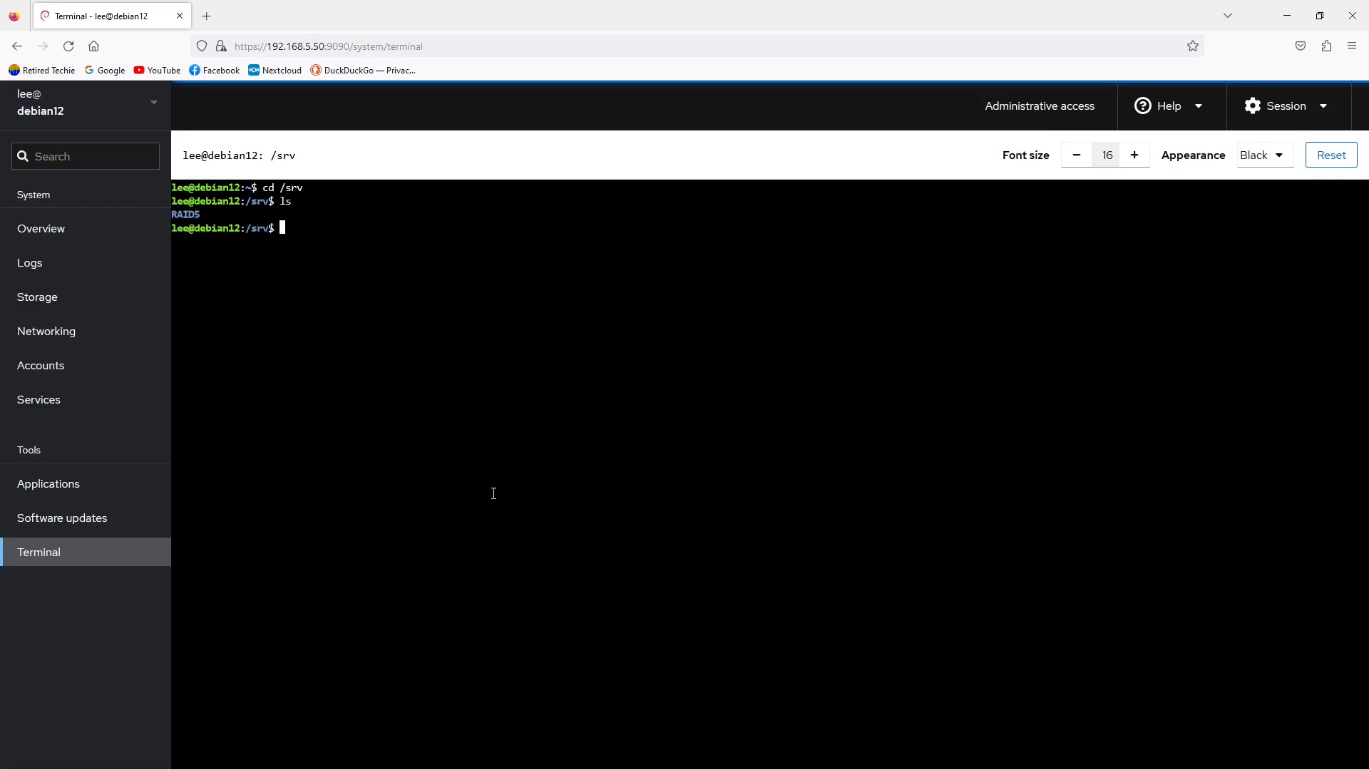
type("cd")
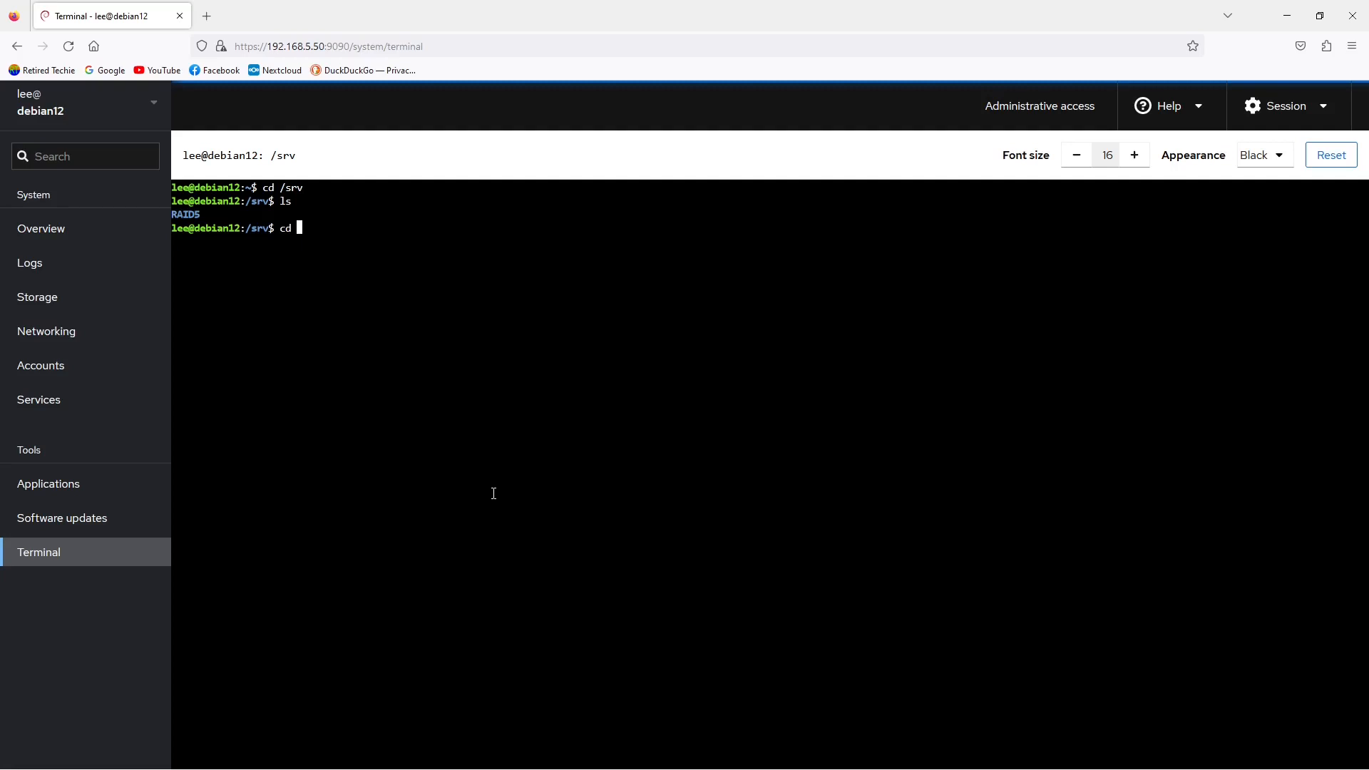
type("RAID5/")
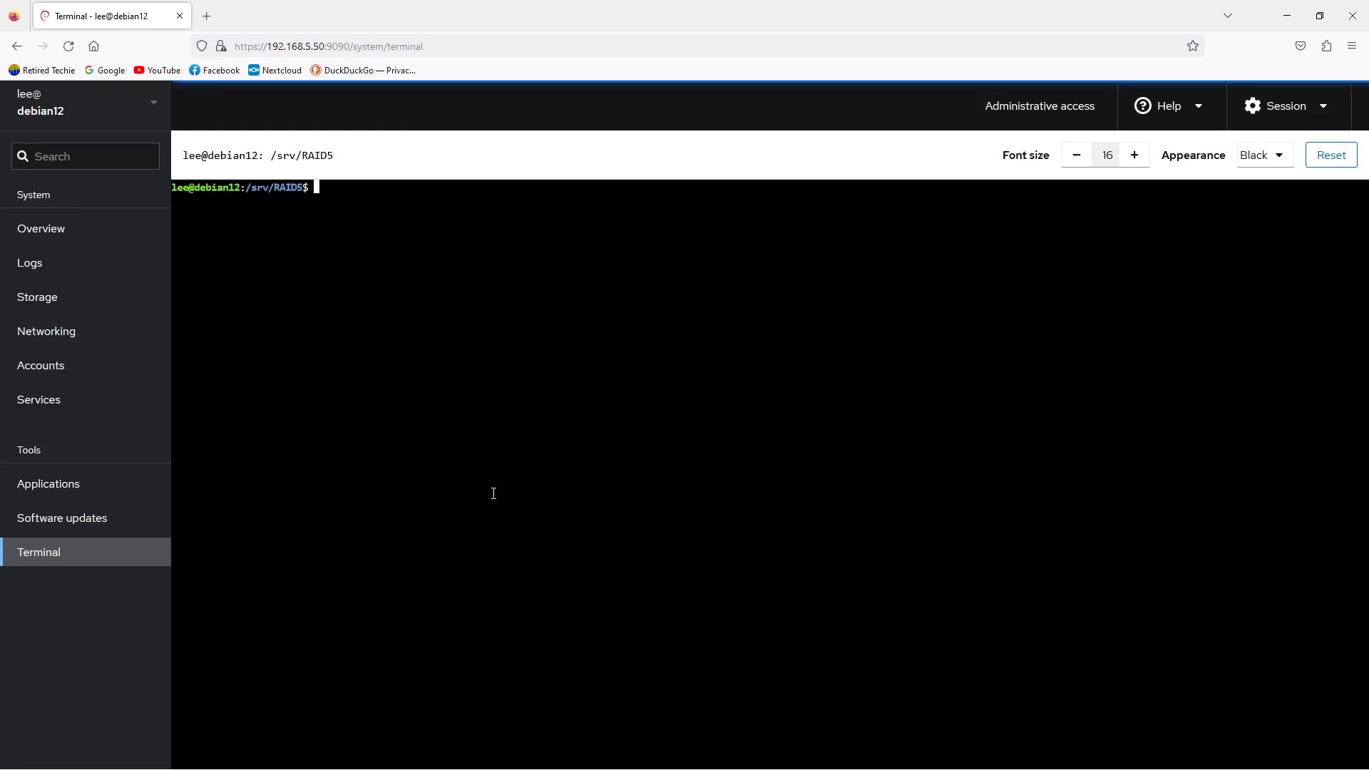
type("df -h")
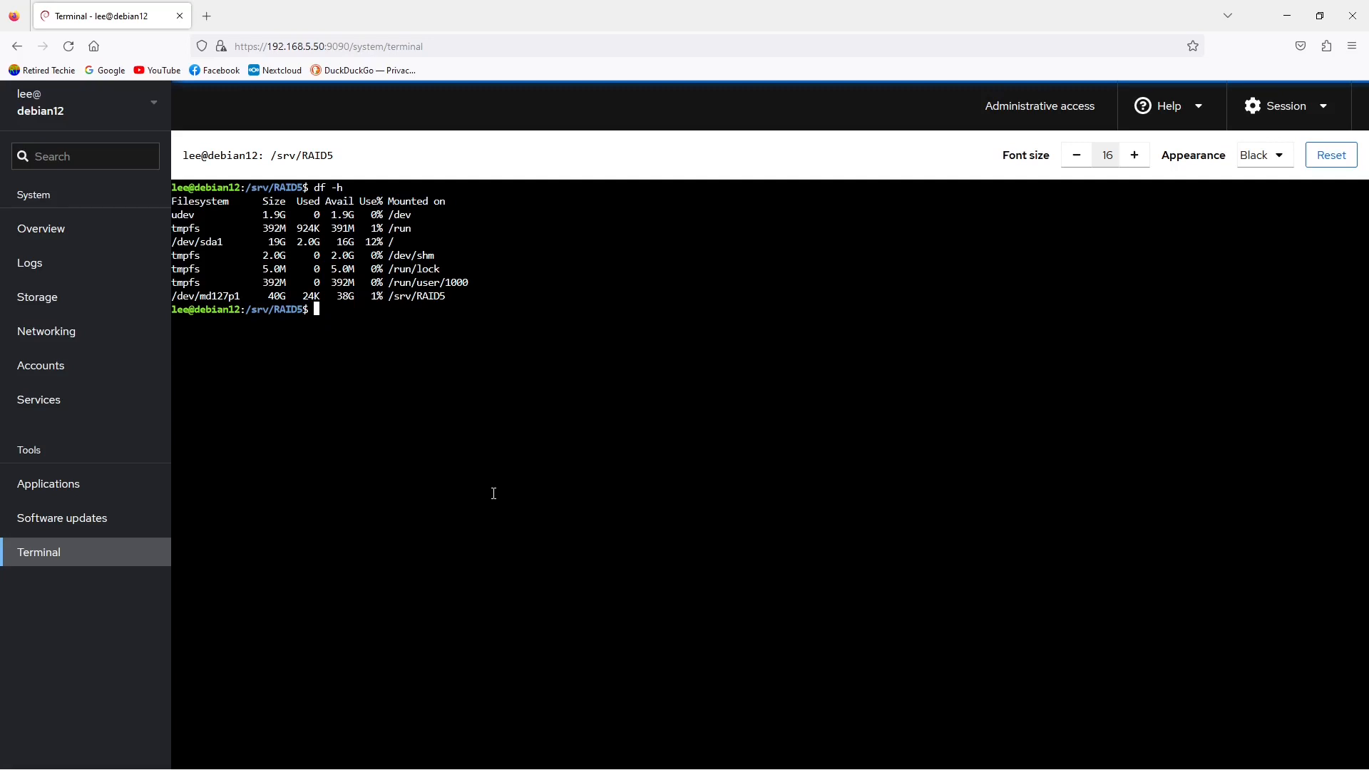
Step: List the contents of /dev and clear the terminal
type("cd /dev")
type("ls")
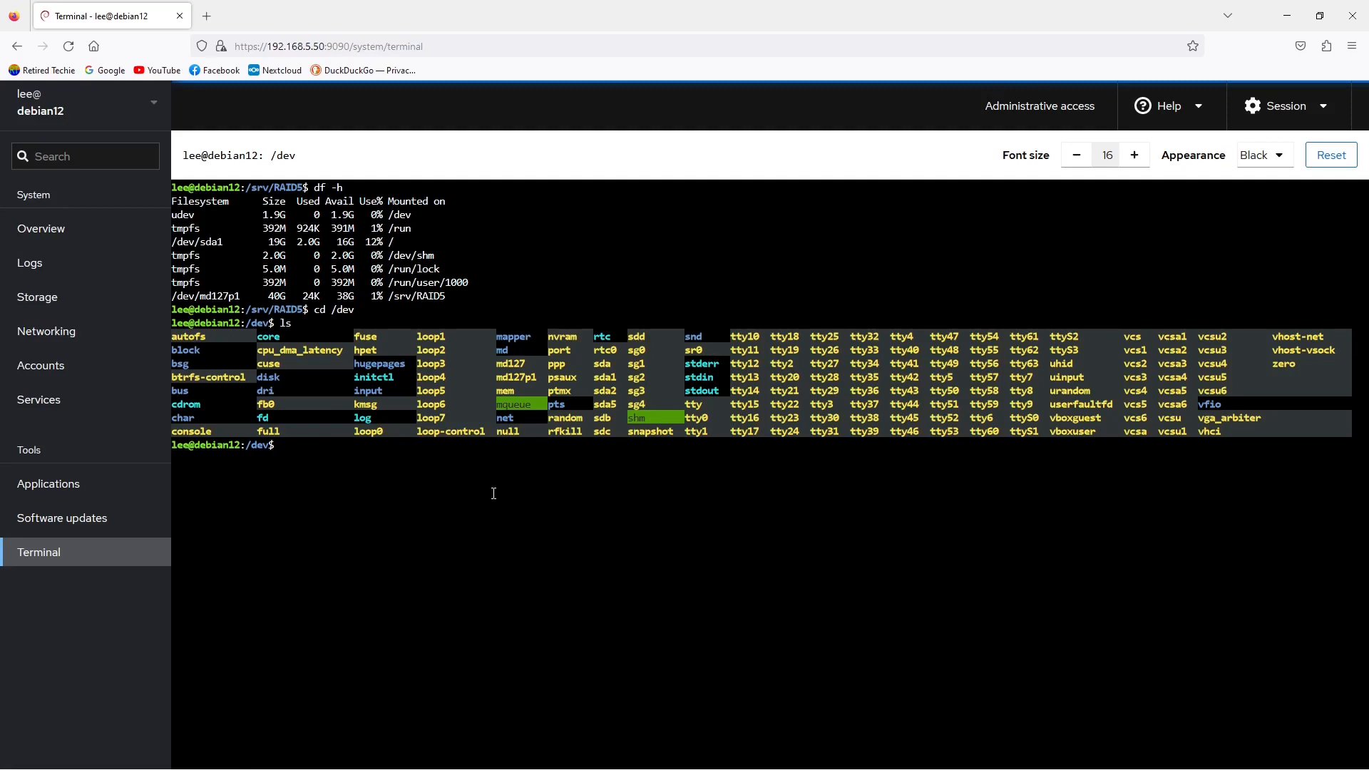
type("clea")
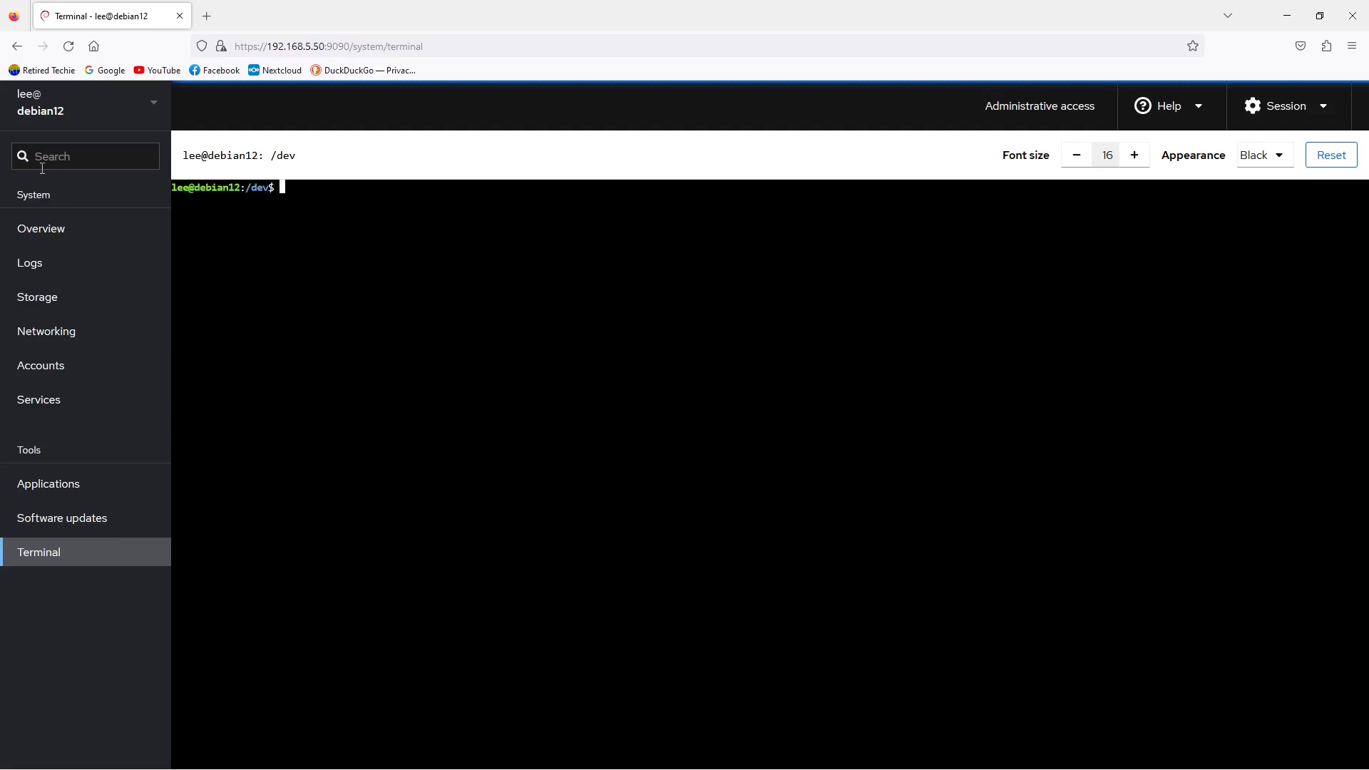
Step: Visit Overview and its metrics and history, then return to the Storage overview
left_click(41, 228)
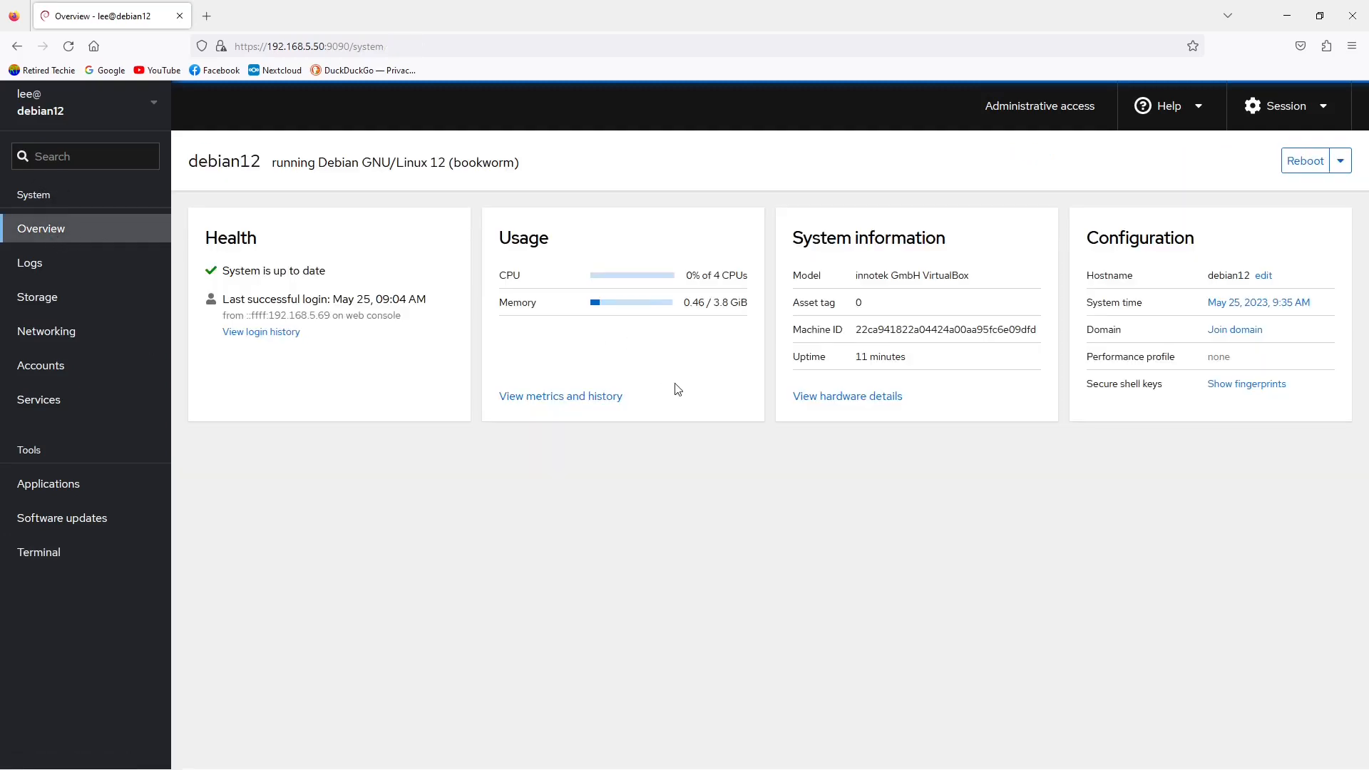
mouse_move(377, 264)
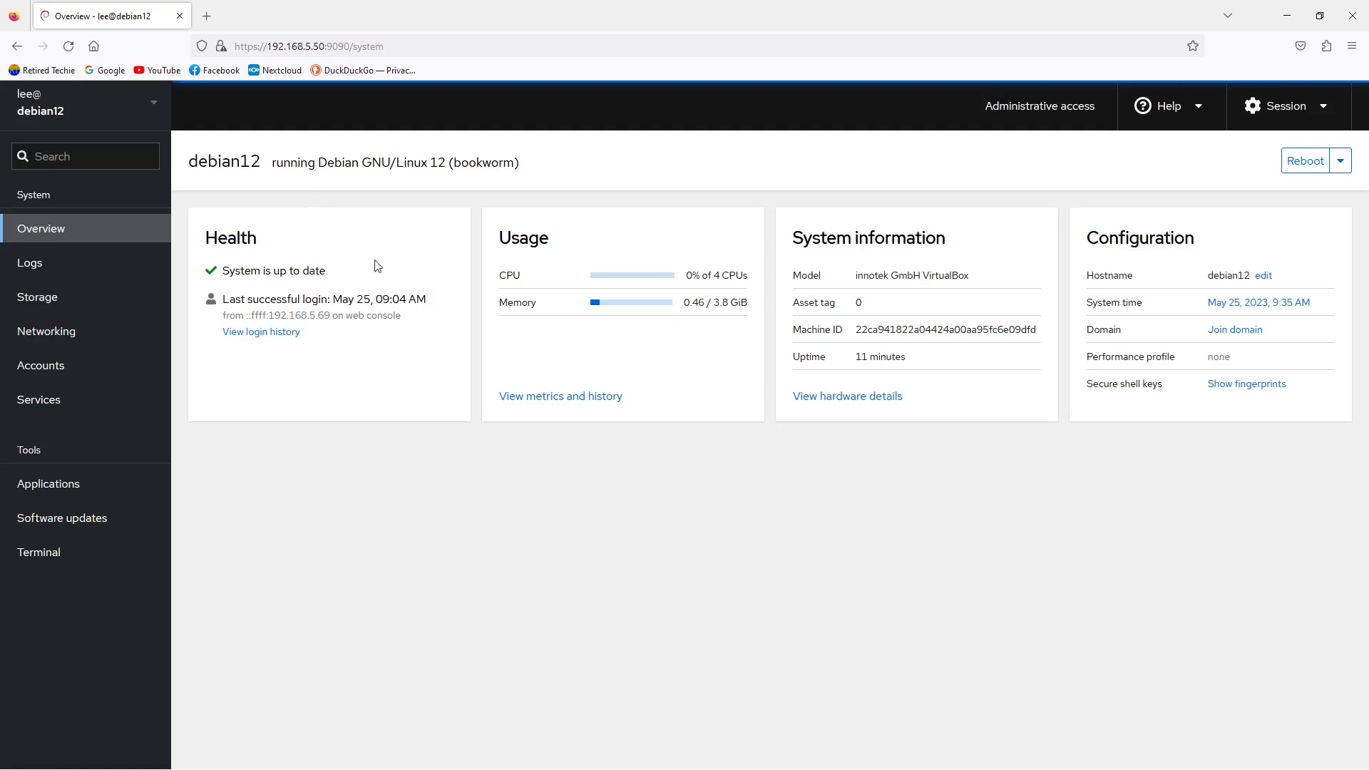
left_click(561, 395)
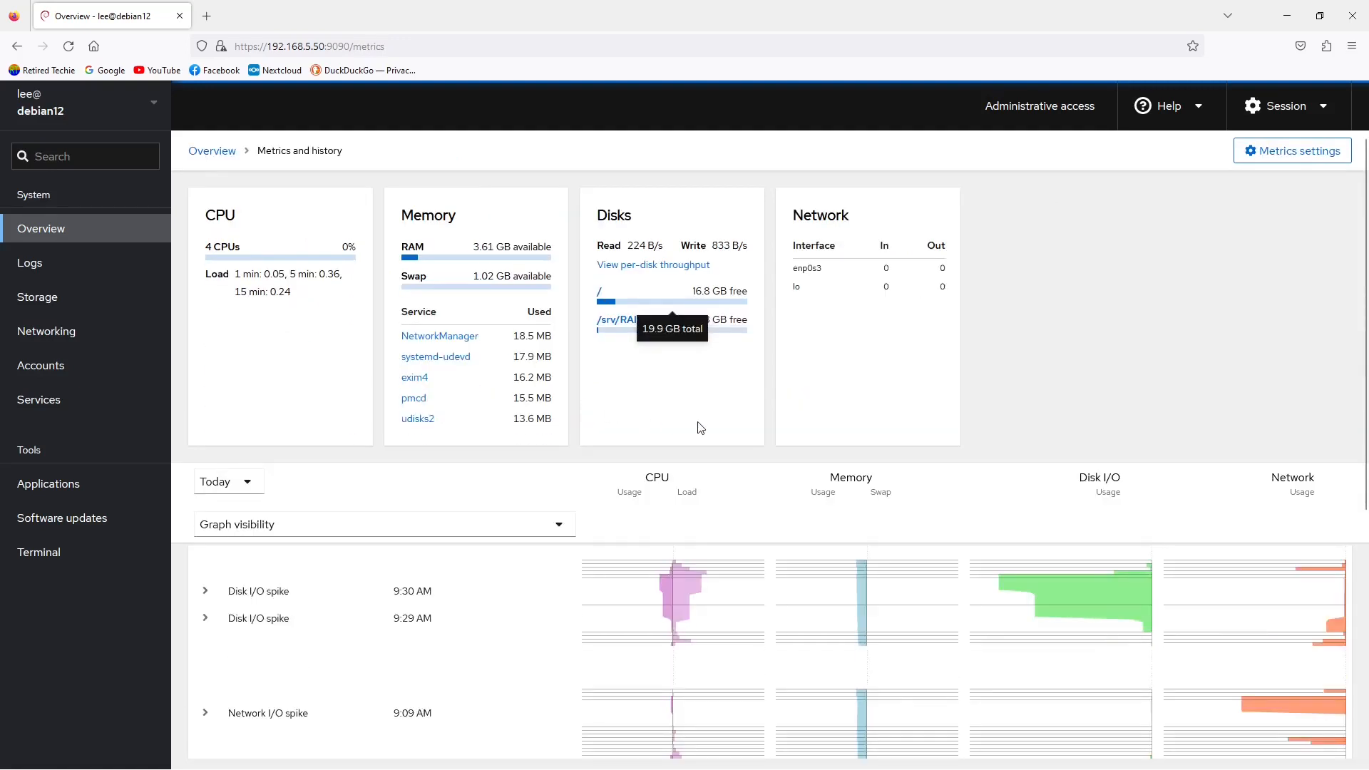
mouse_move(1074, 388)
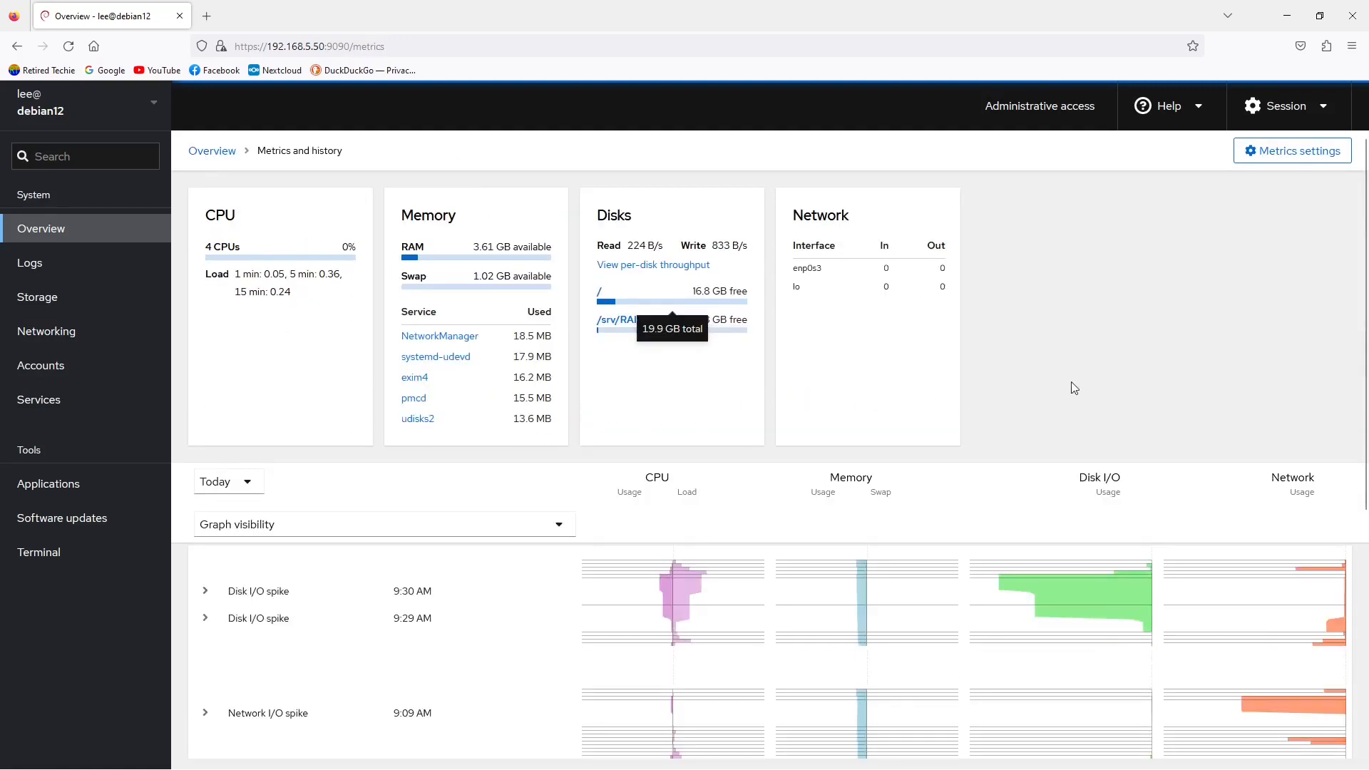
left_click(37, 296)
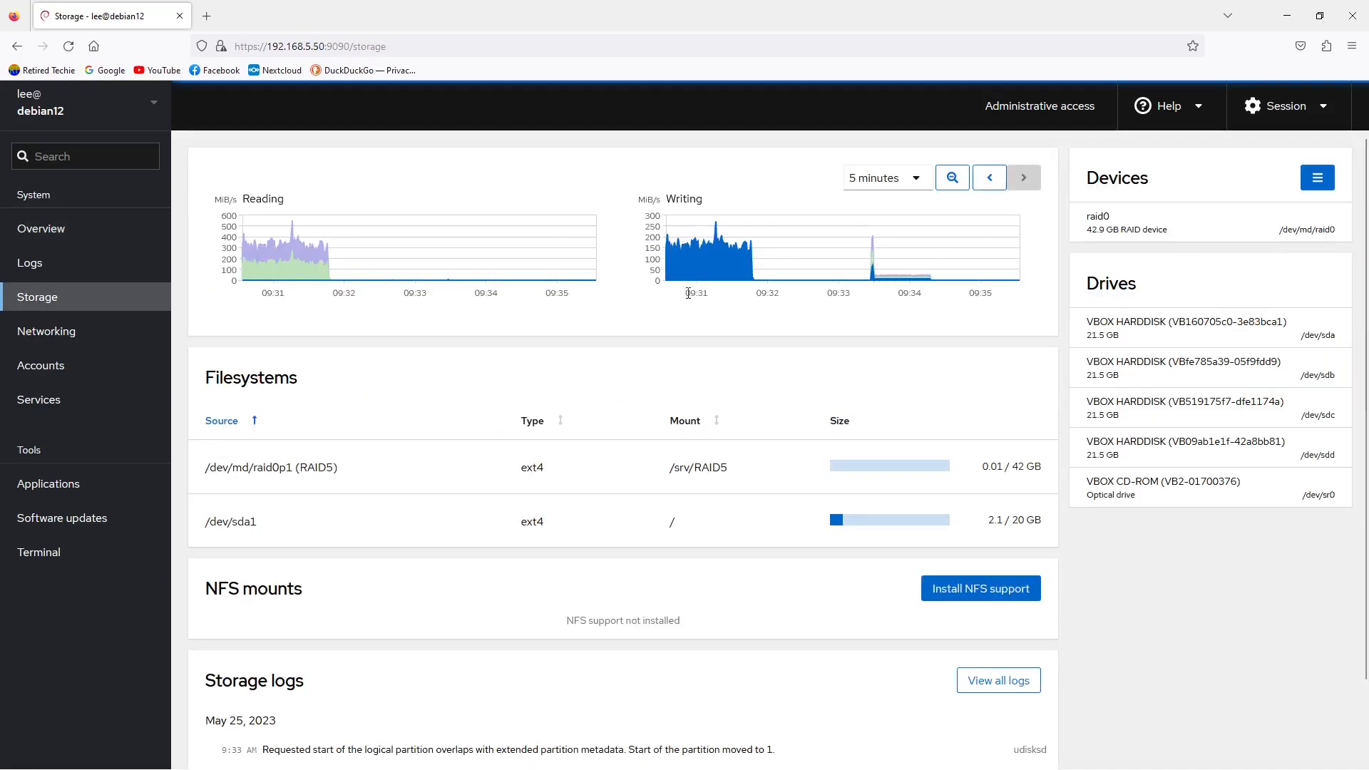
mouse_move(37, 296)
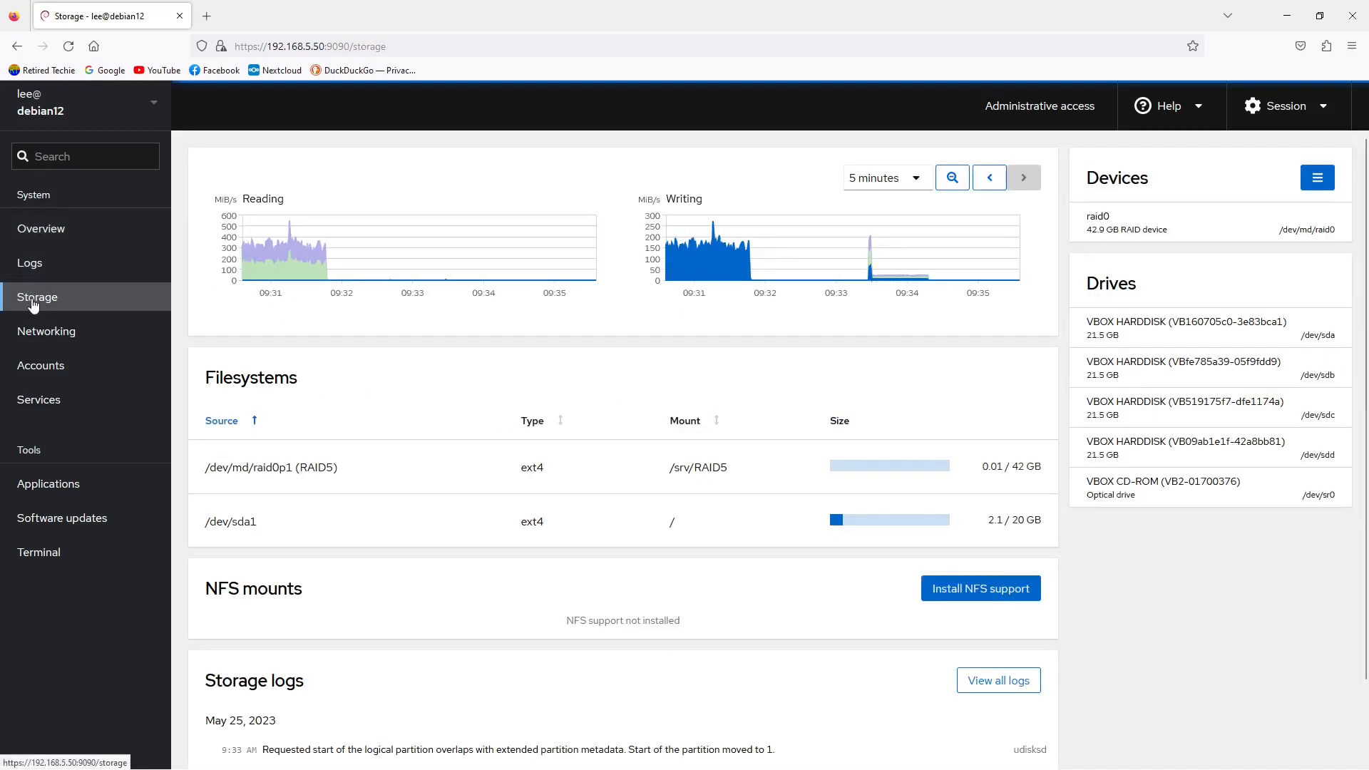